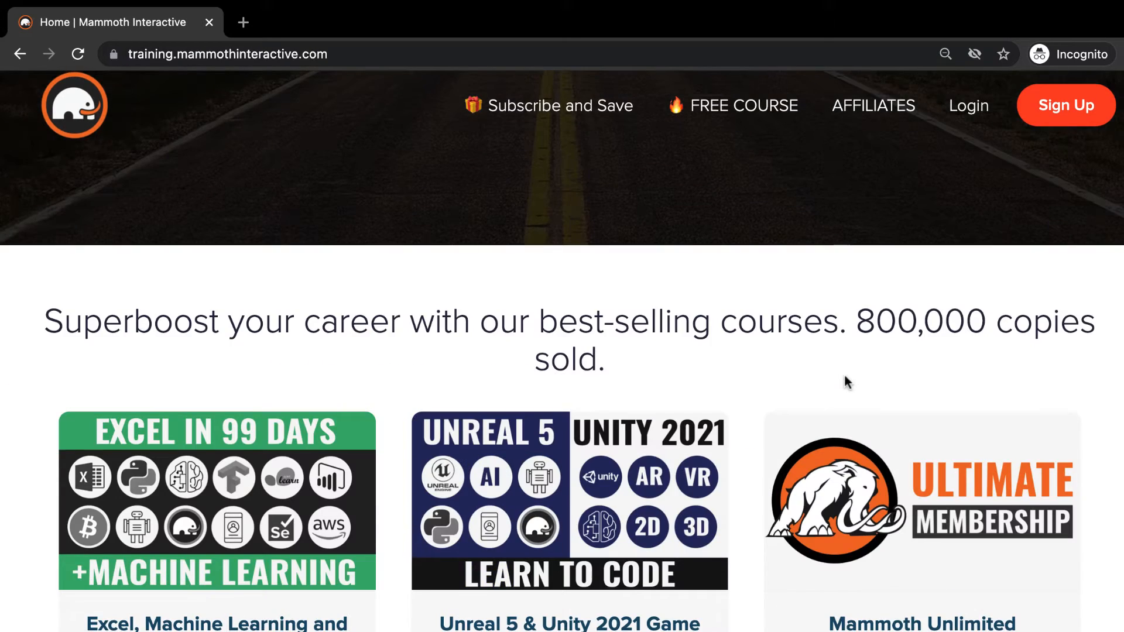
scroll(down, 3)
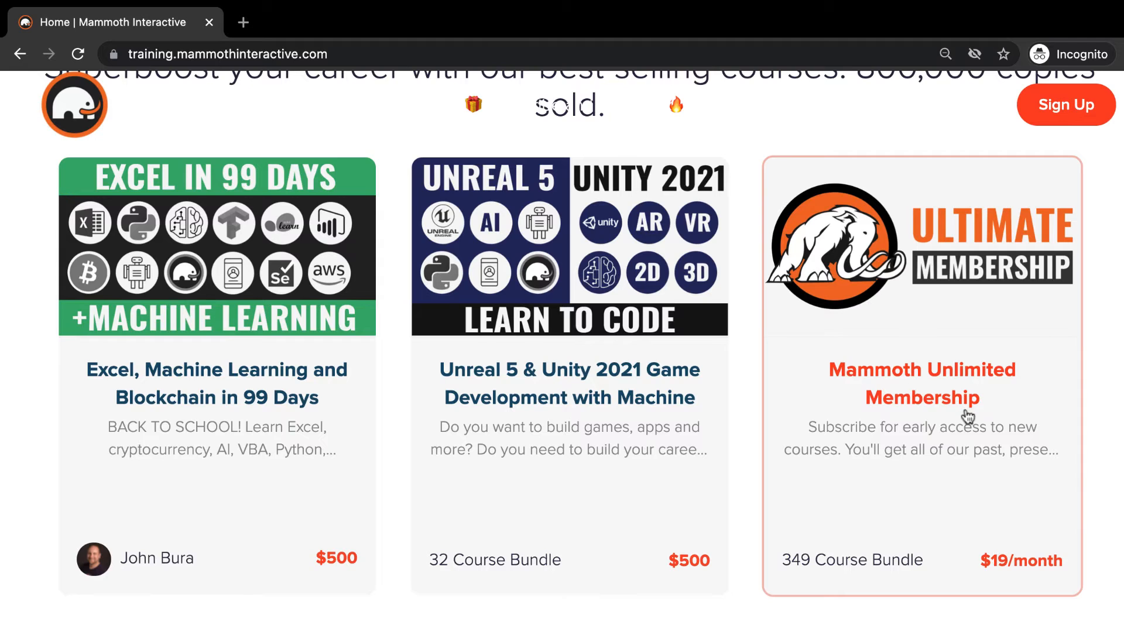
mouse_move(866, 583)
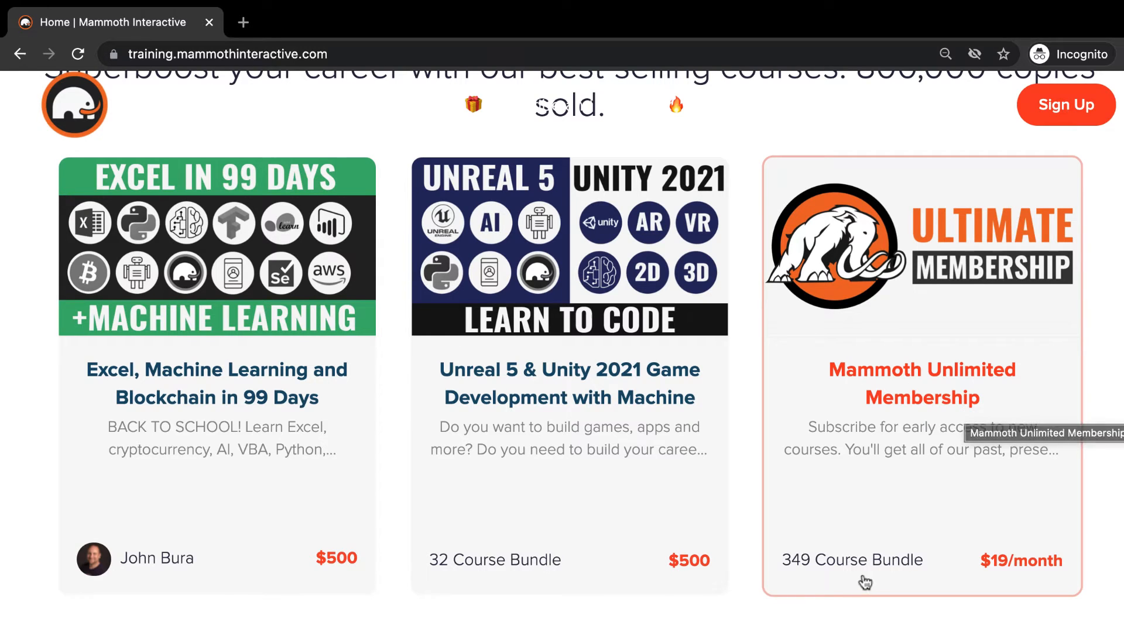
mouse_move(825, 592)
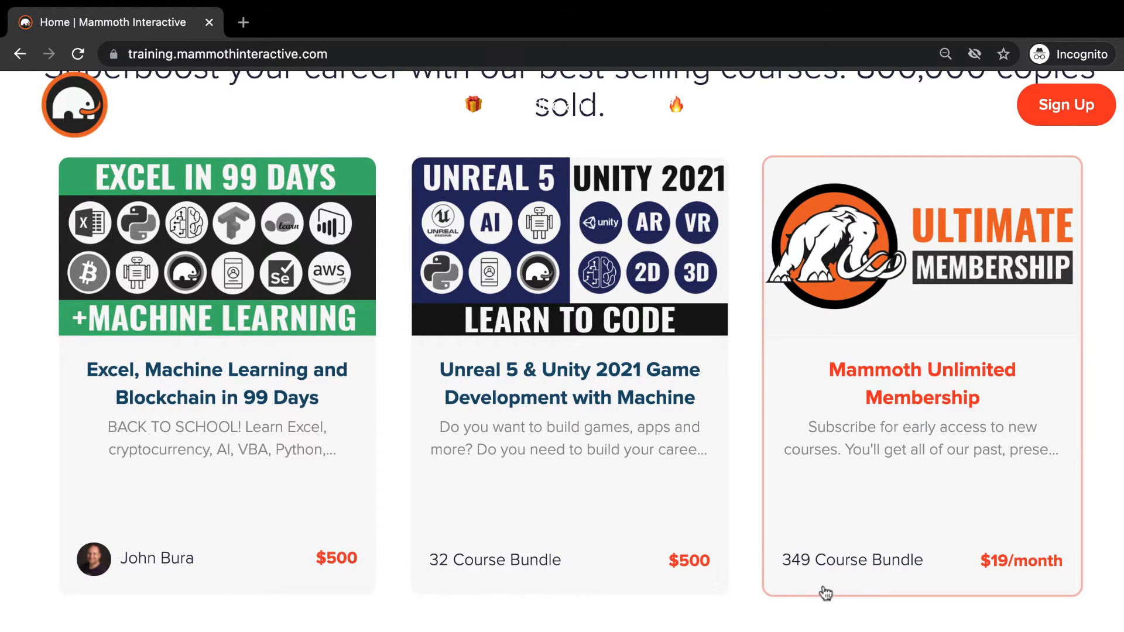
mouse_move(803, 581)
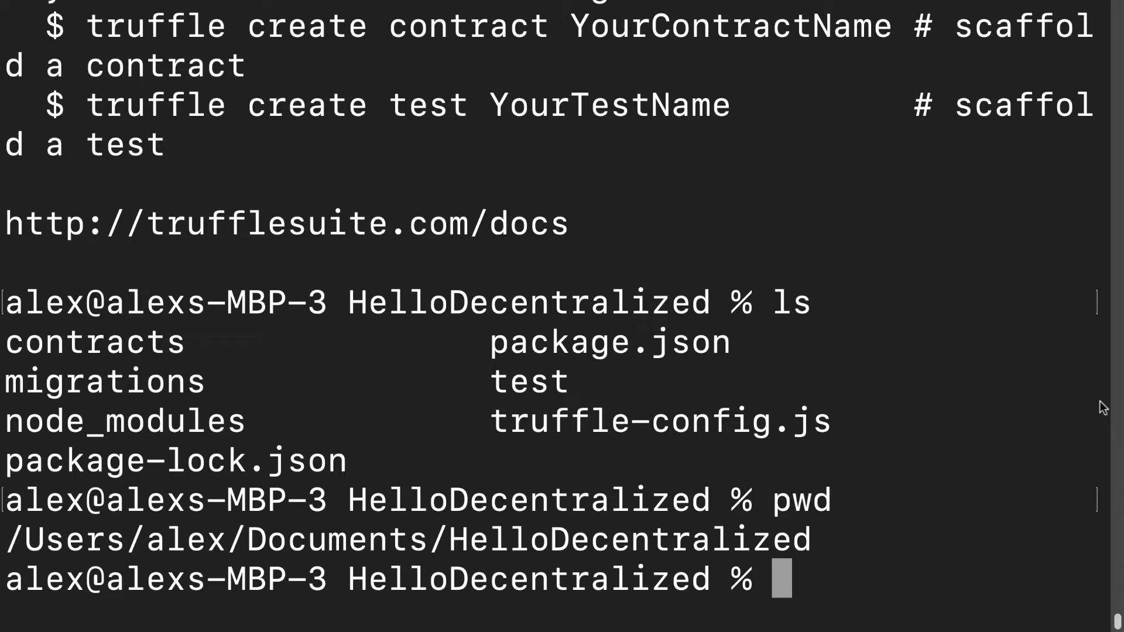
text(npm install @openzepp)
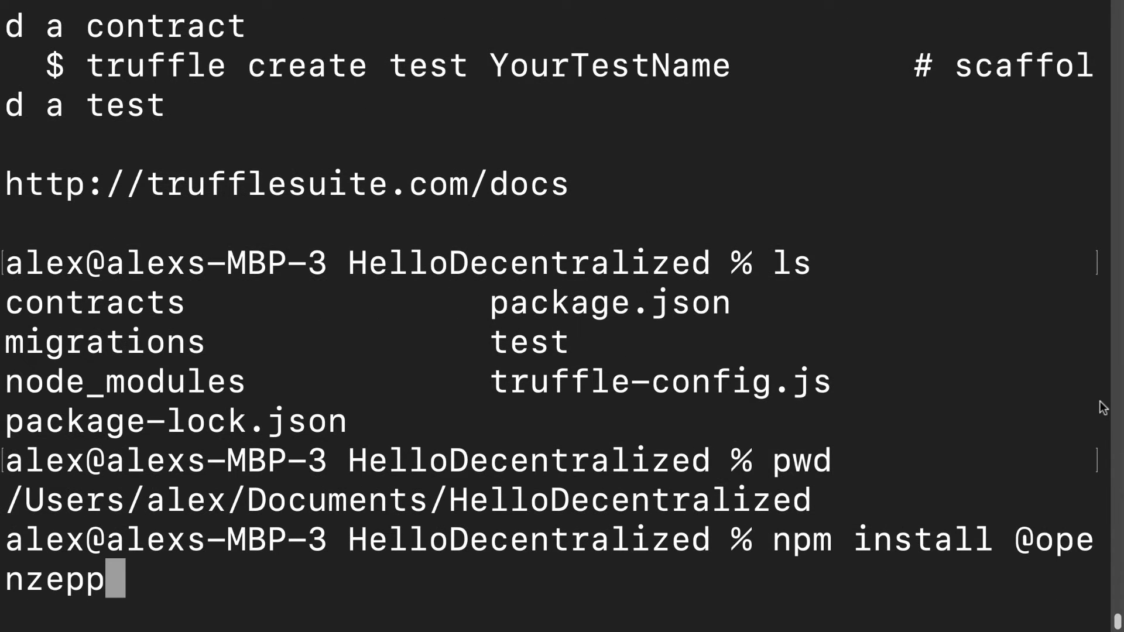
text(elin/contracts --)
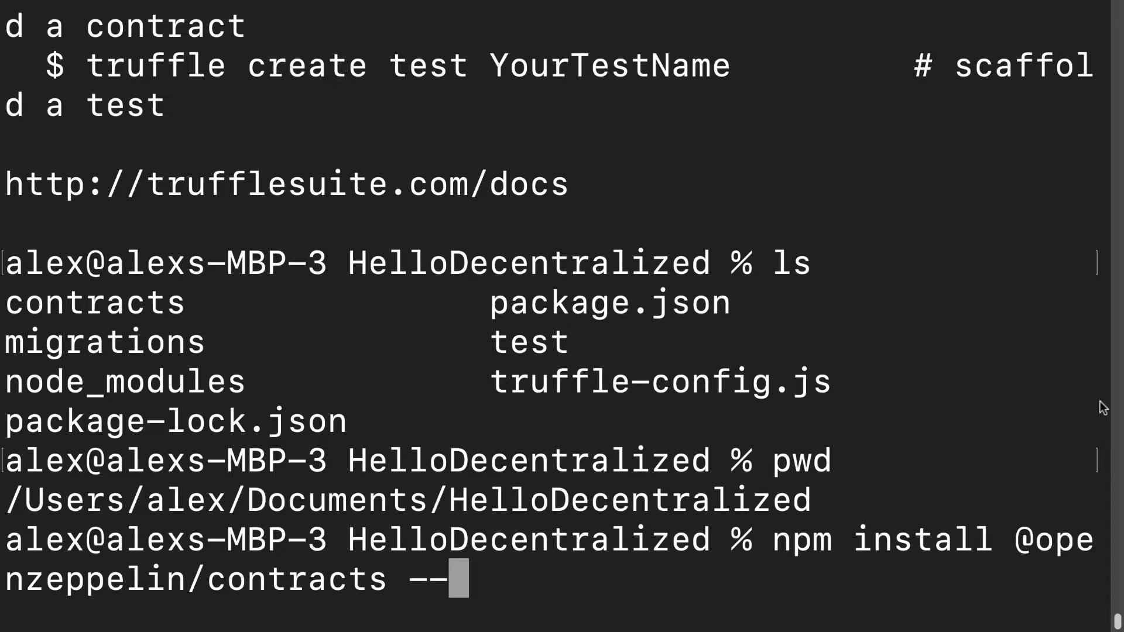
key(Return)
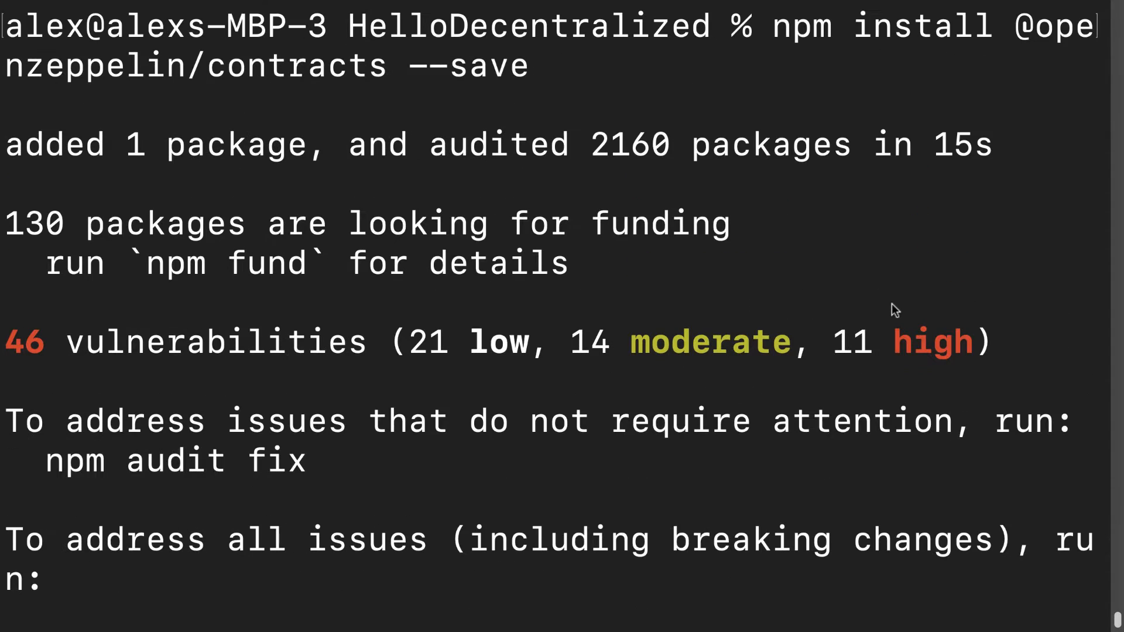
mouse_move(889, 300)
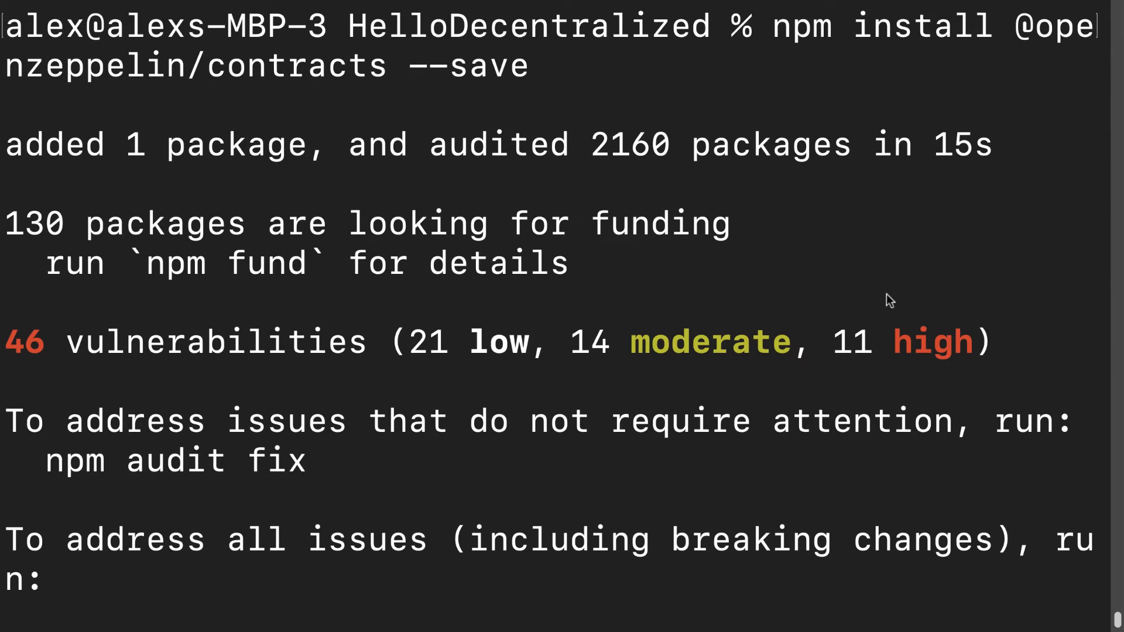
scroll(down, 3)
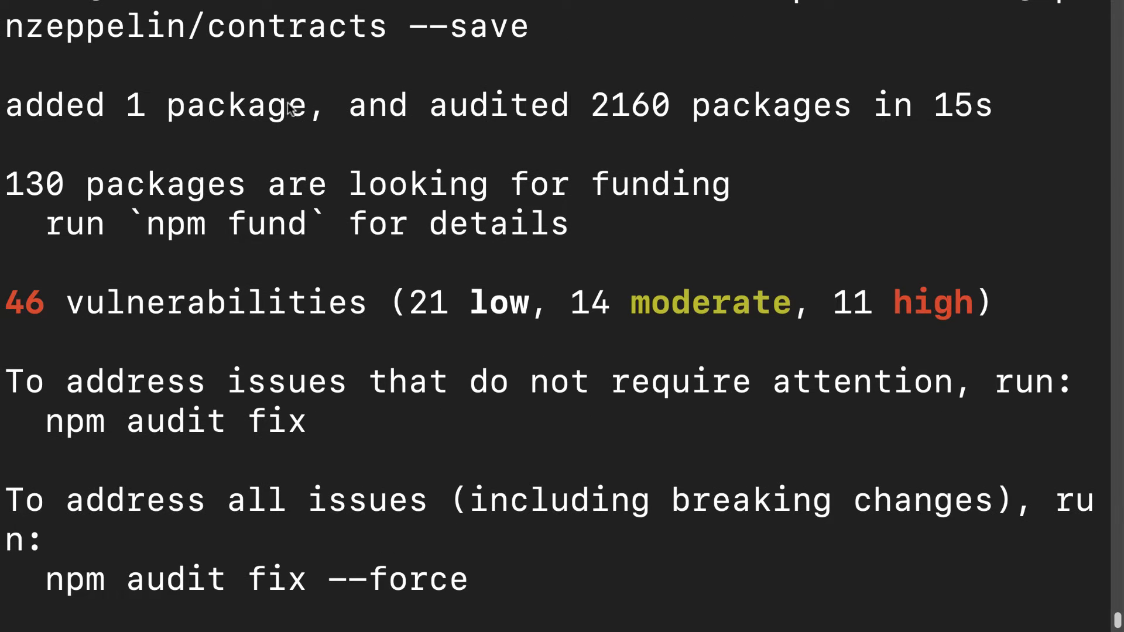
scroll(down, 3)
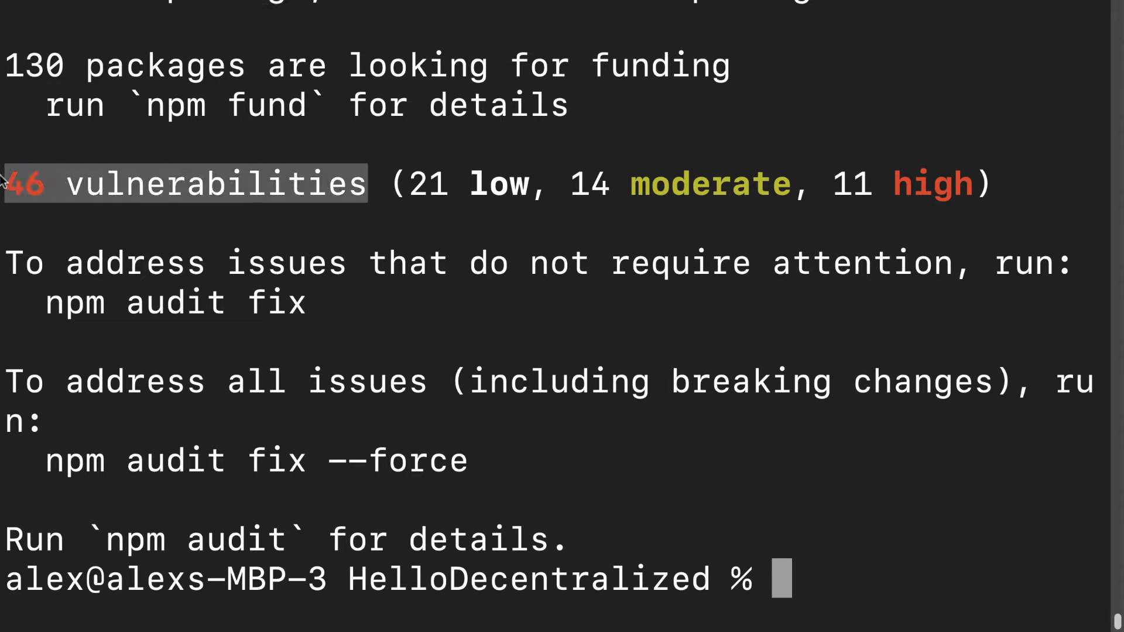
mouse_move(674, 479)
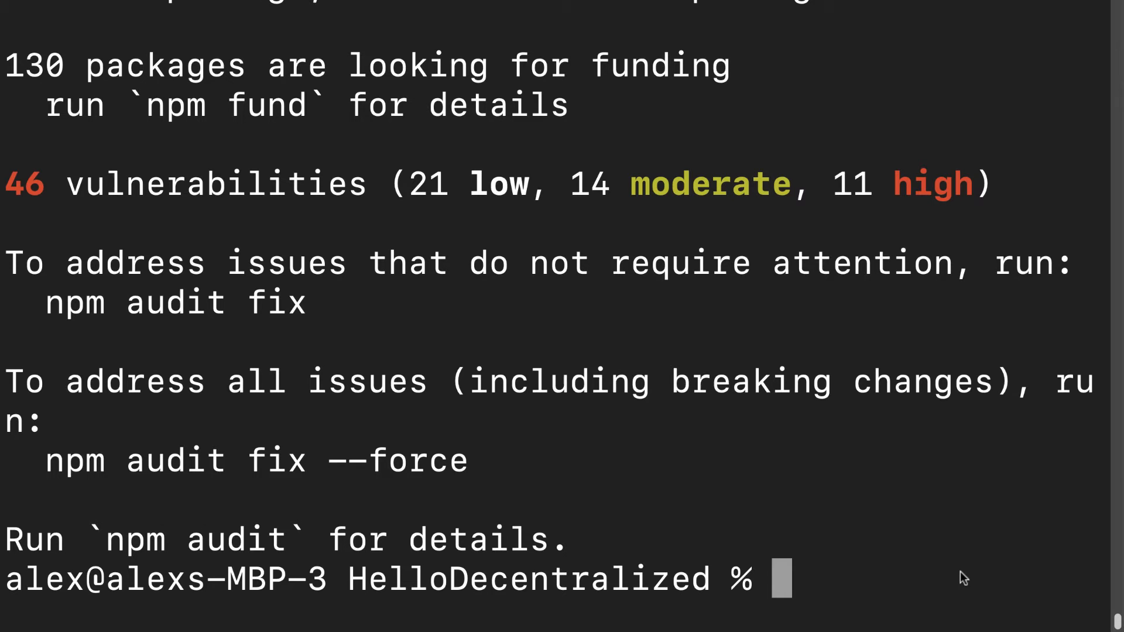
text(npm install)
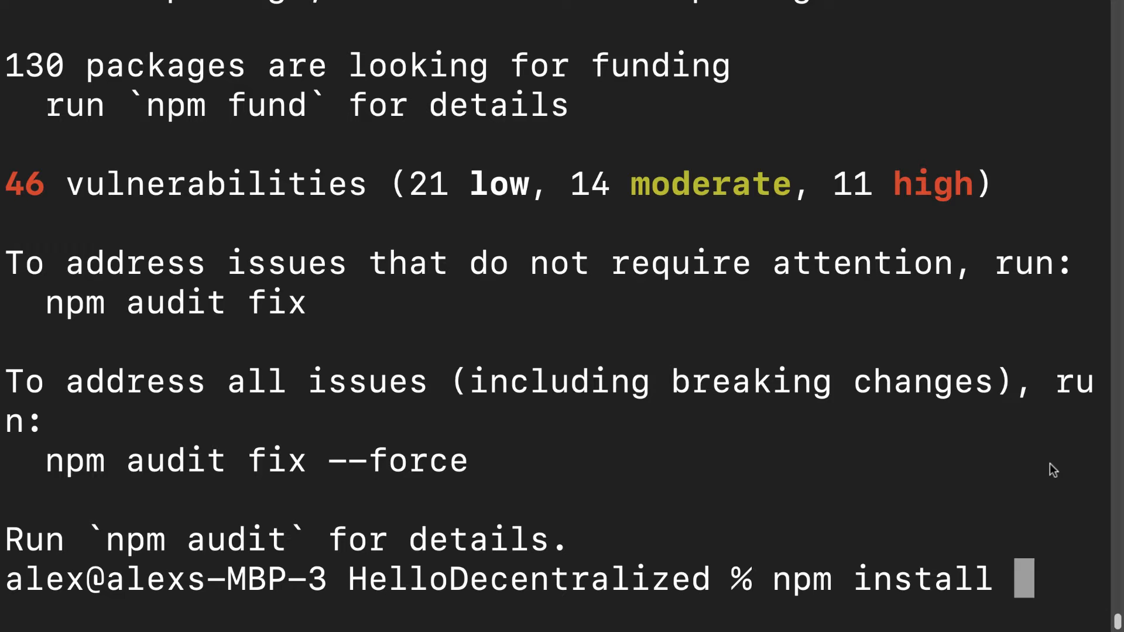
text(truffle-flattener)
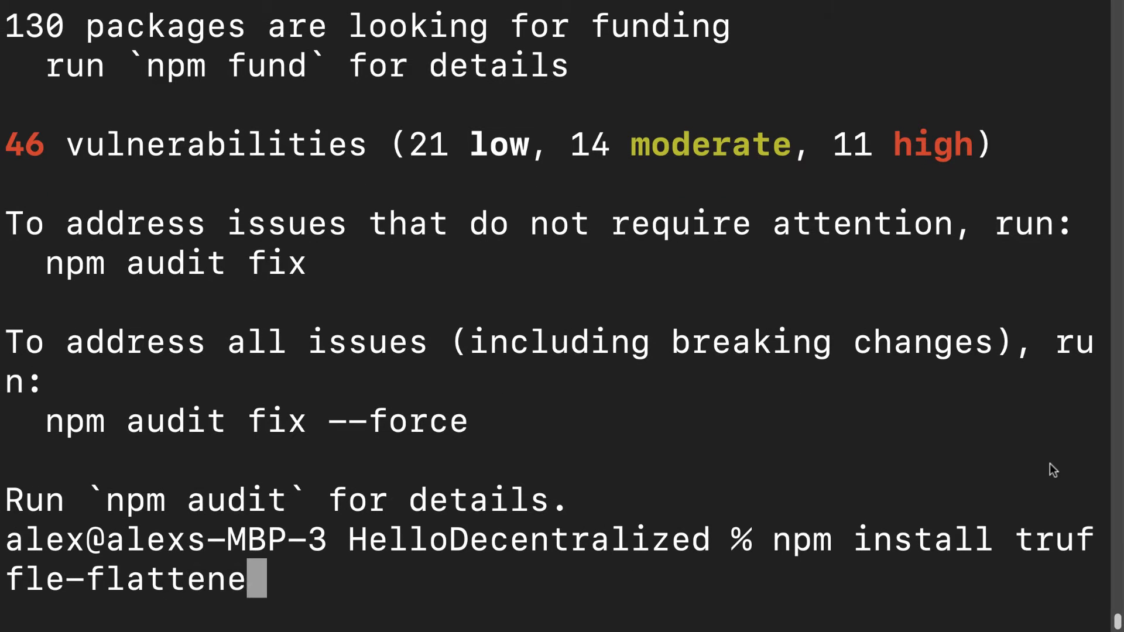
text(r -)
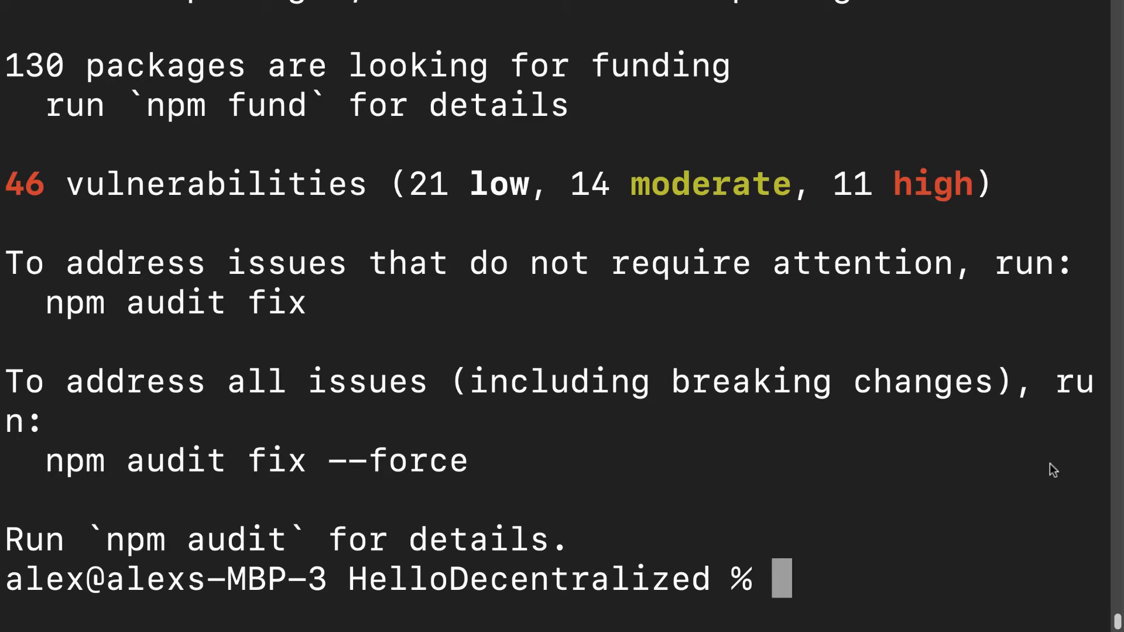
text(ls)
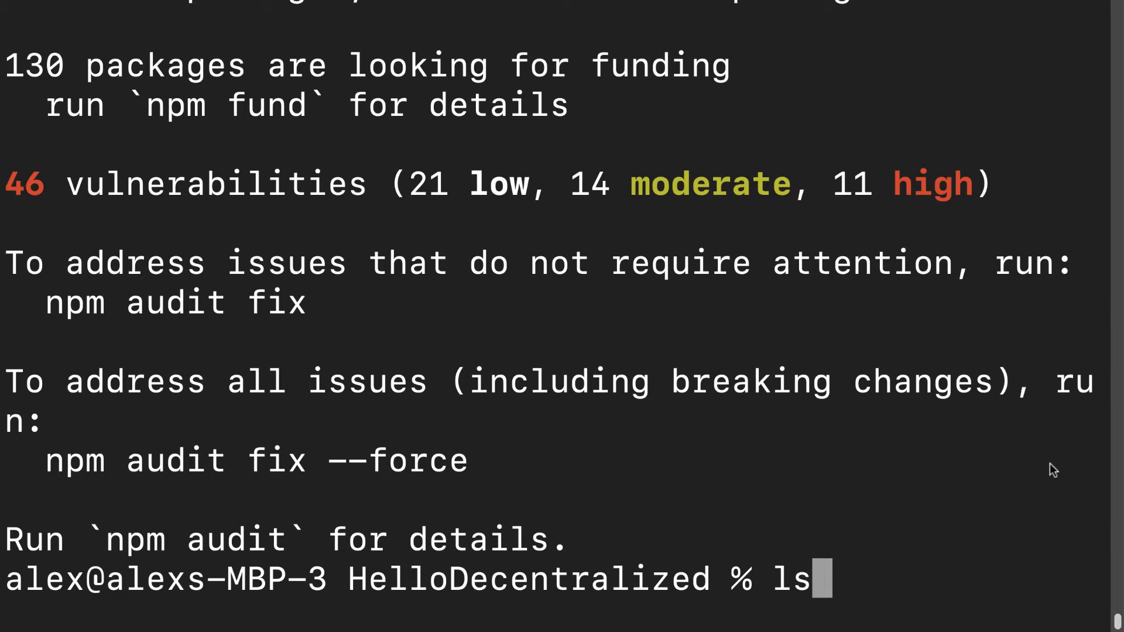
- List the project and contracts folders (only Migrations.sol), then move into node_modules
key(Return)
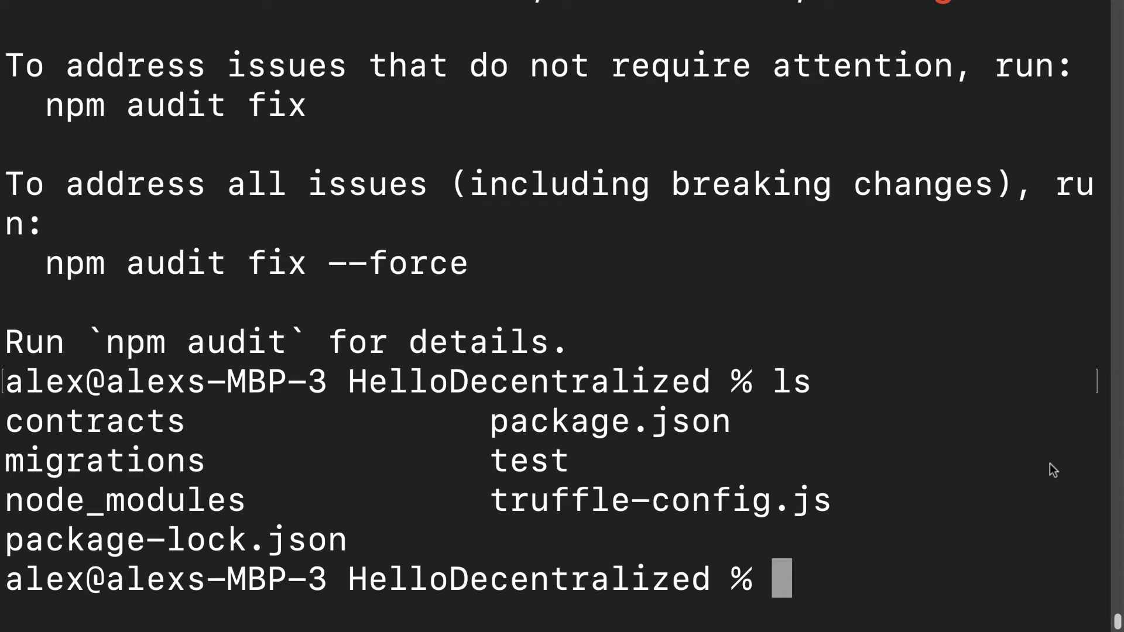
text(cd contracts)
text(ls)
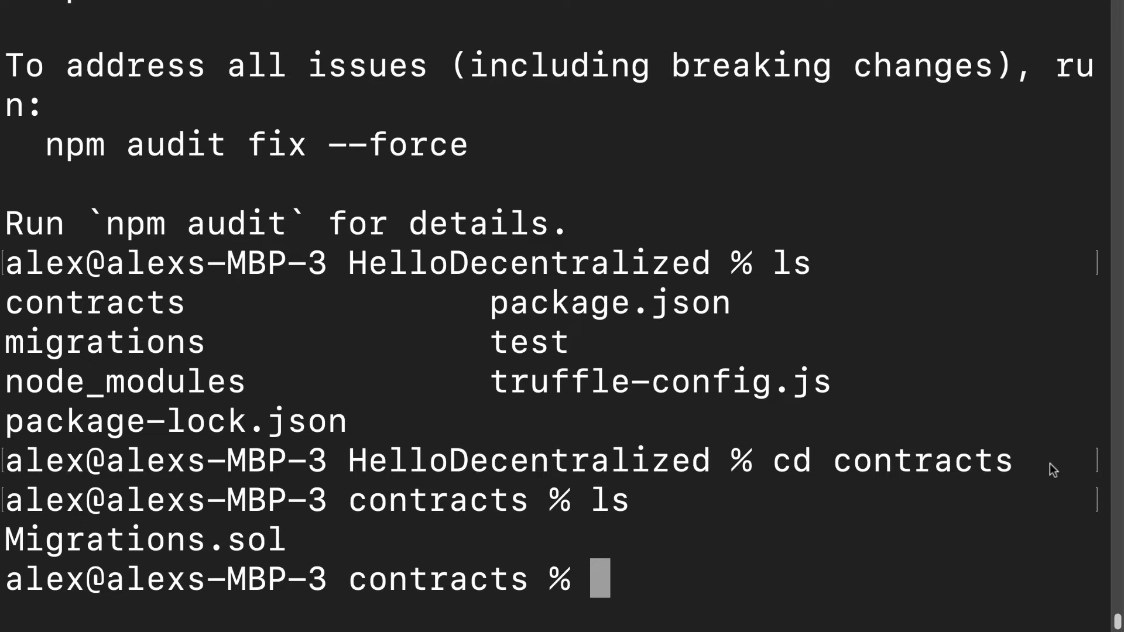
mouse_move(752, 319)
text(cd ..)
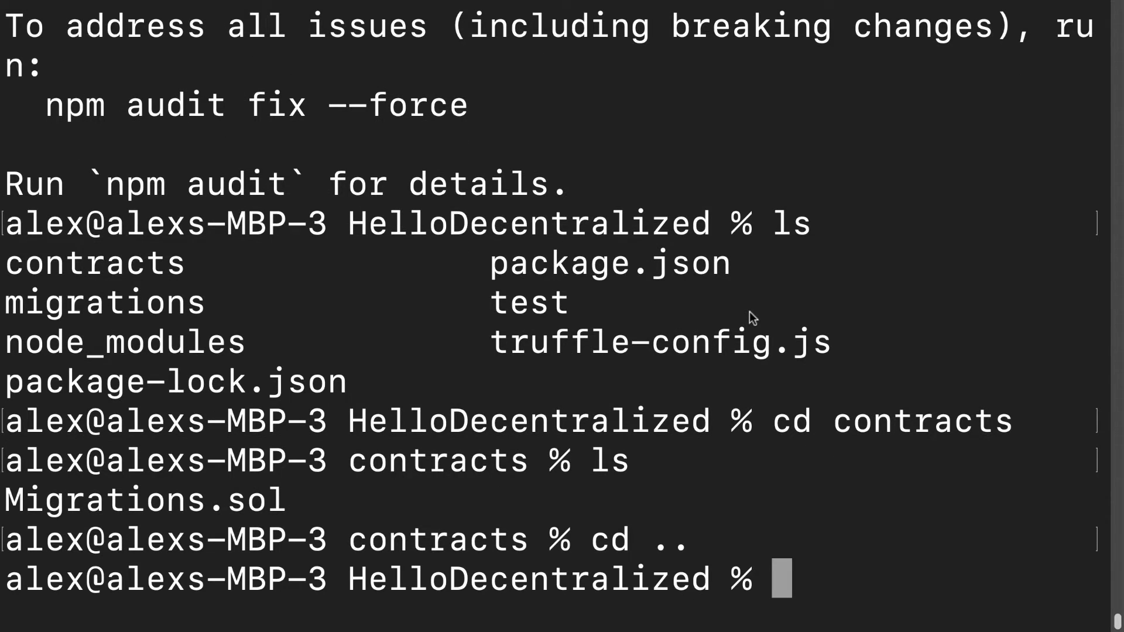
text(cd nod)
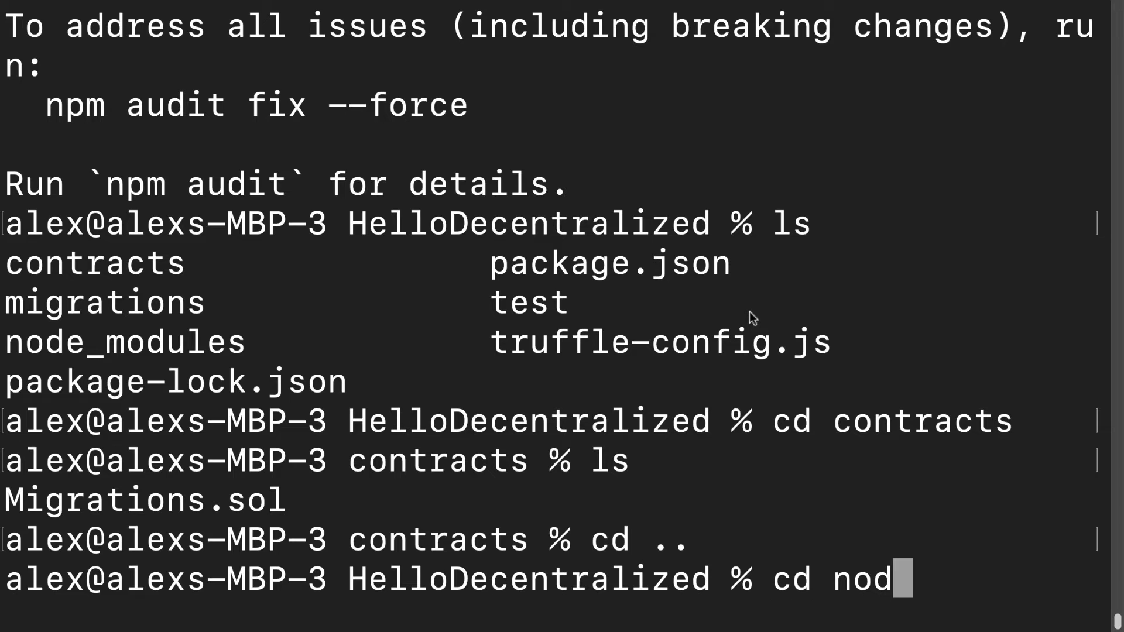
key(Return)
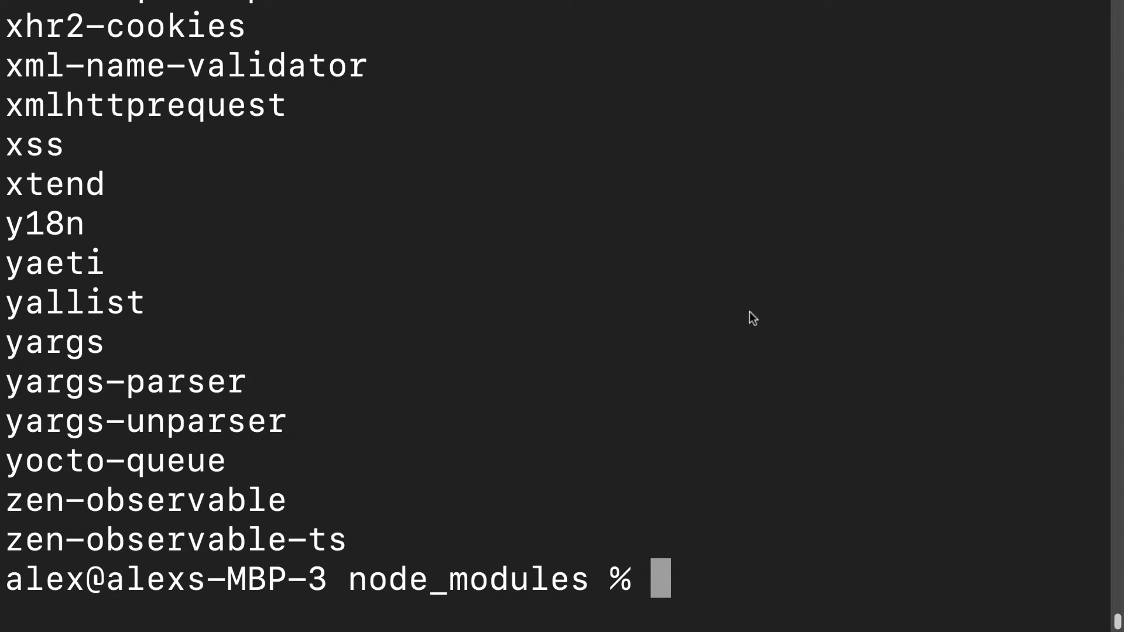
scroll(up, 3)
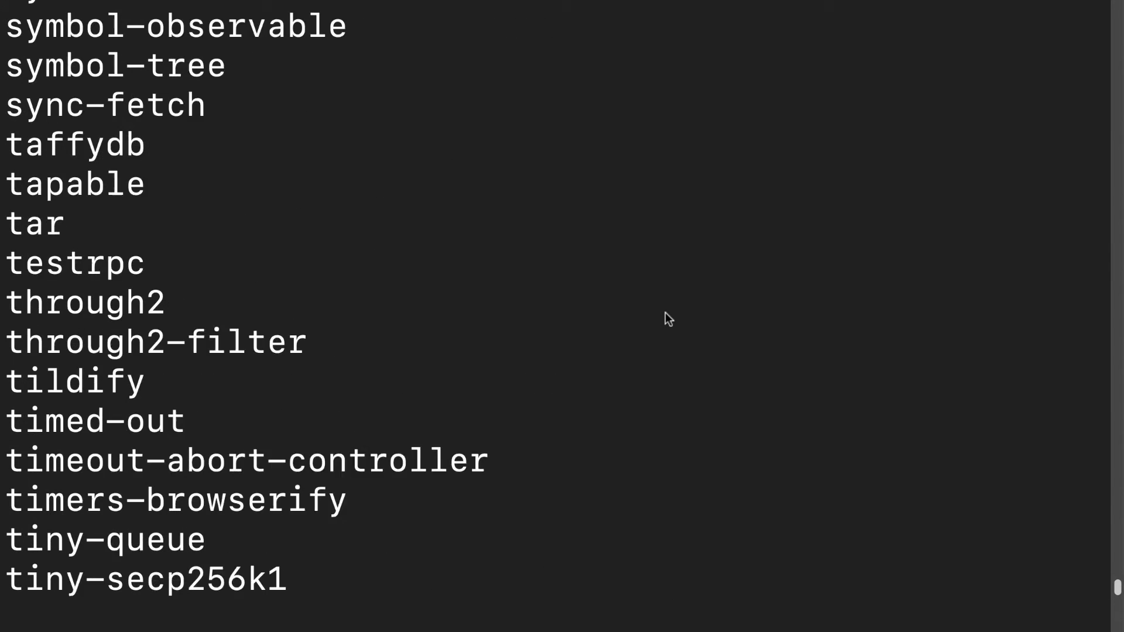
scroll(up, 3)
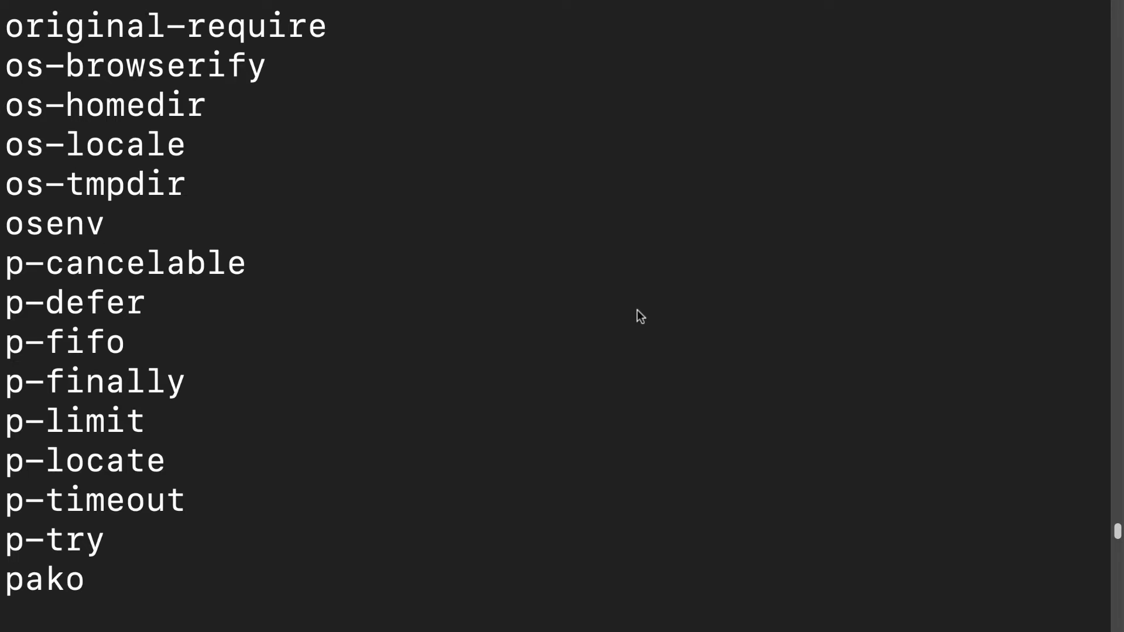
scroll(up, 3)
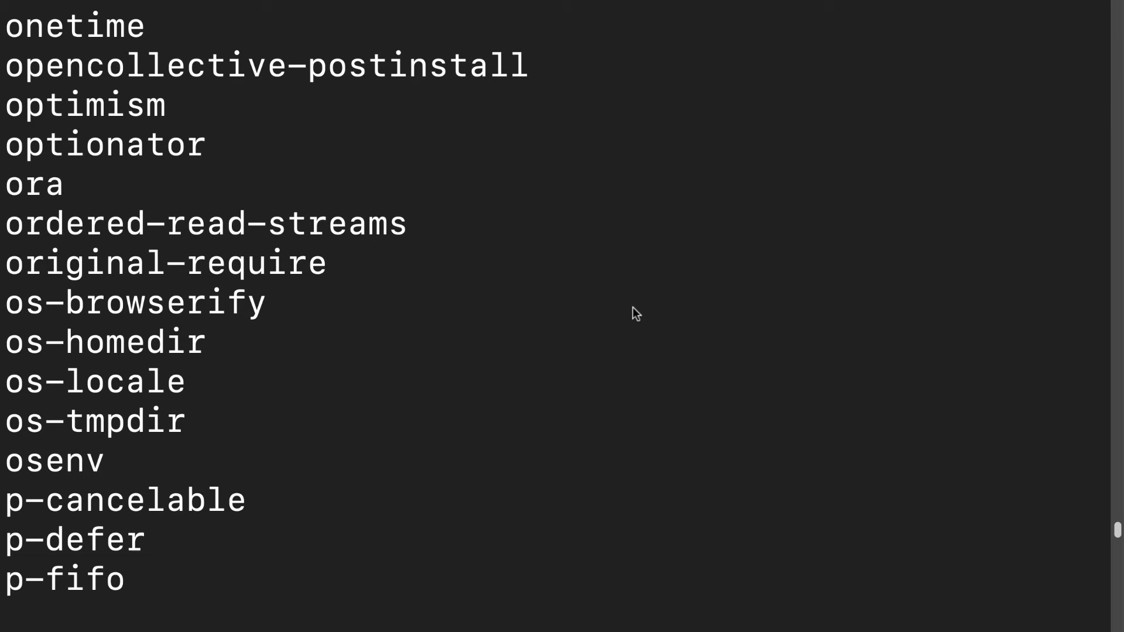
scroll(up, 3)
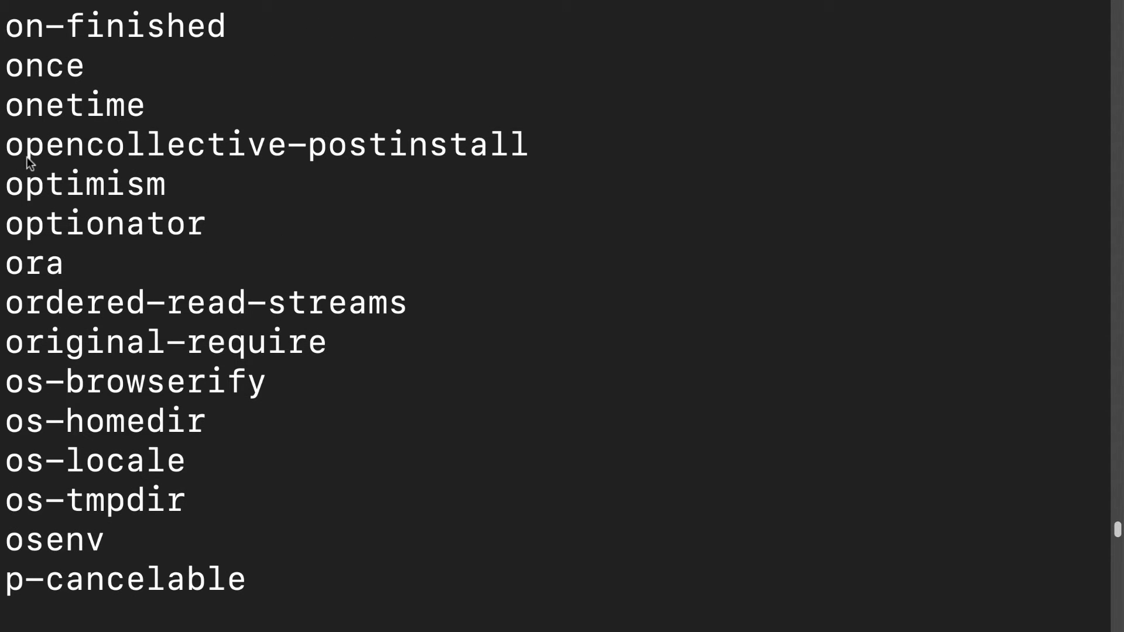
scroll(up, 3)
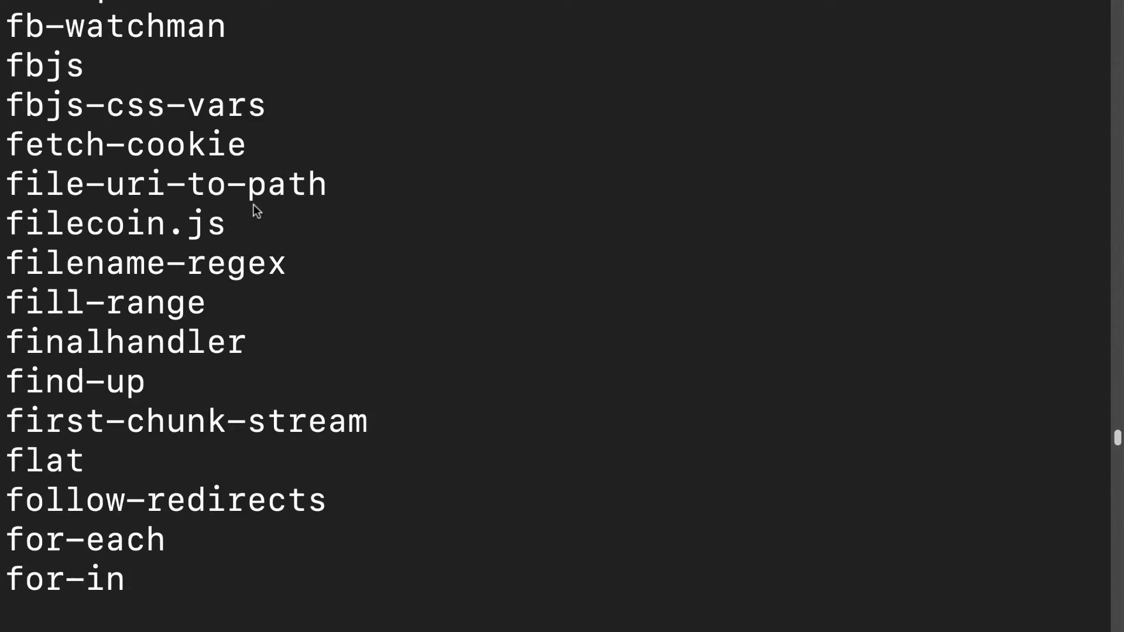
scroll(up, 3)
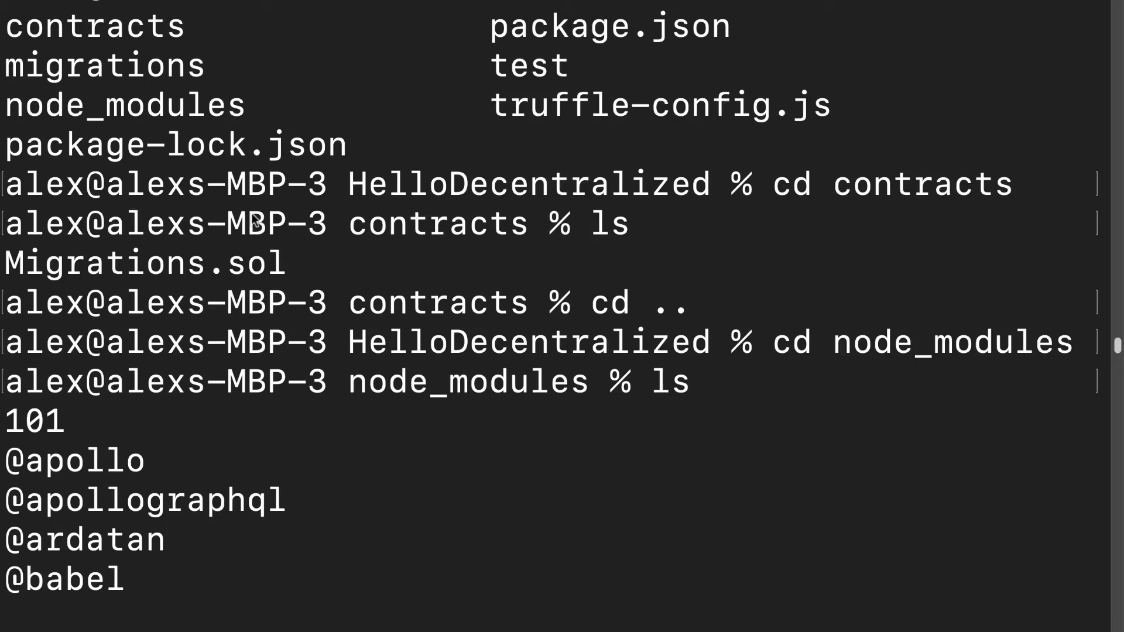
scroll(down, 3)
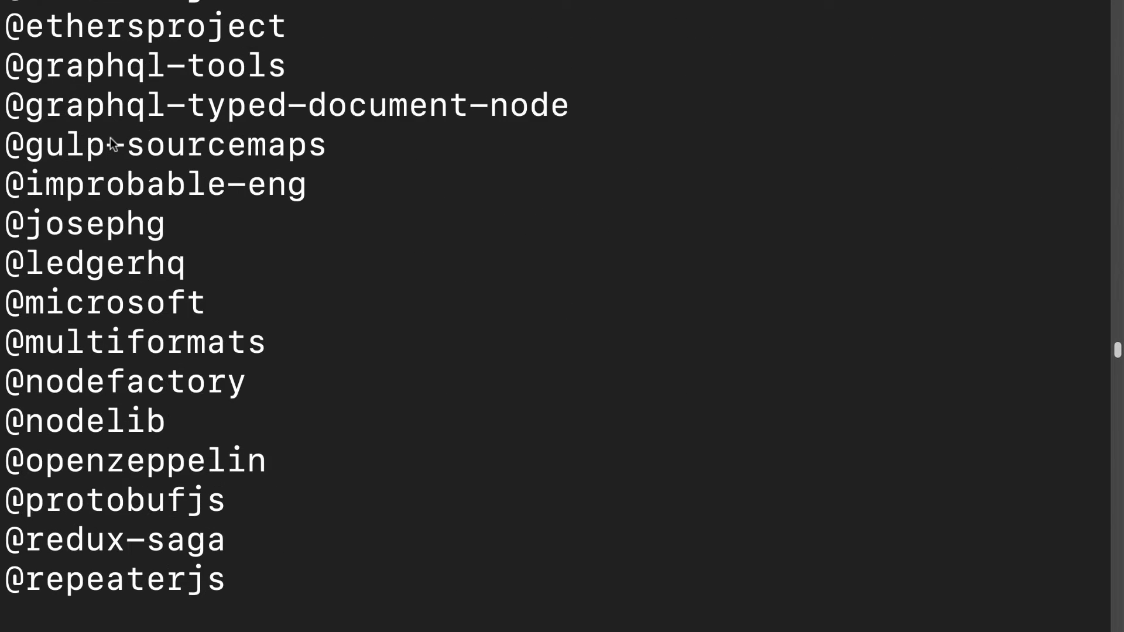
scroll(down, 3)
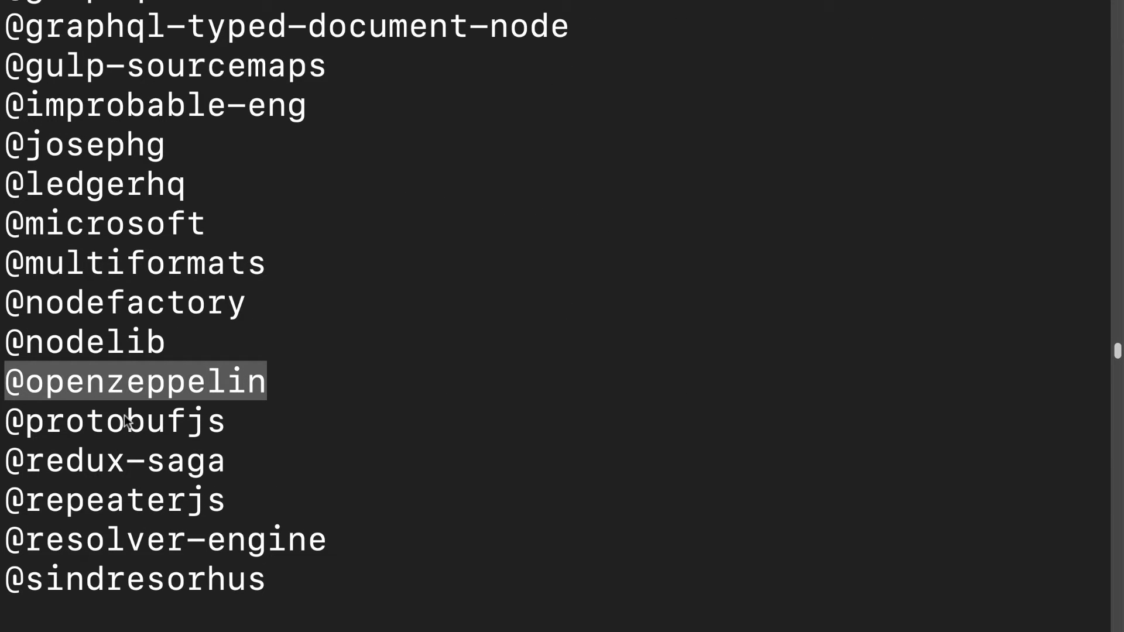
mouse_move(261, 350)
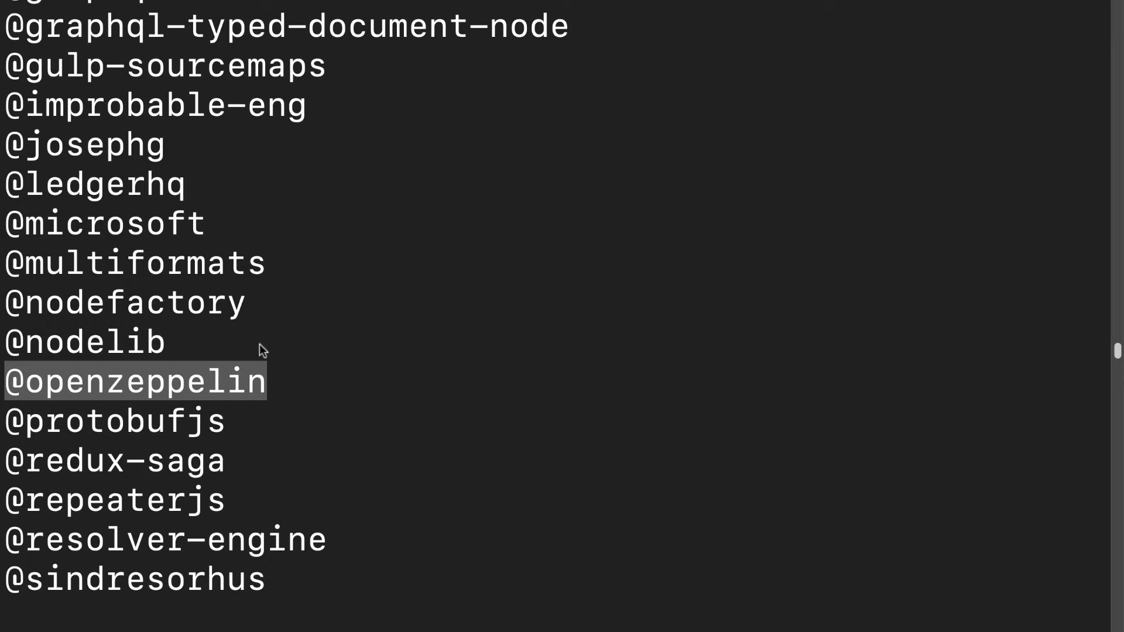
scroll(down, 3)
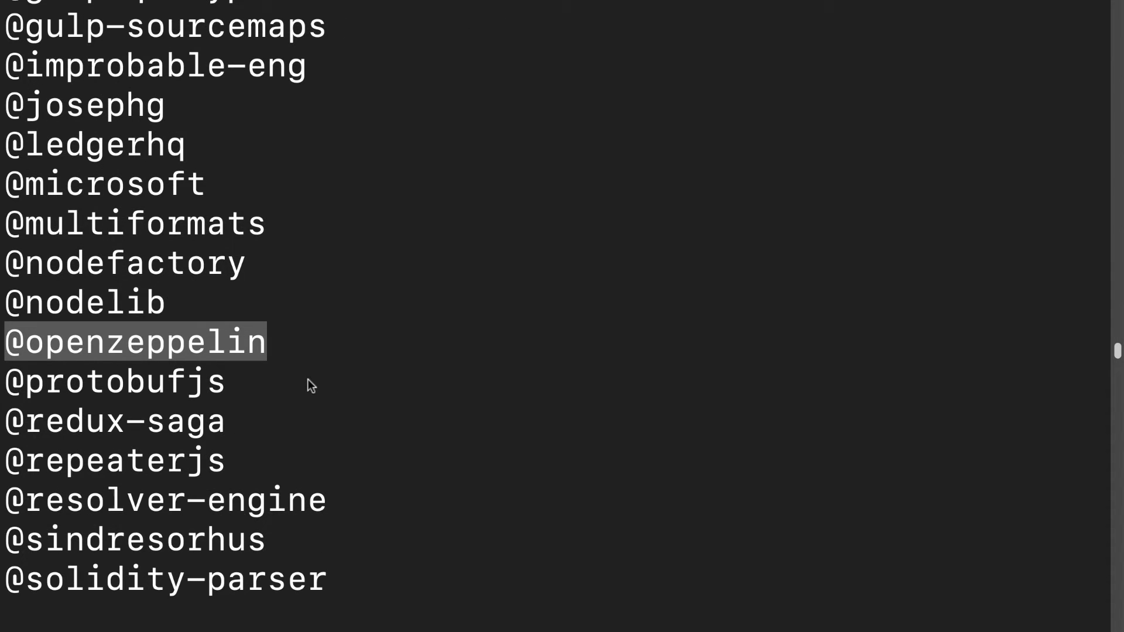
scroll(down, 3)
text(c)
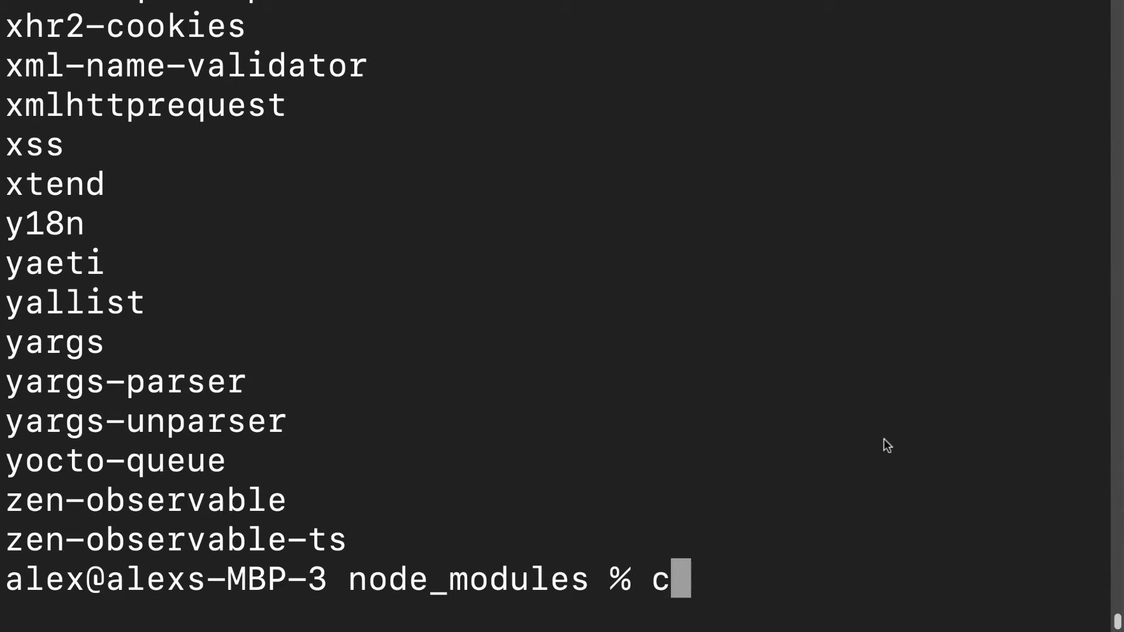
text(d @openzep)
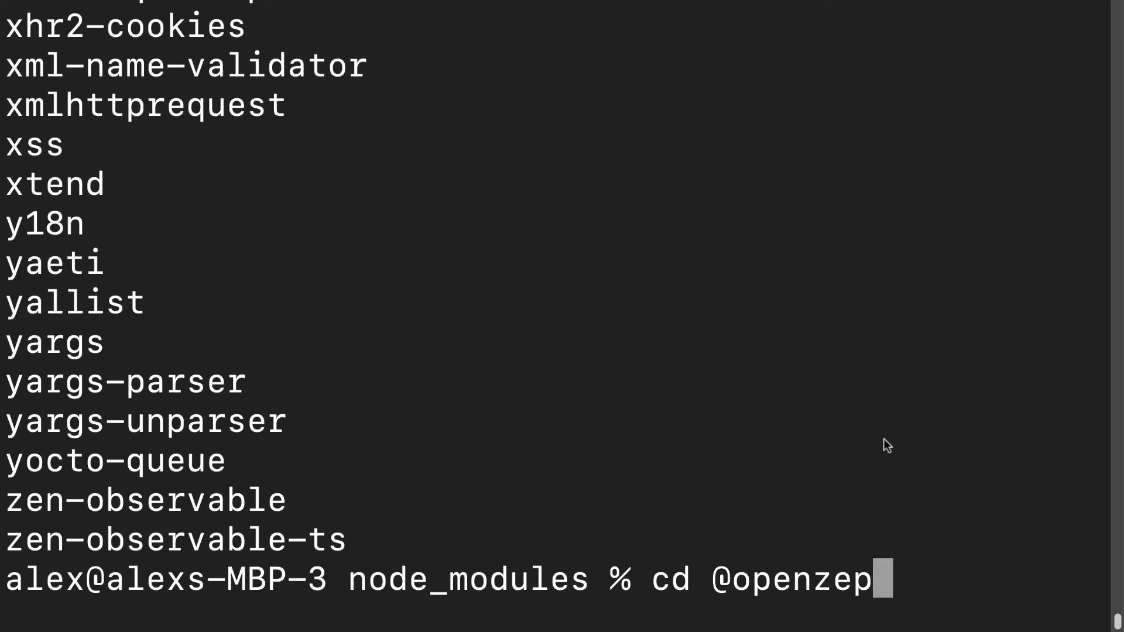
key(Return)
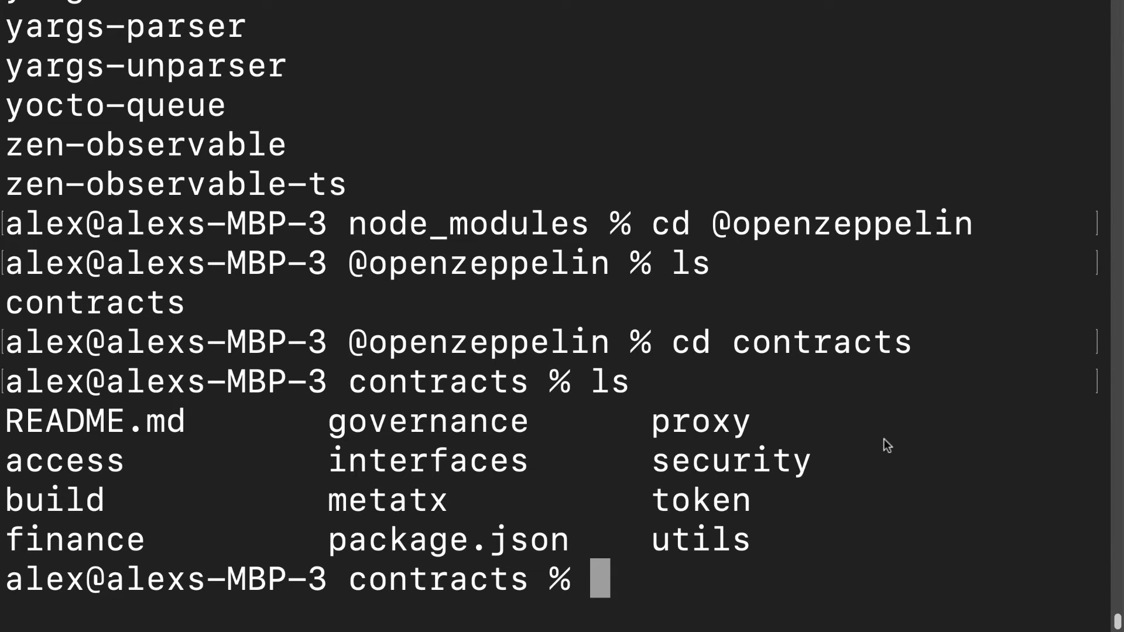
mouse_move(860, 424)
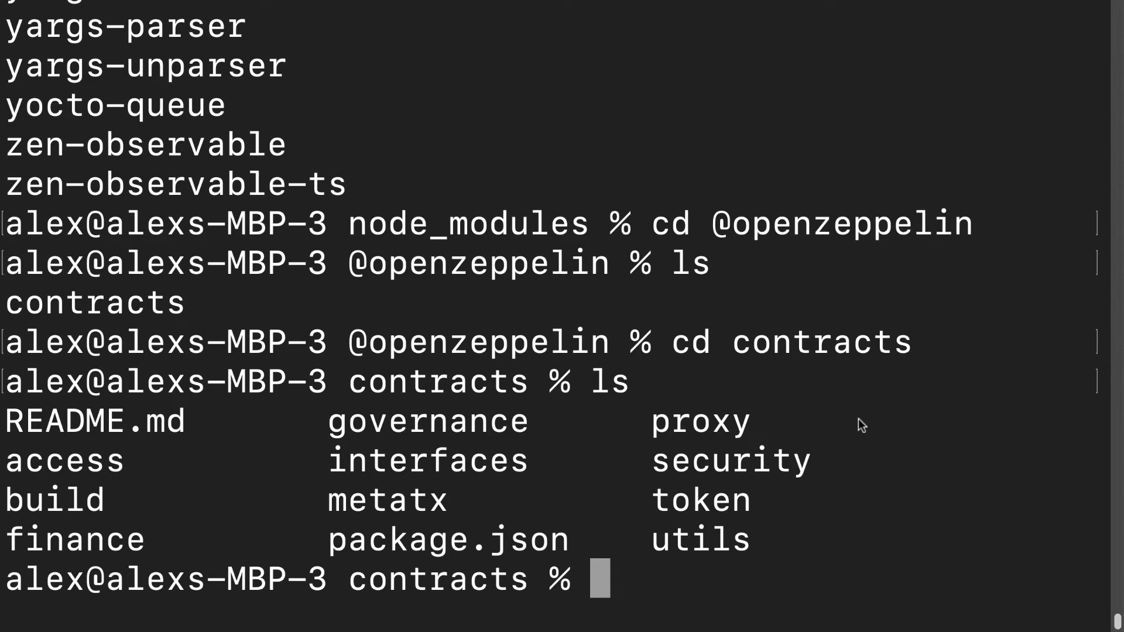
text(cd token)
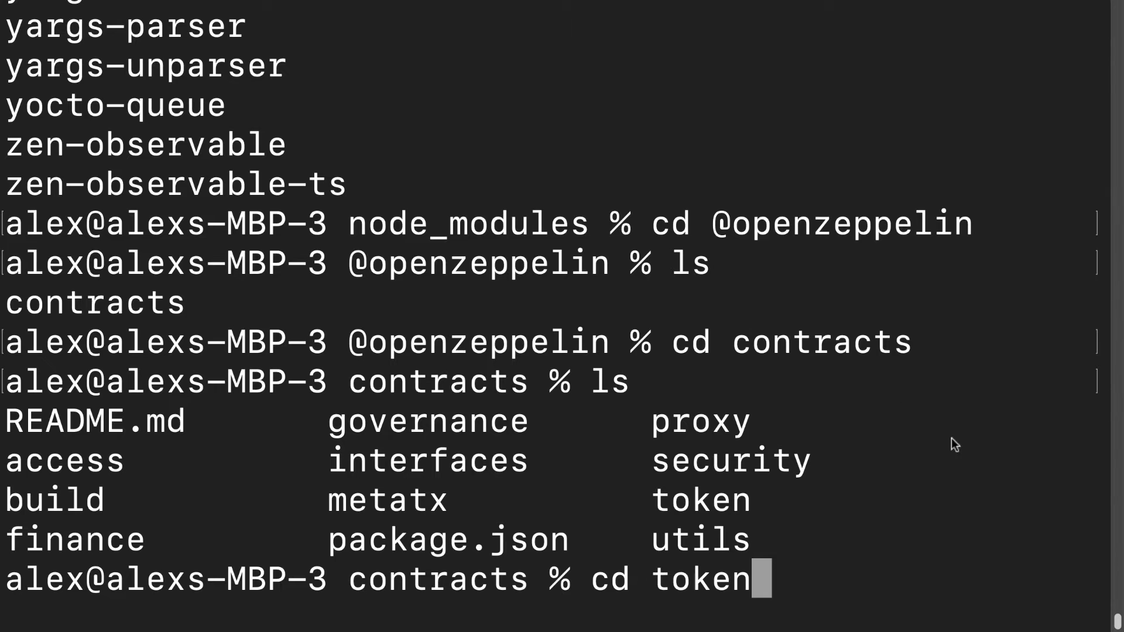
mouse_move(1049, 466)
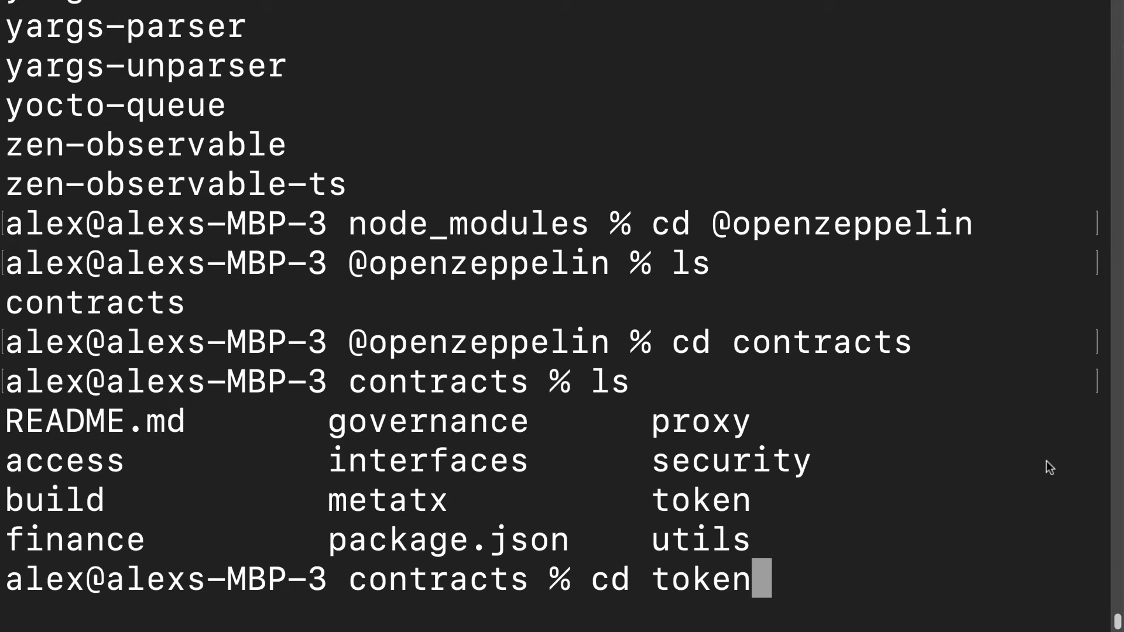
mouse_move(1023, 417)
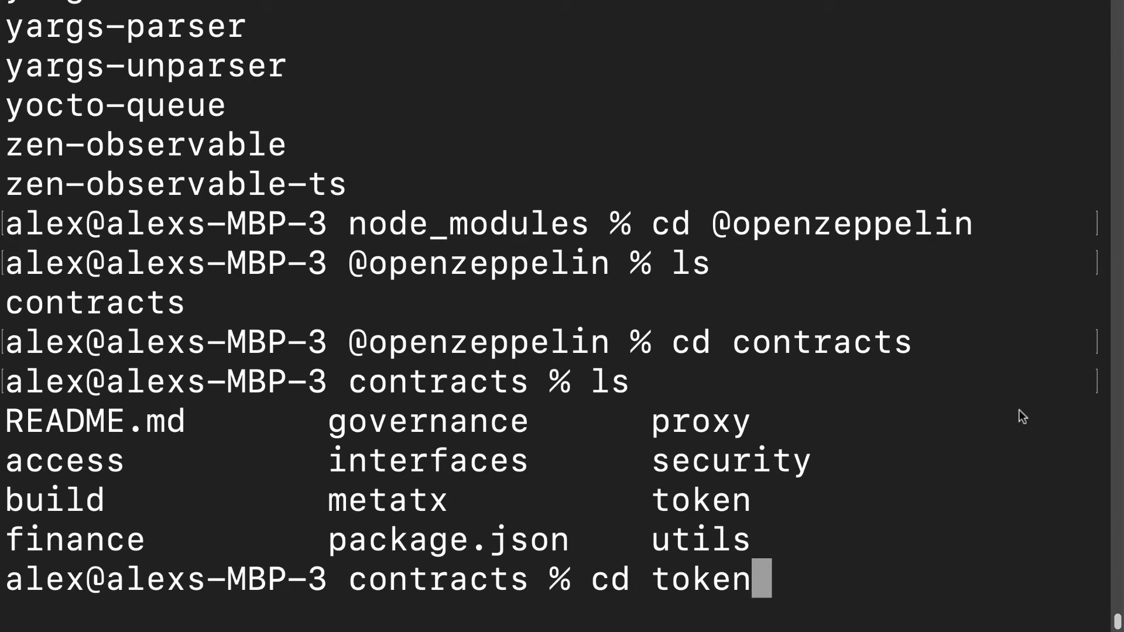
key(Return)
text(ls)
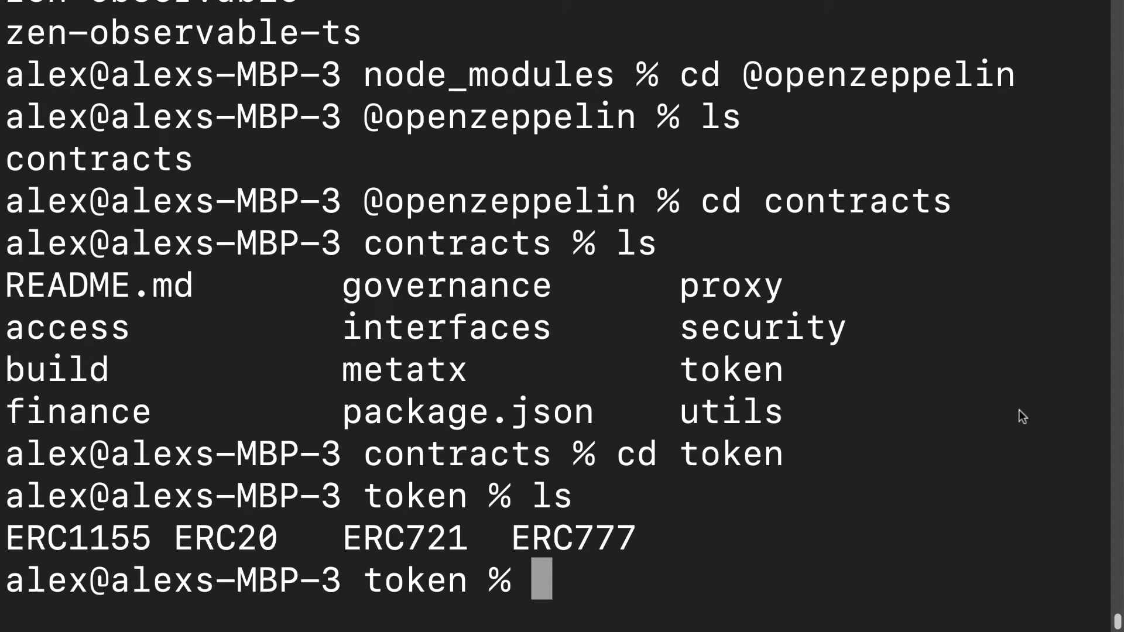
text(cd ERC721)
text(ls)
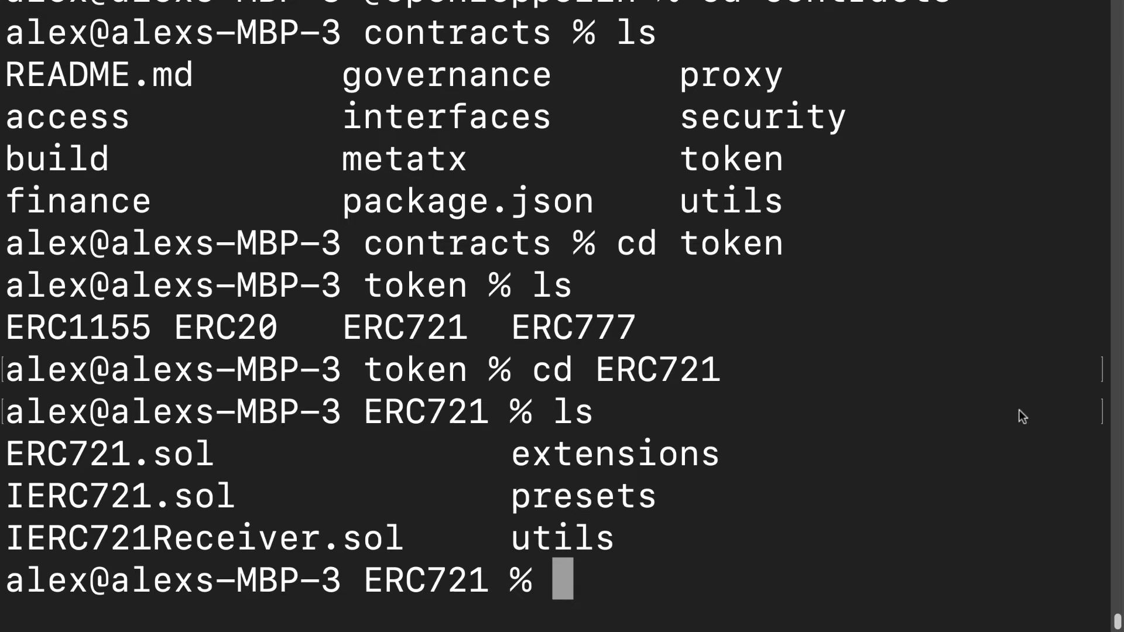
text(cd extensions)
text(ls)
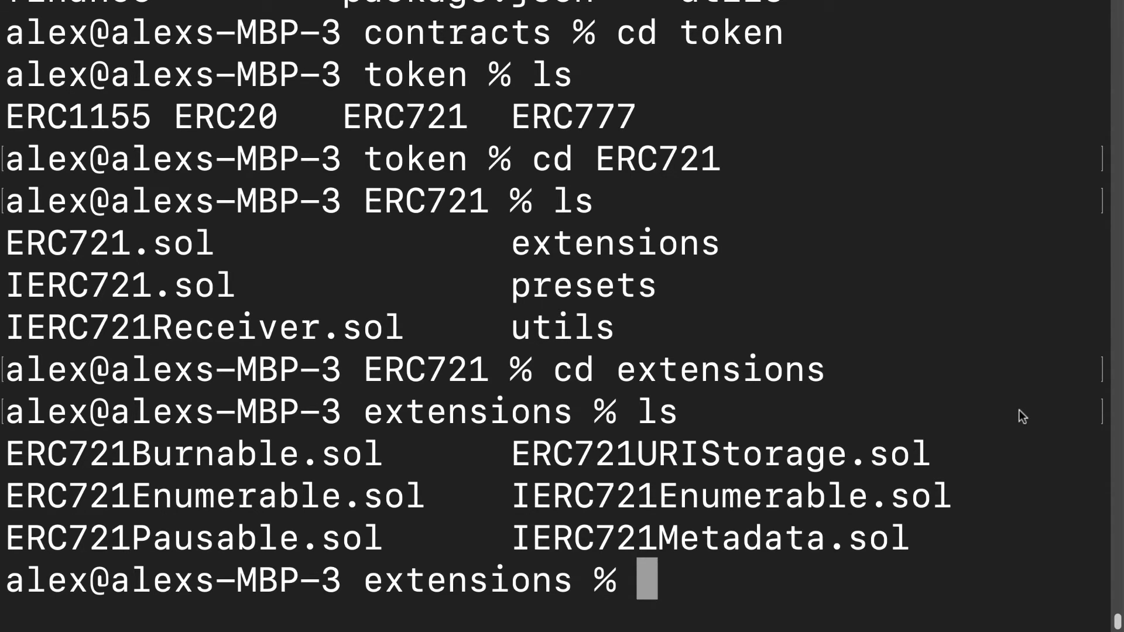
mouse_move(820, 418)
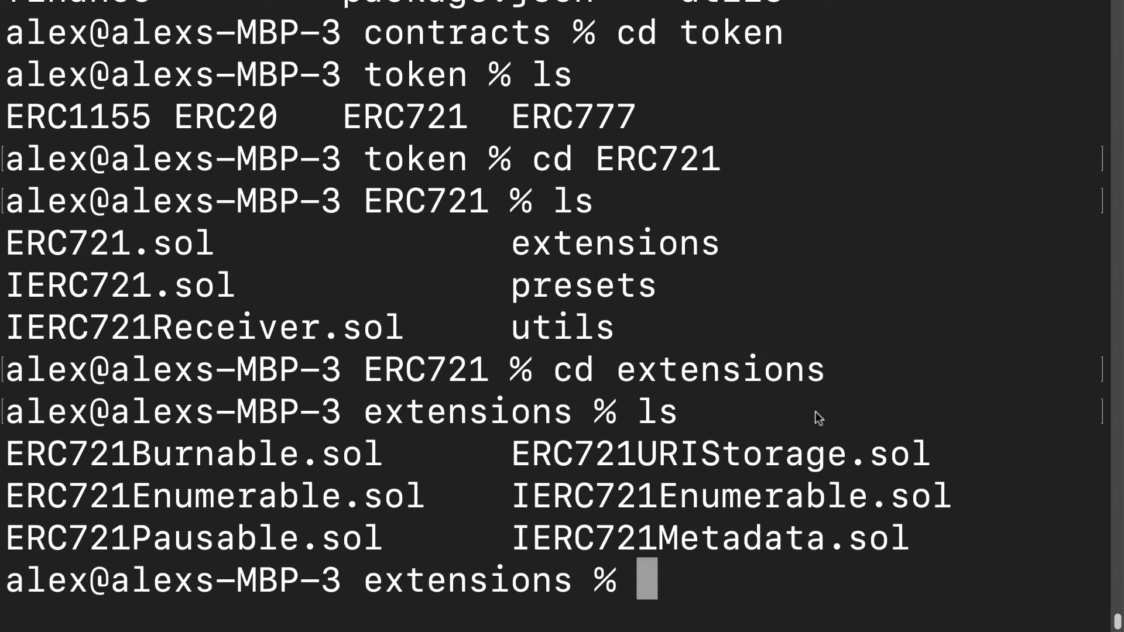
mouse_move(858, 391)
text(cd ..)
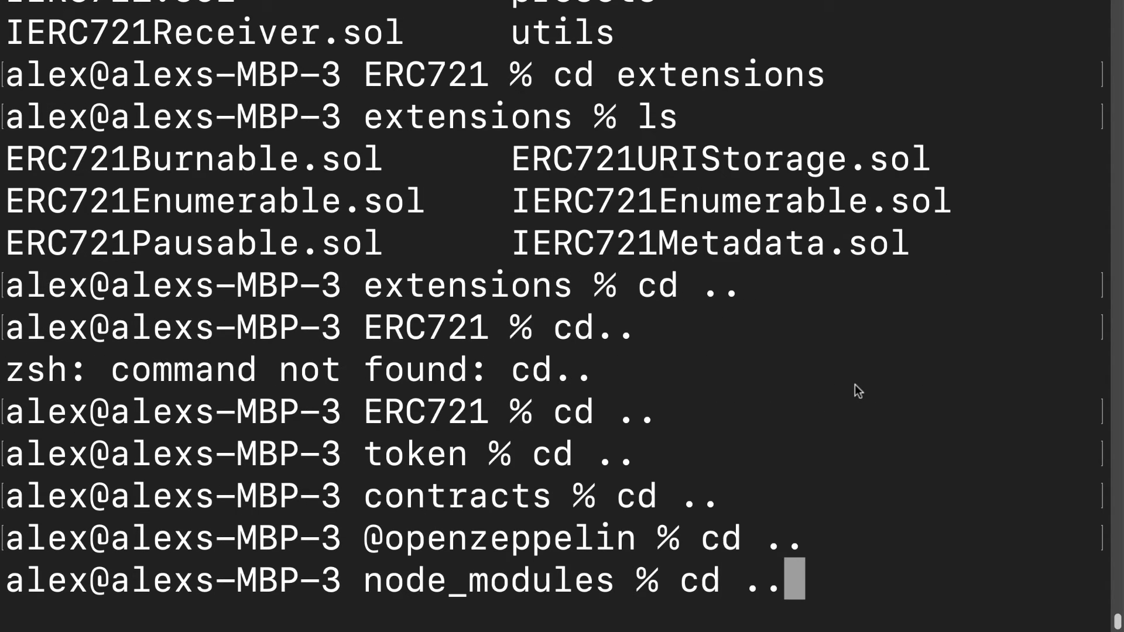
- Climb back to HelloDecentralized and confirm it with pwd and ls
key(Return)
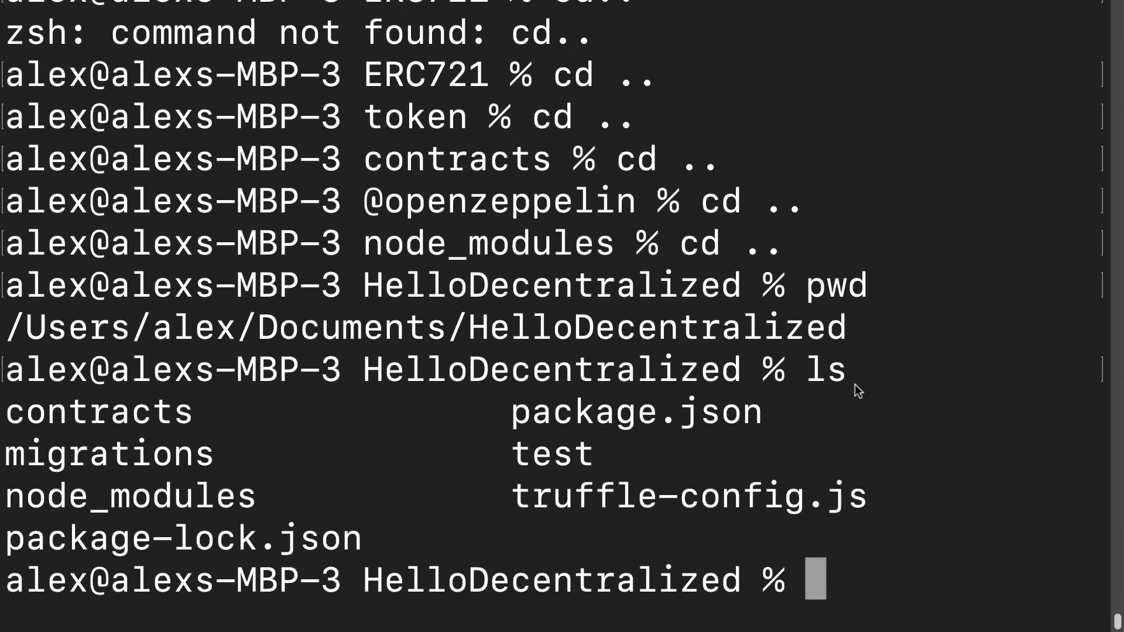
mouse_move(1057, 349)
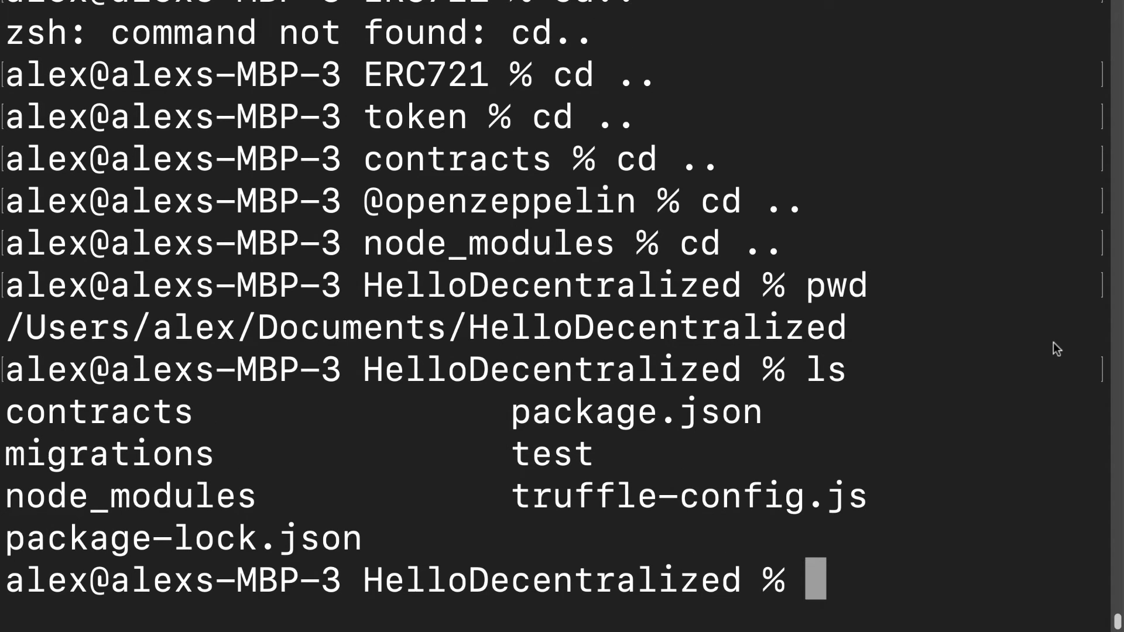
text(npx truffle-)
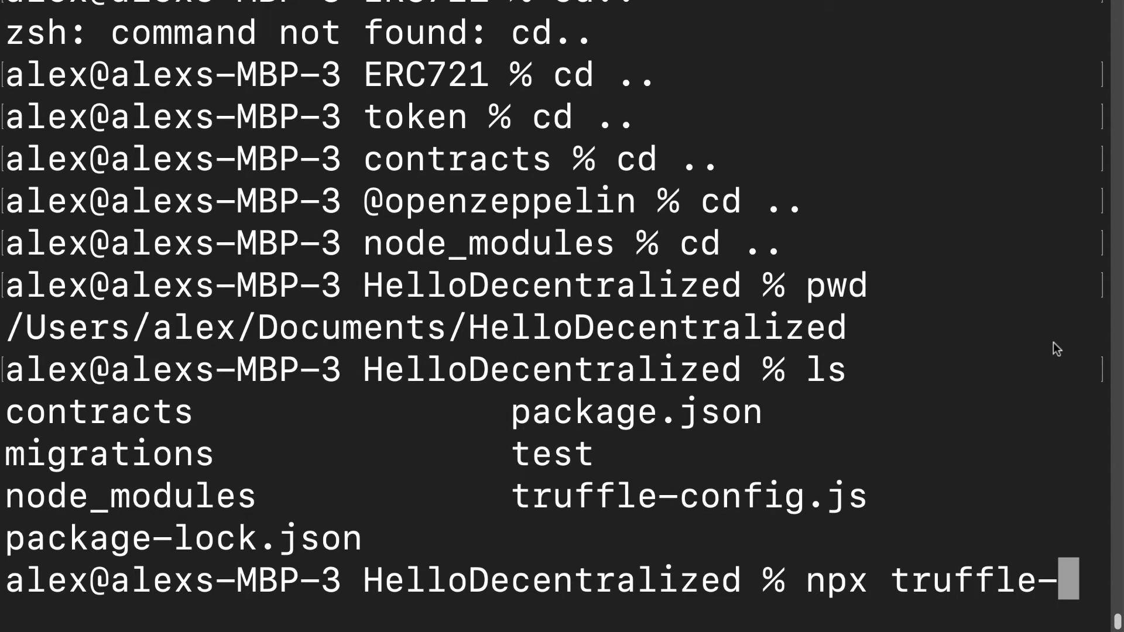
text(attener)
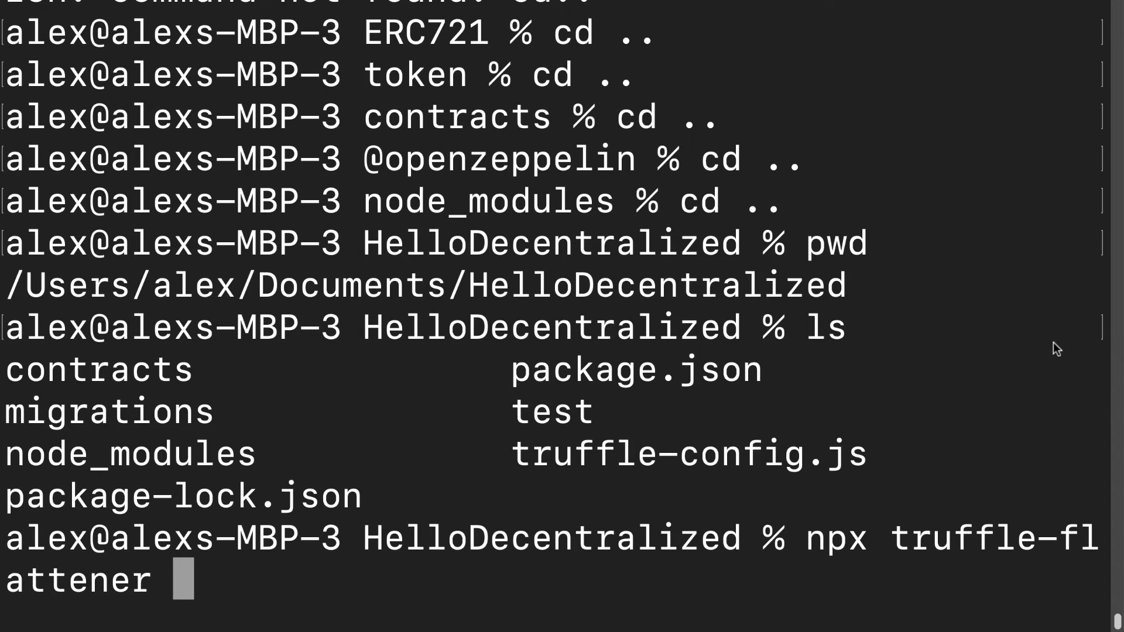
text(./)
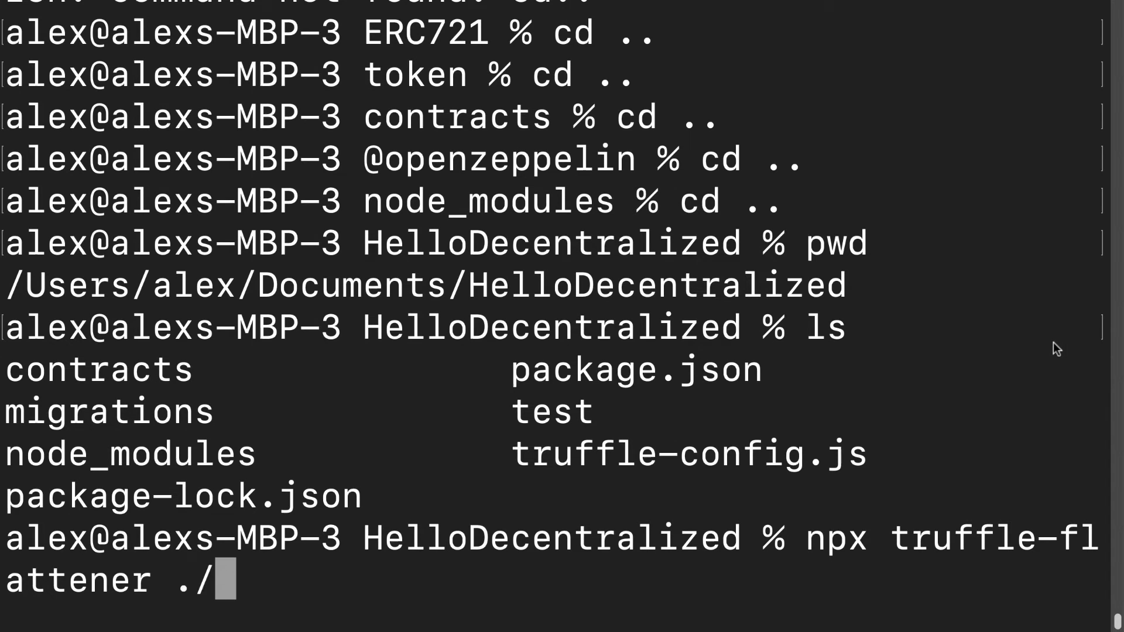
text(node_modules)
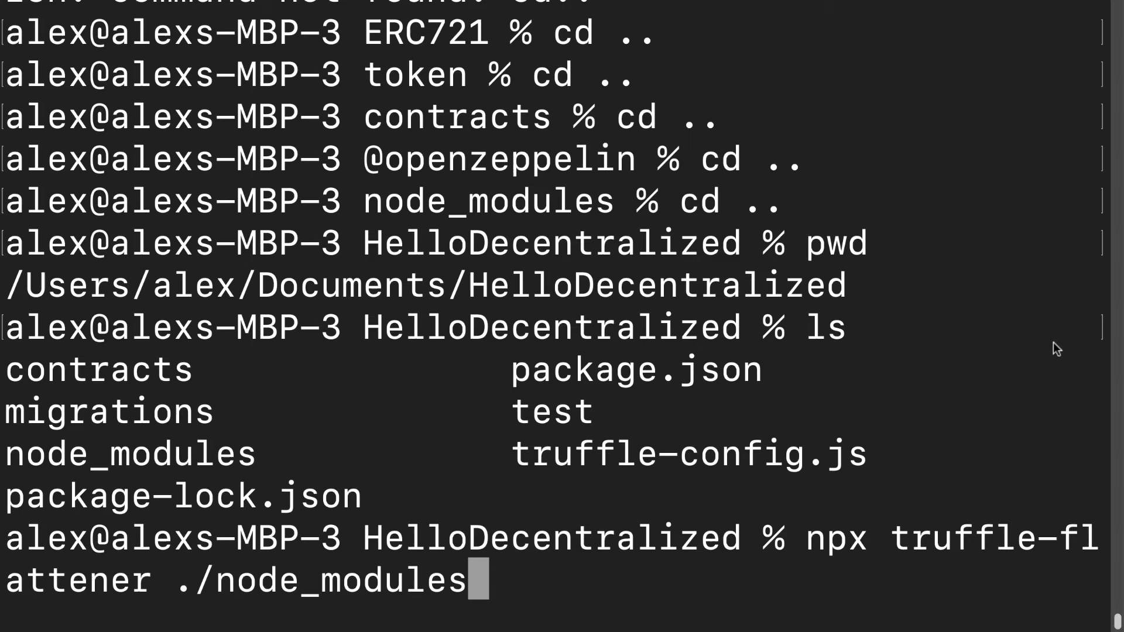
text(/@openzeppelin/contracts/t)
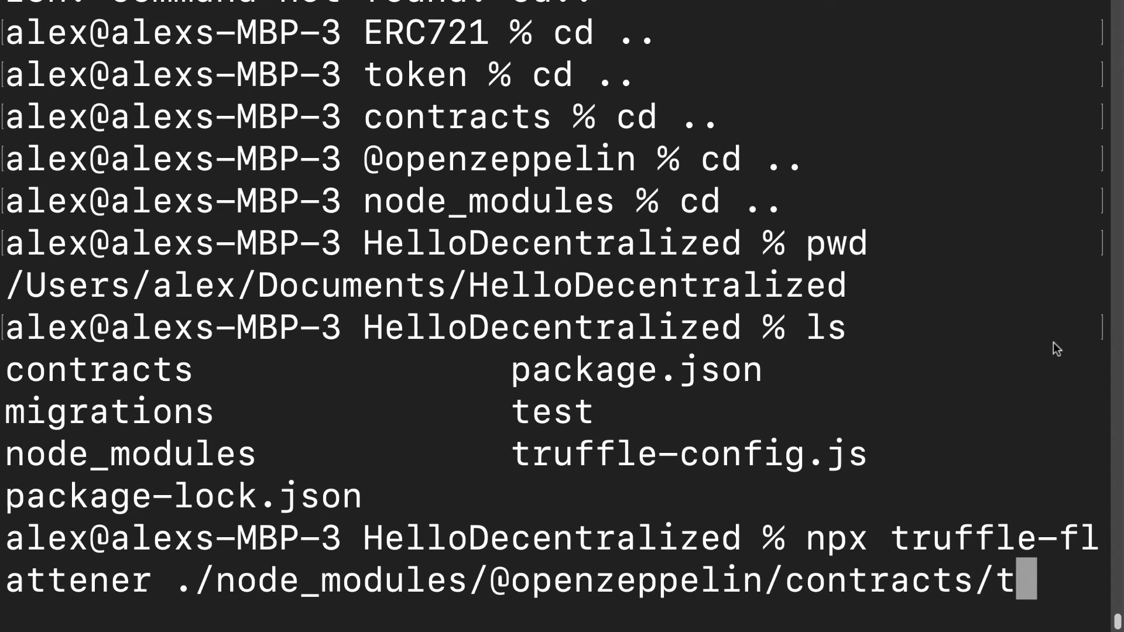
text(oken/ERC721)
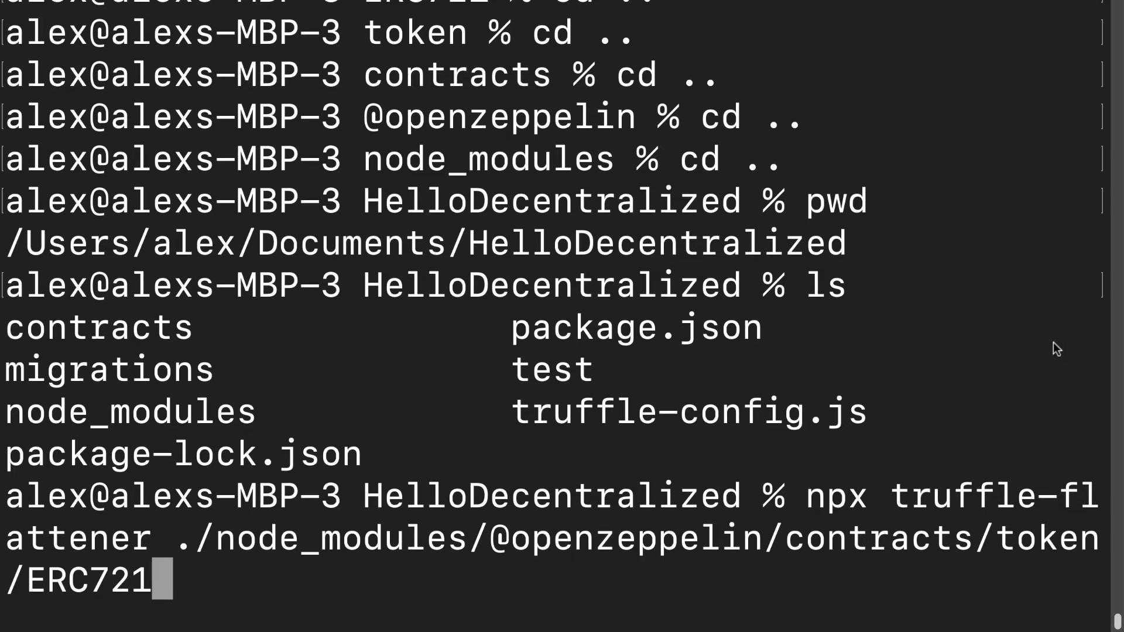
text(/ERC721.D)
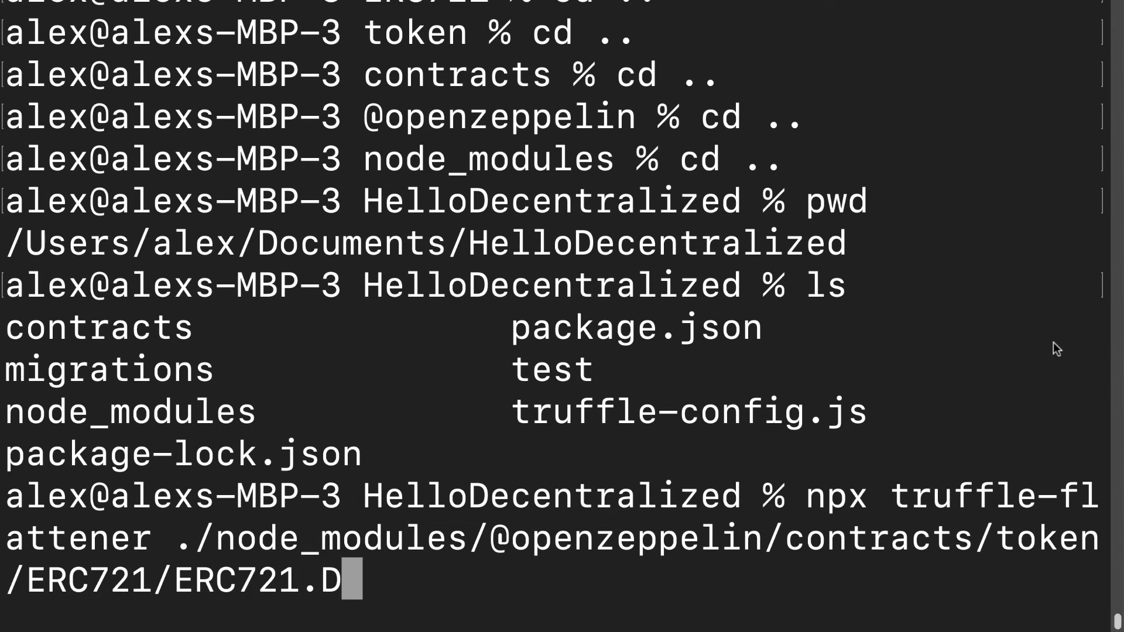
text(sol)
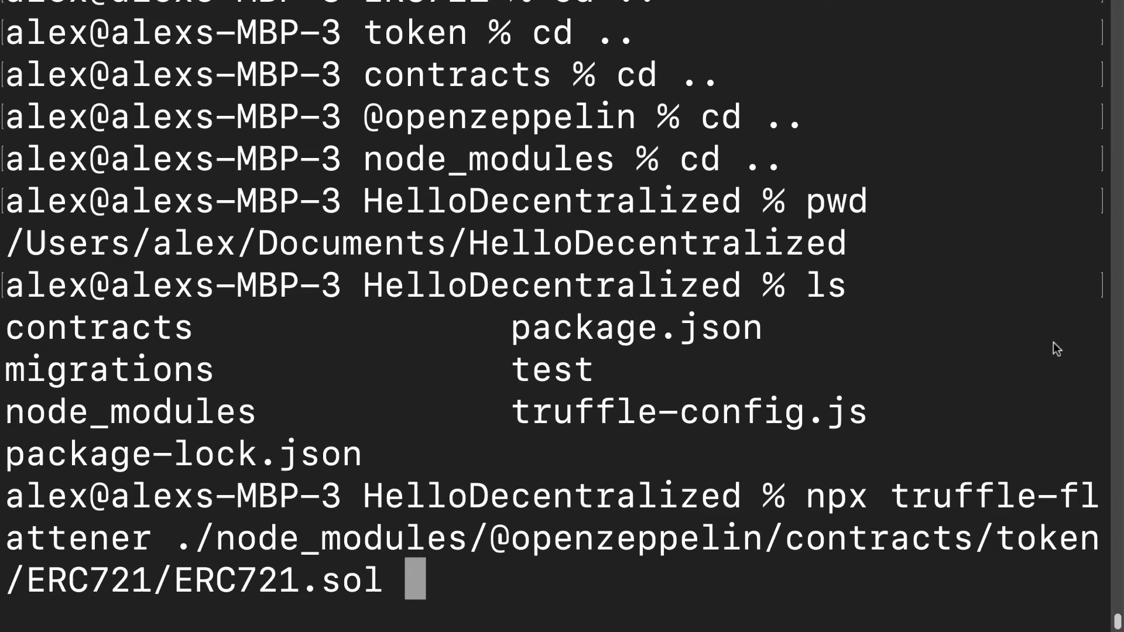
text(>)
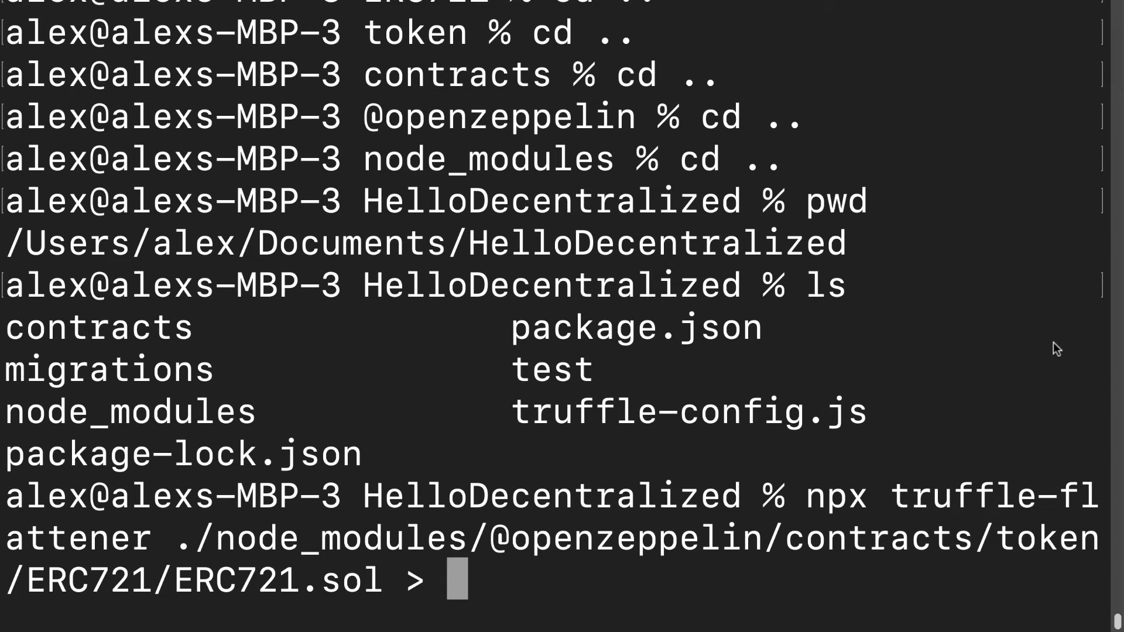
text(contracts)
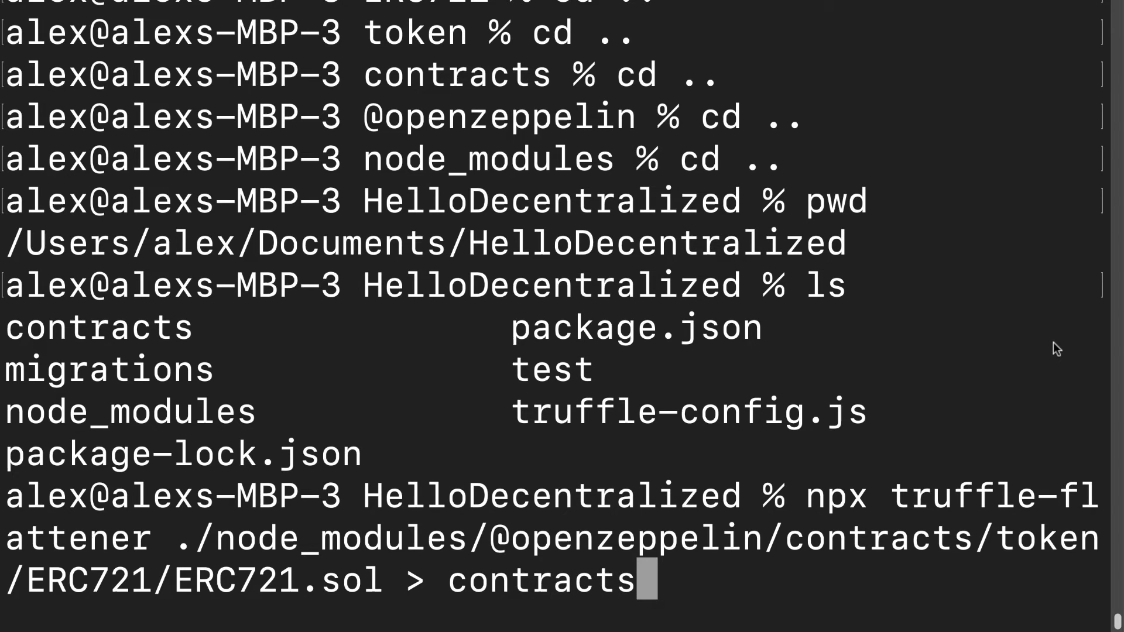
text(/ERC)
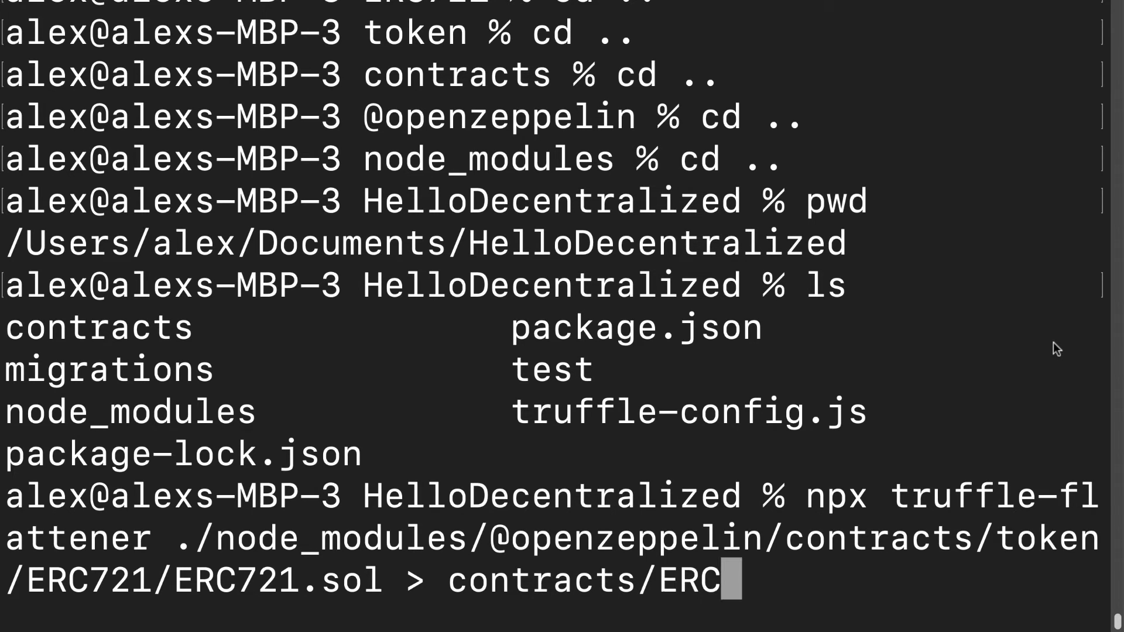
text(721.sol)
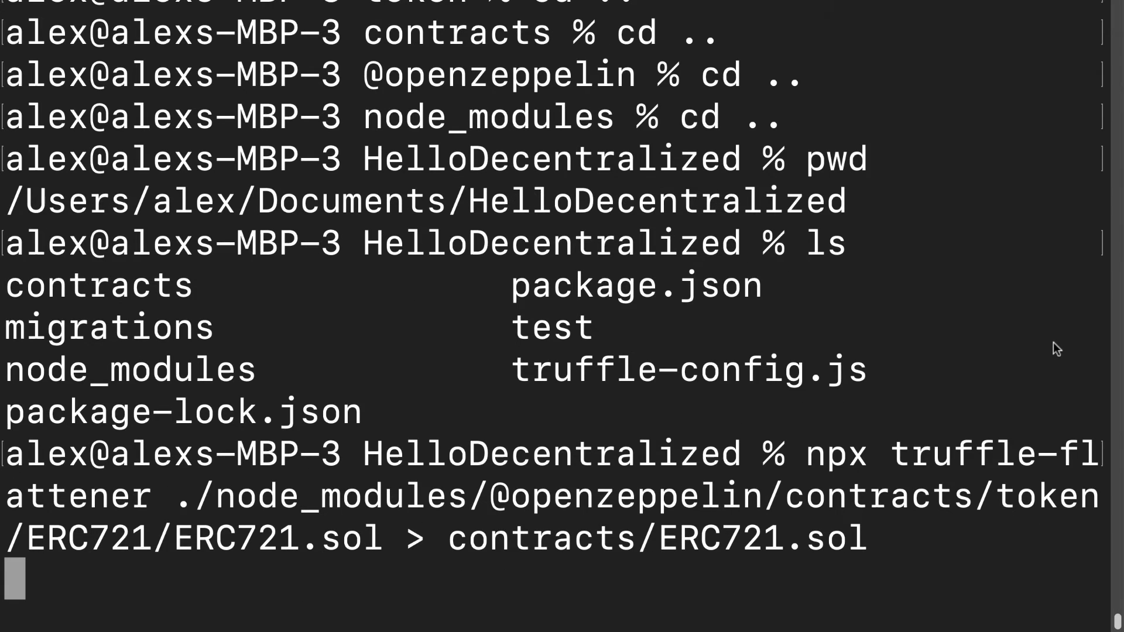
- Run the flattener and move into contracts to confirm ERC721.sol was created
key(Return)
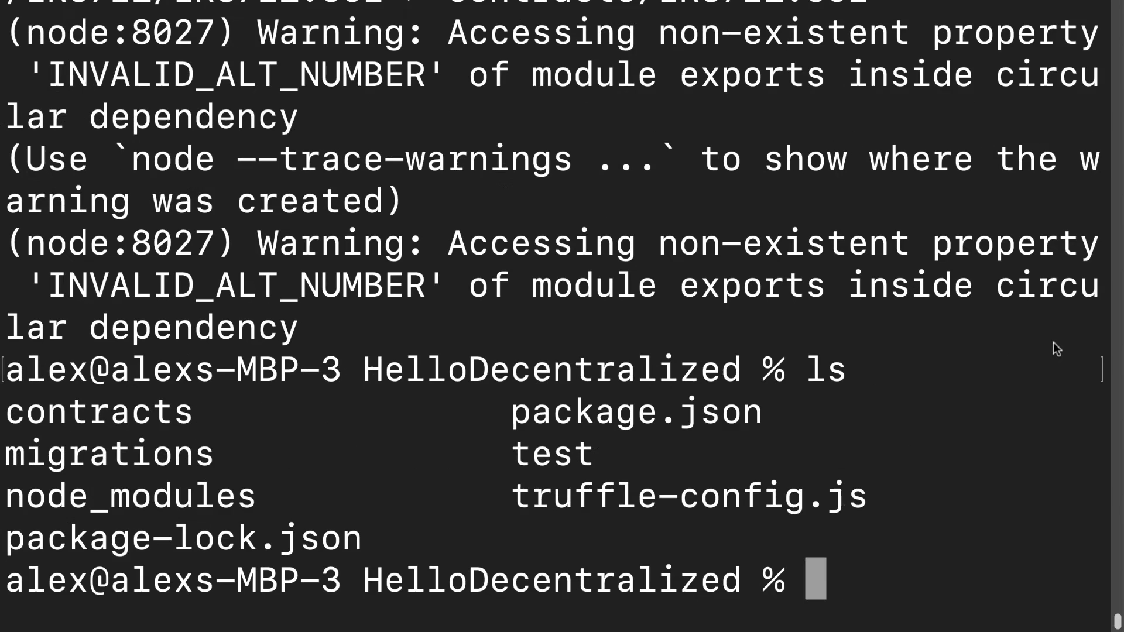
text(cd contracts)
text(ls)
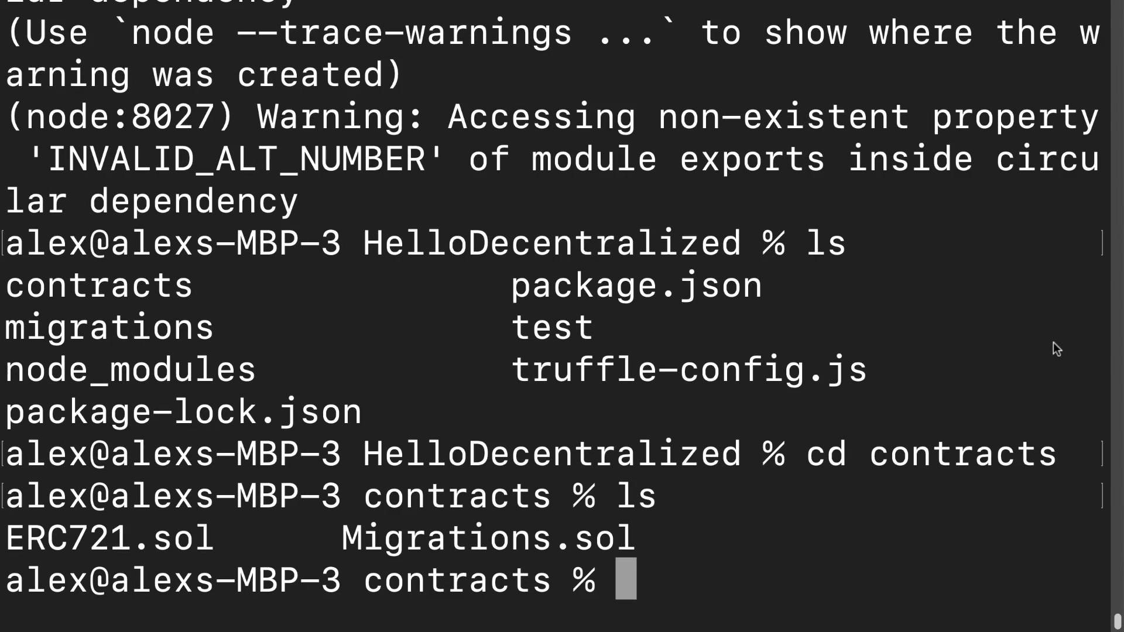
mouse_move(379, 605)
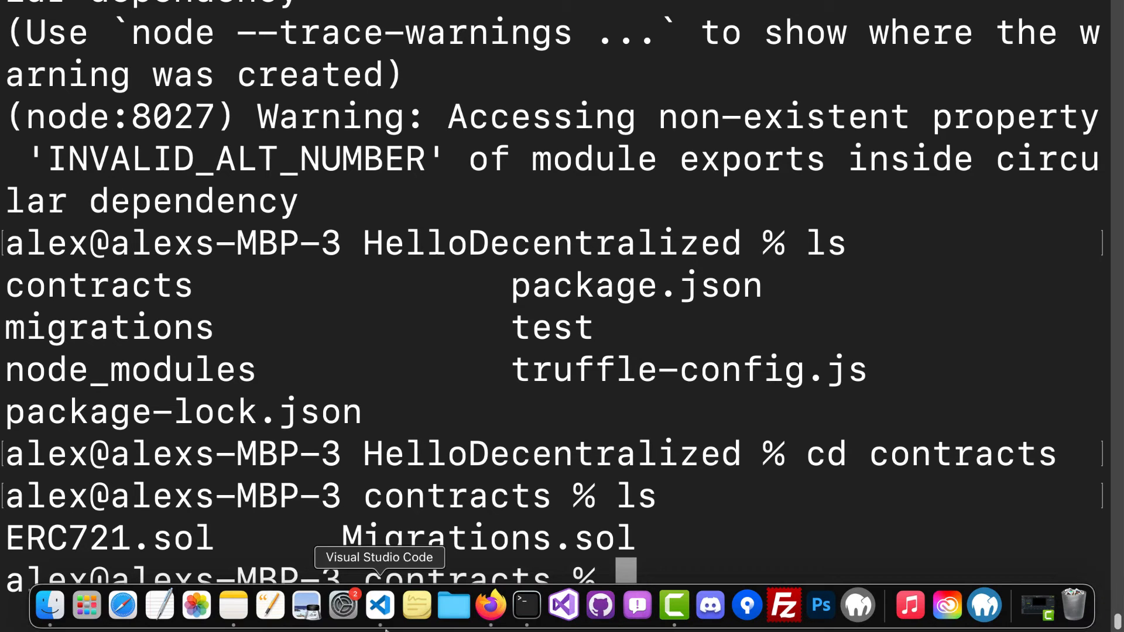
- Switch to VS Code, open contracts/ERC721.sol and jump back to its top
click(380, 607)
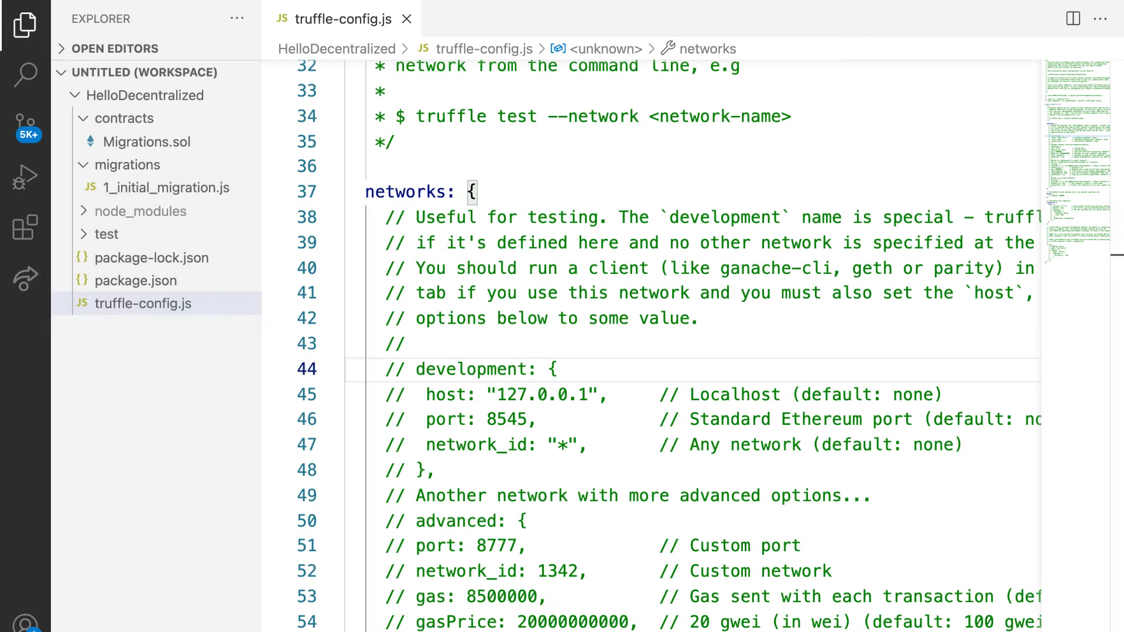
click(140, 141)
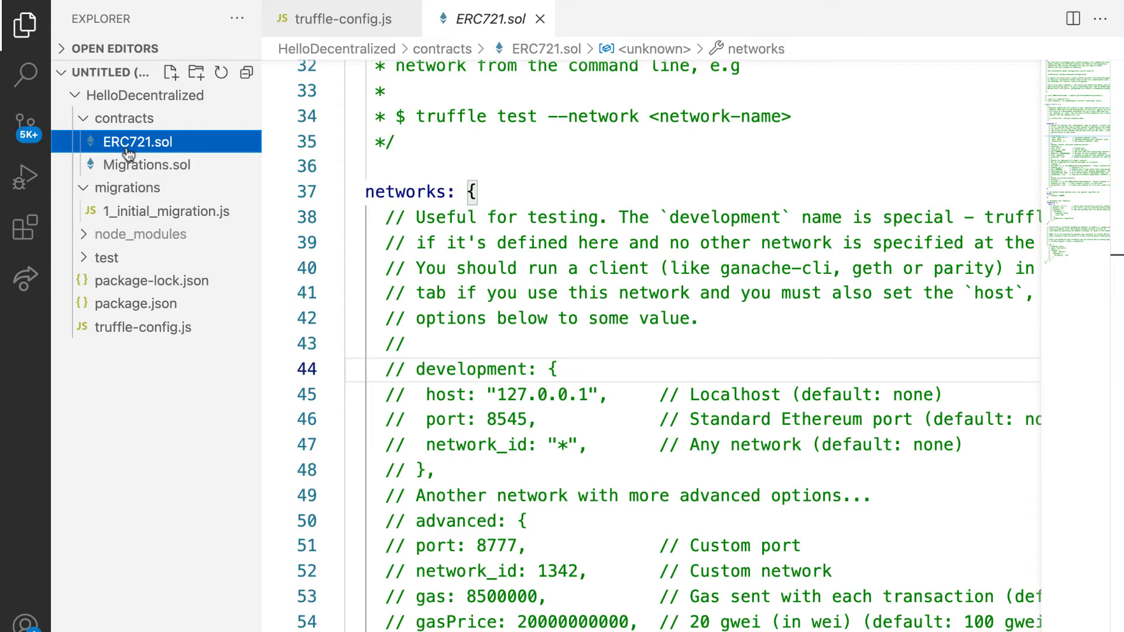
click(137, 141)
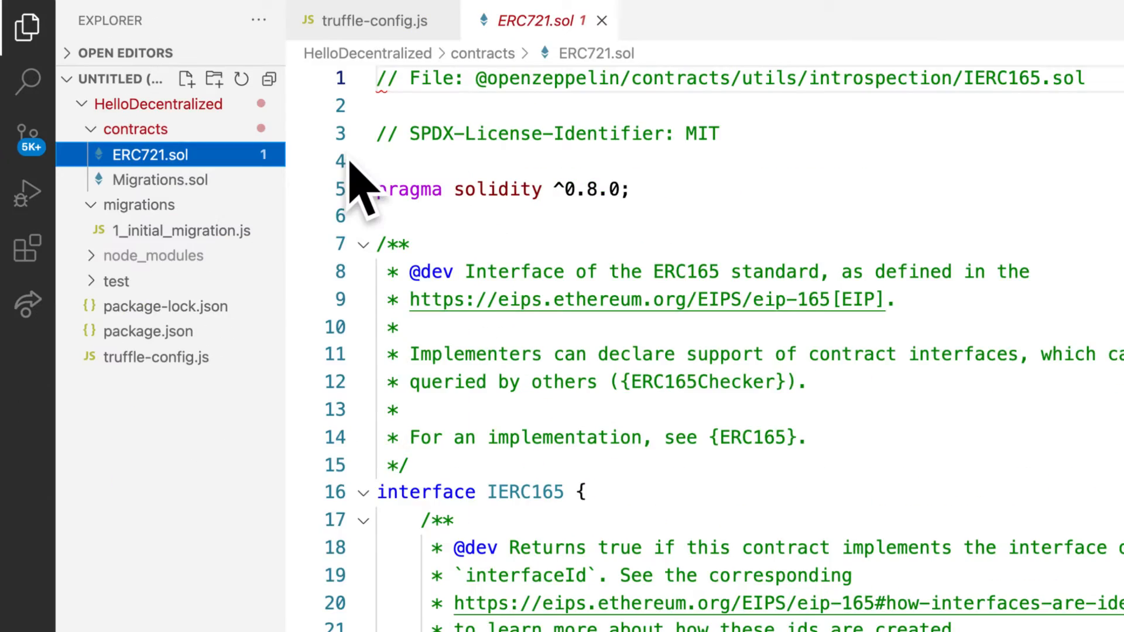
scroll(down, 3)
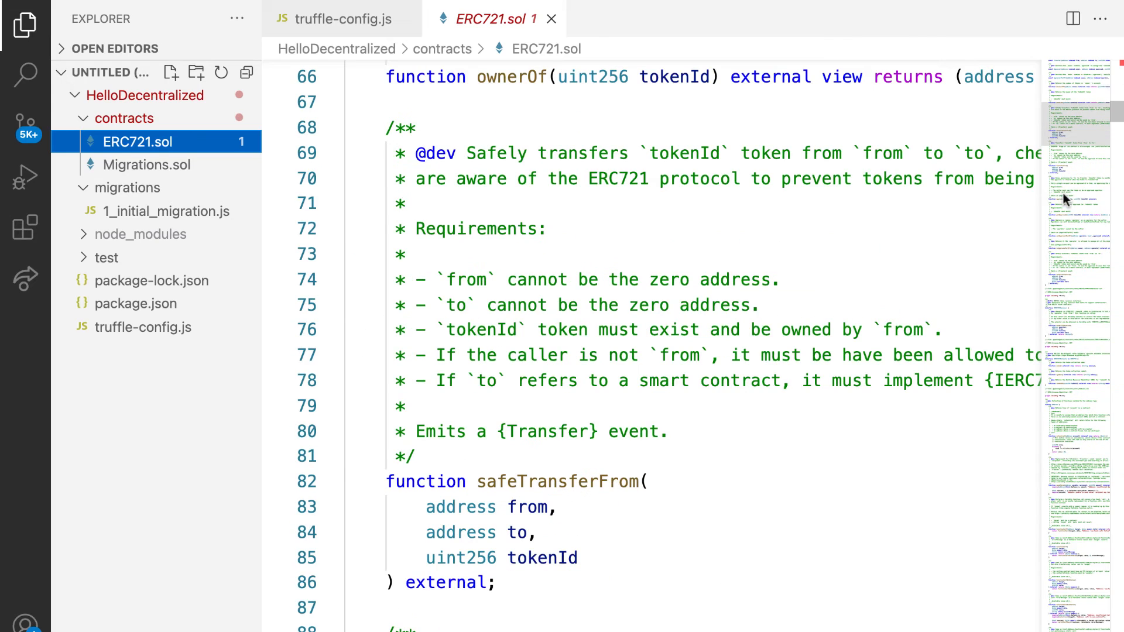
key(ctrl+Home)
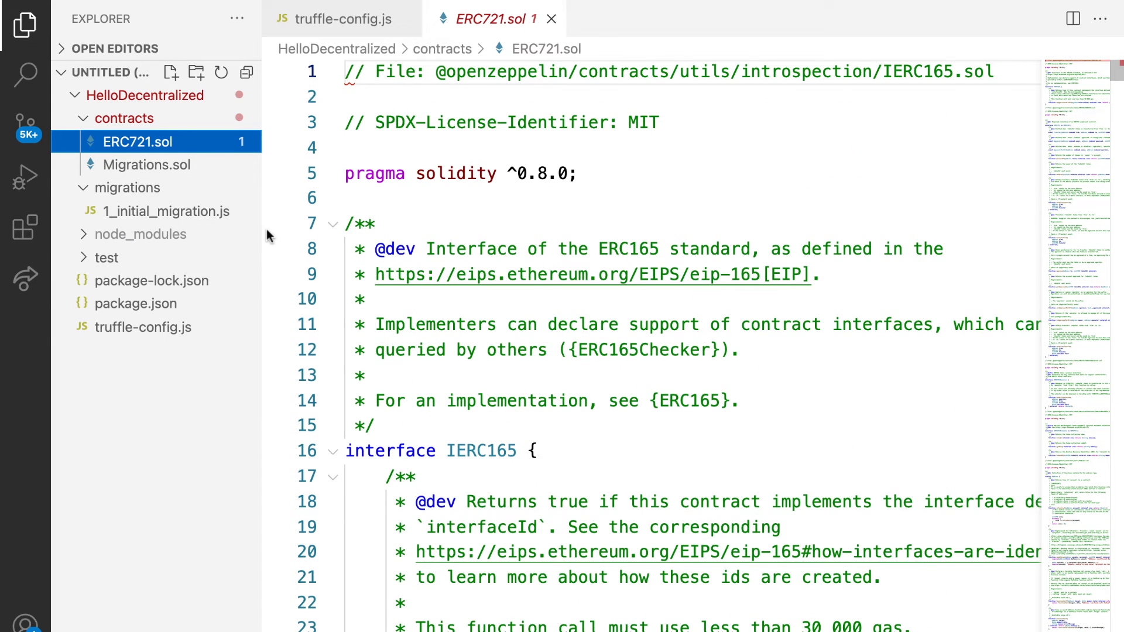
- Scroll through the opening libraries of ERC721.sol, clearing the IERC721 header selection
click(25, 25)
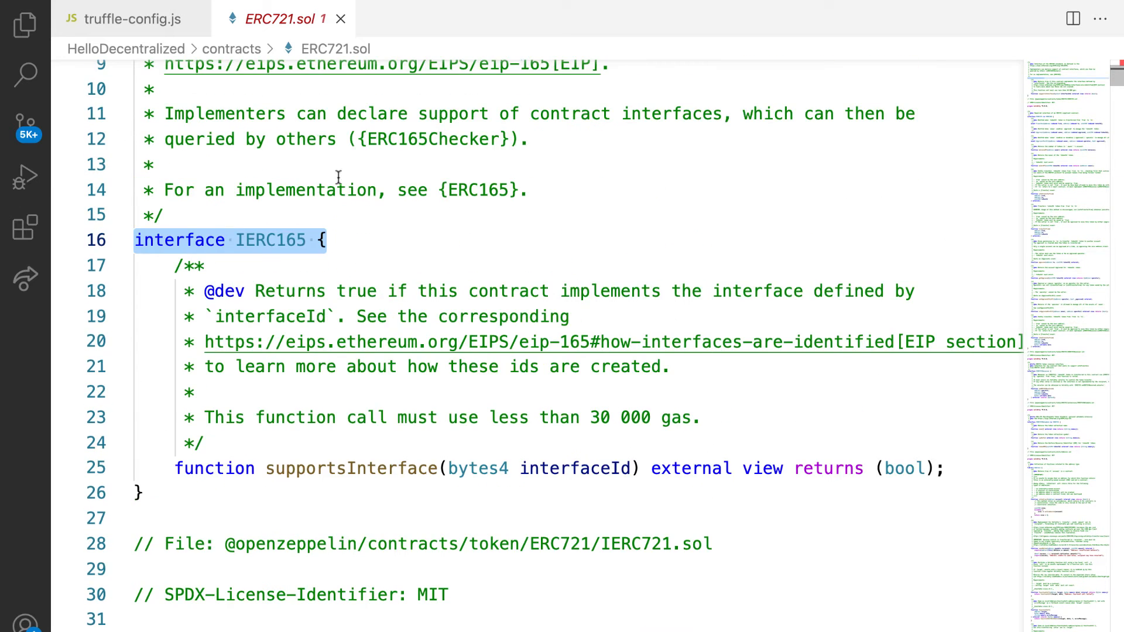
scroll(up, 3)
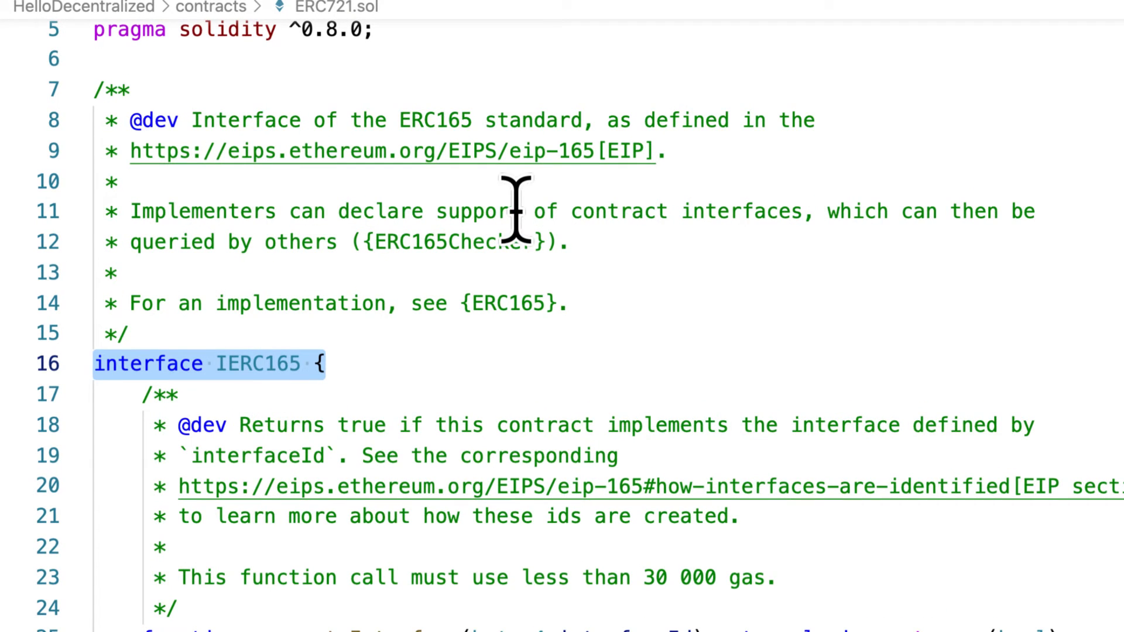
mouse_move(624, 247)
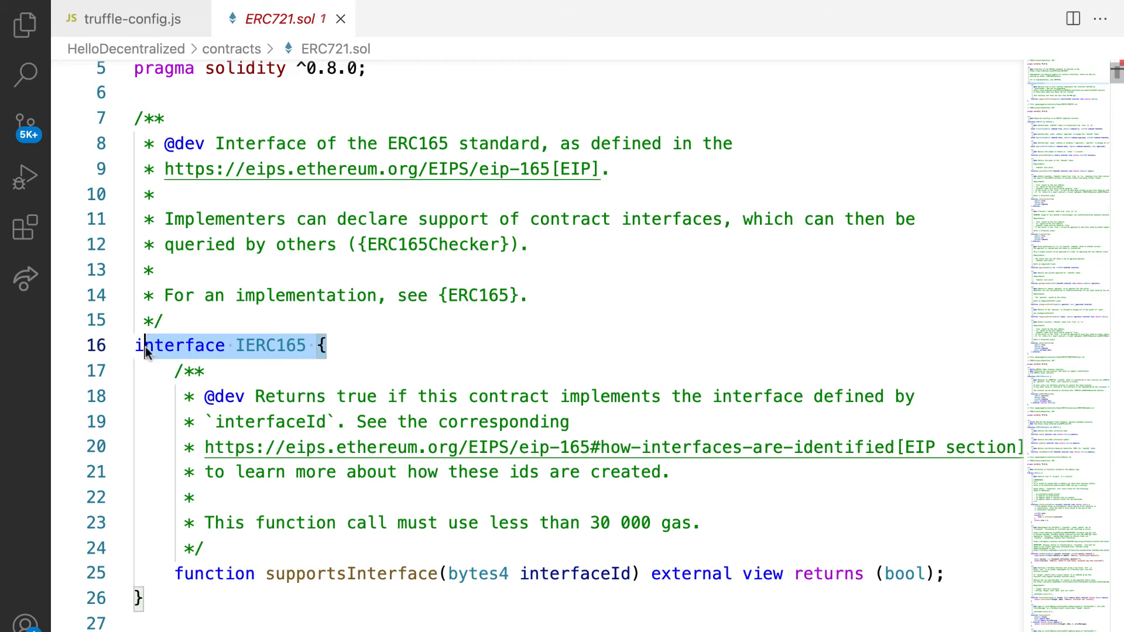
scroll(down, 3)
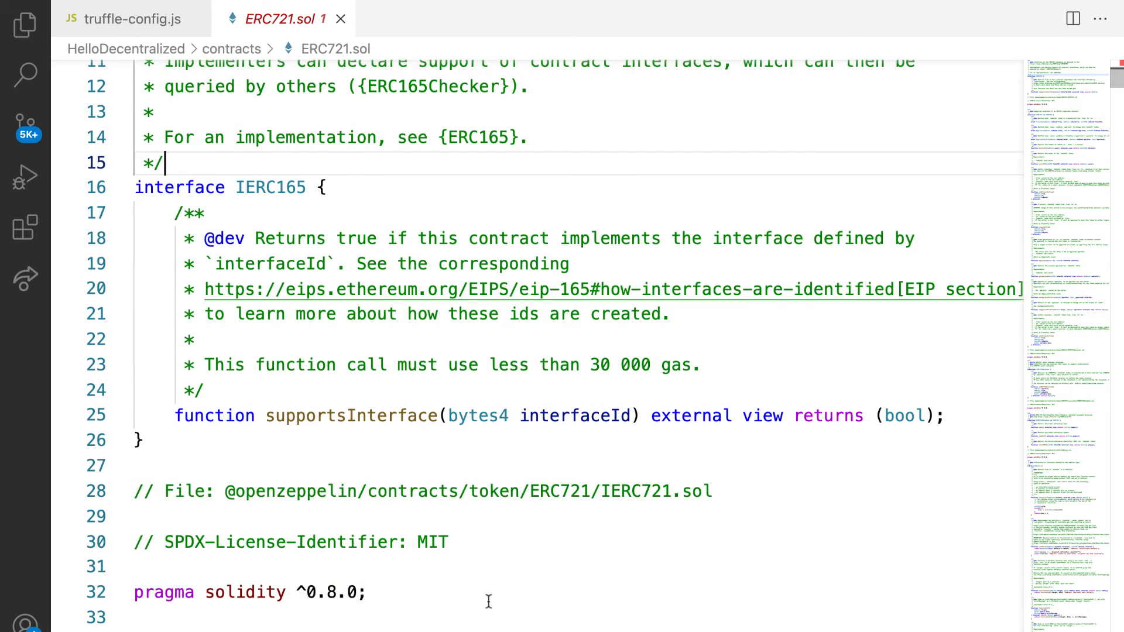
scroll(down, 3)
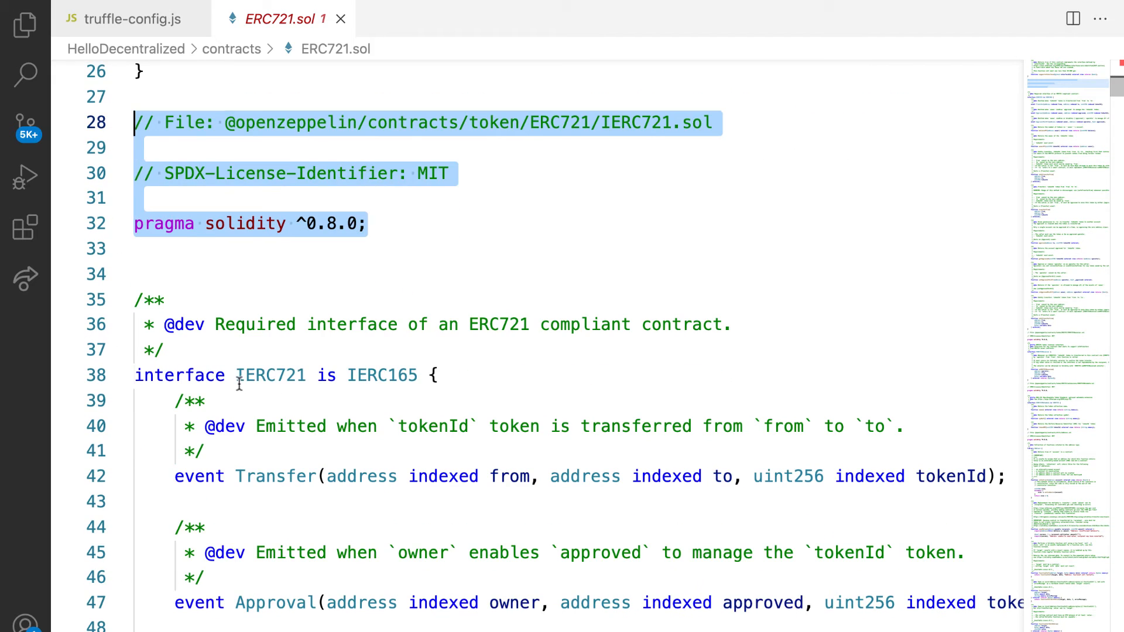
click(559, 350)
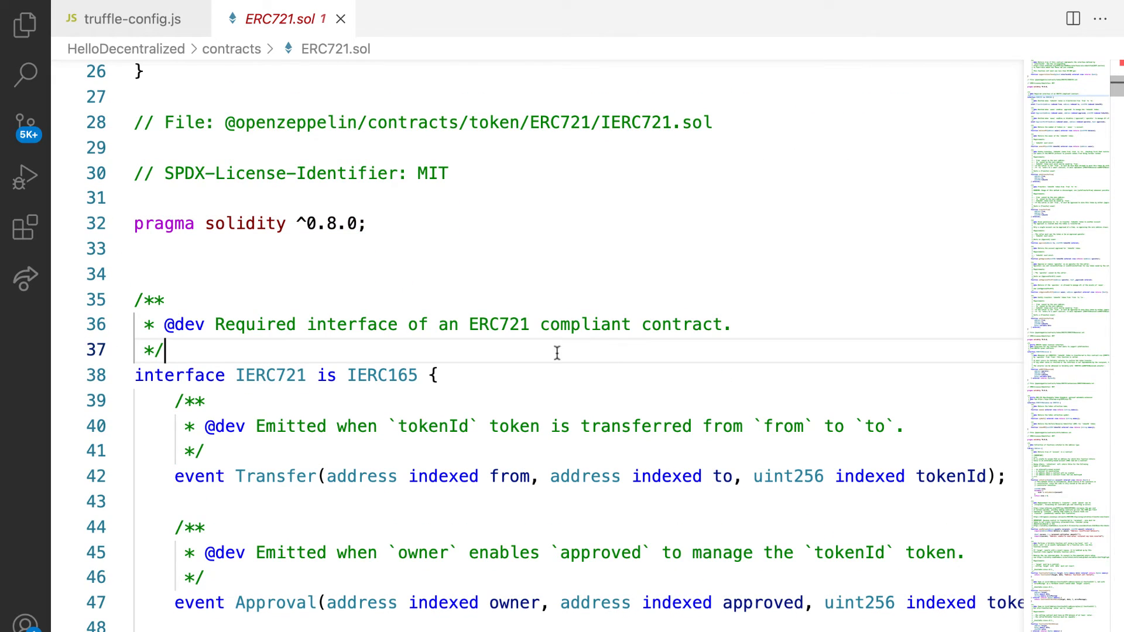
click(731, 324)
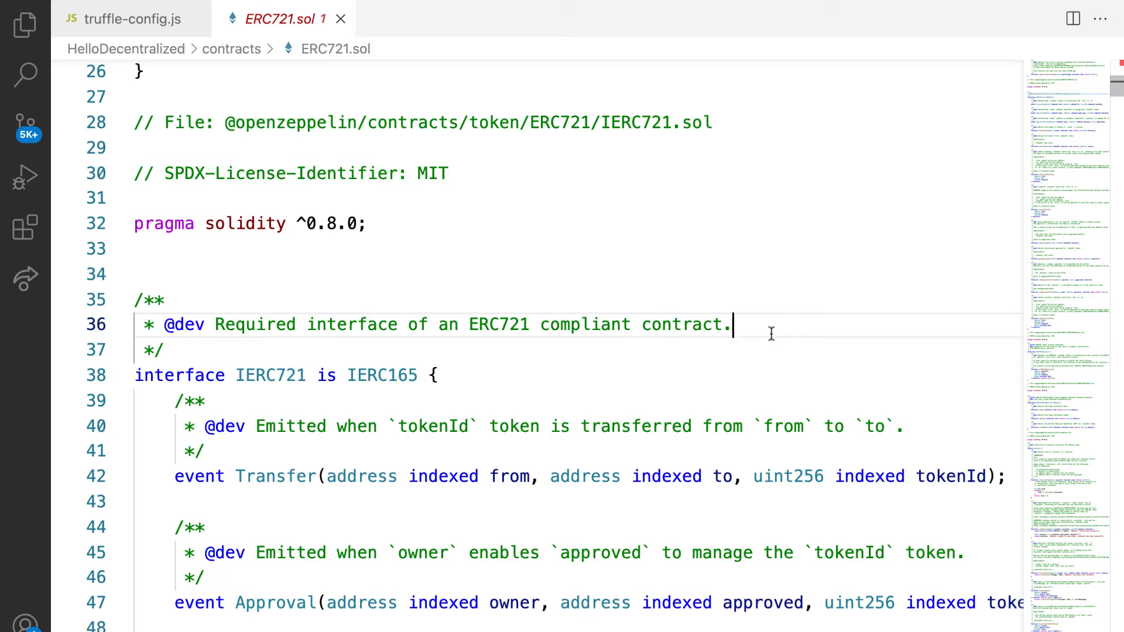
scroll(down, 3)
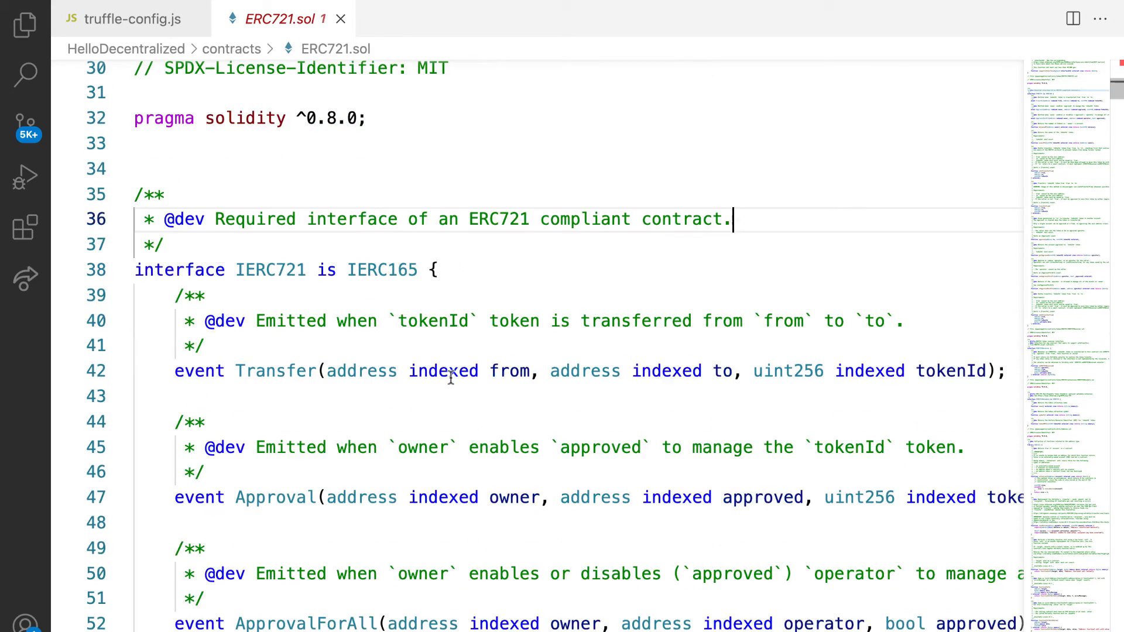
scroll(down, 3)
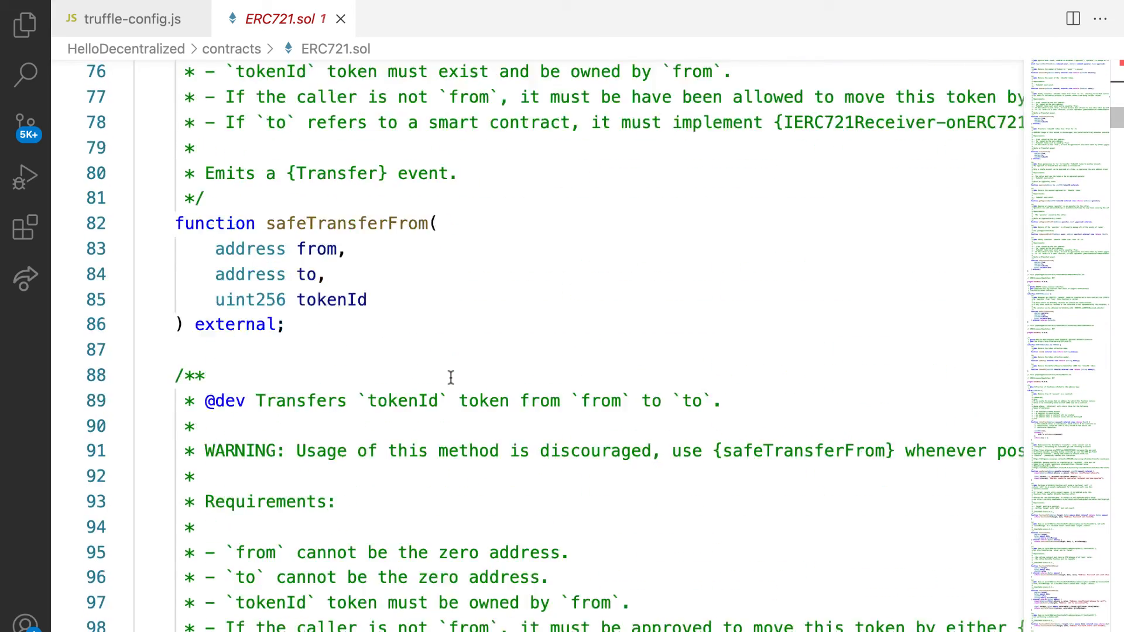
scroll(down, 3)
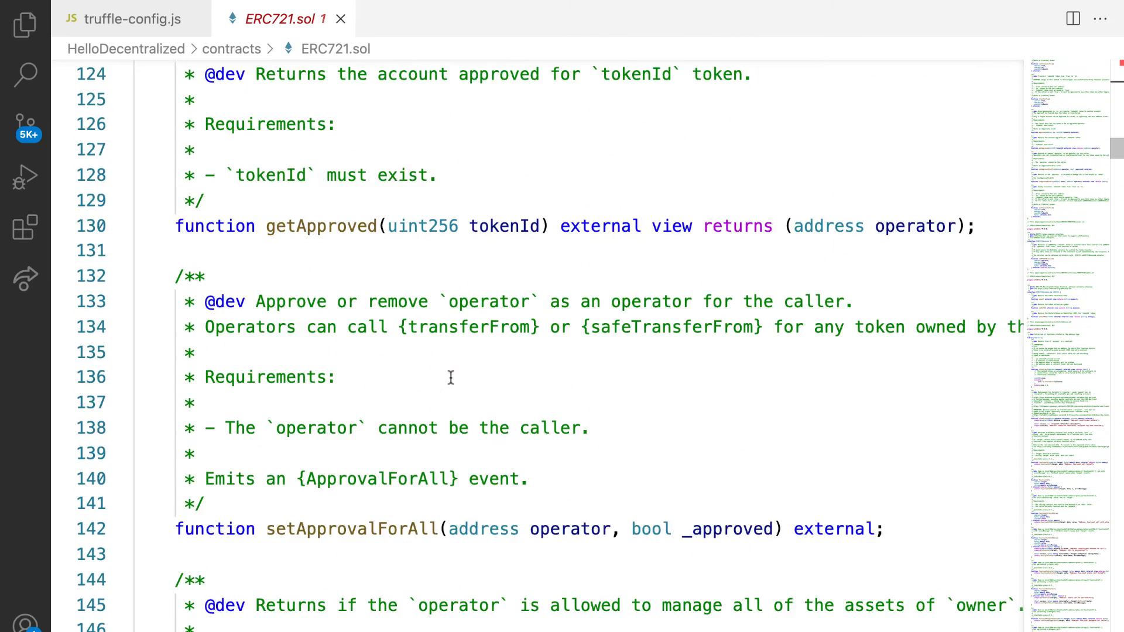
scroll(down, 3)
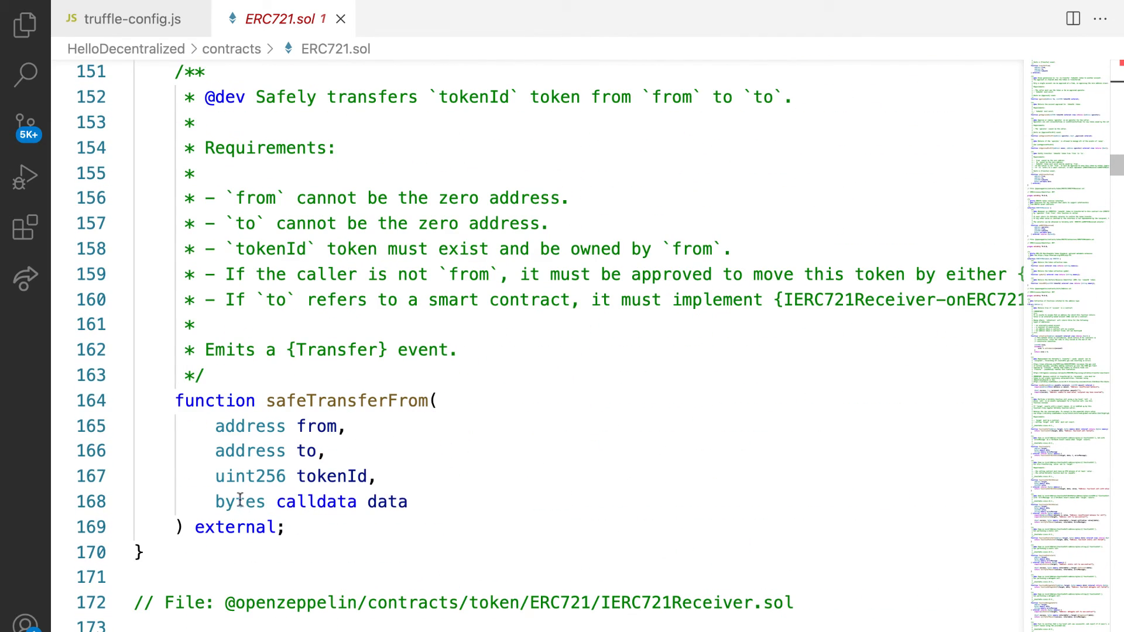
scroll(up, 3)
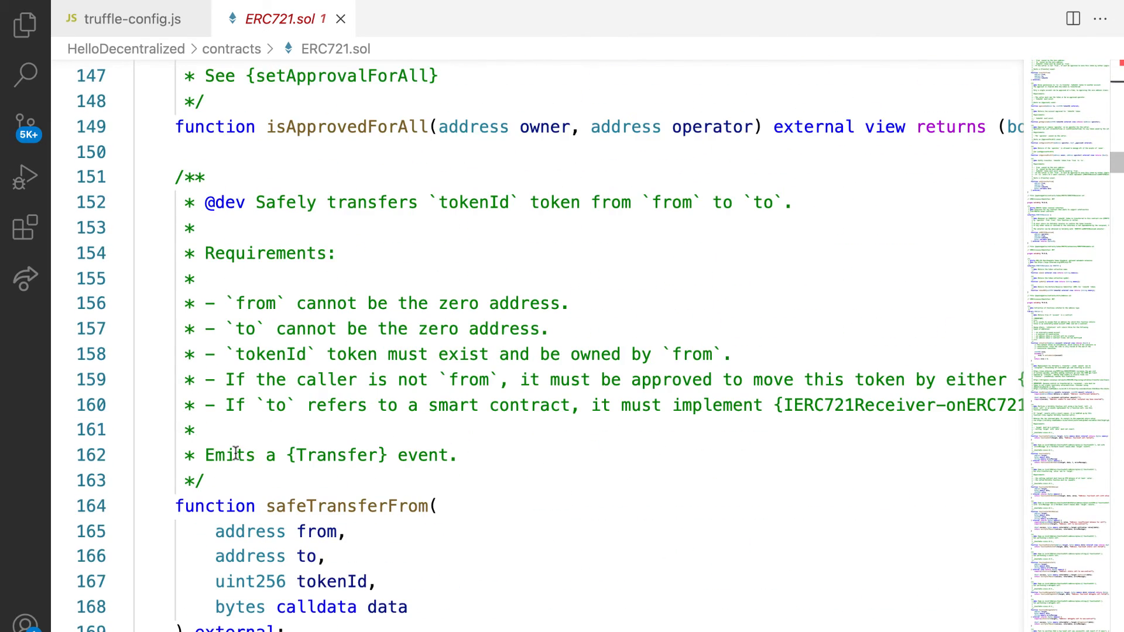
scroll(down, 3)
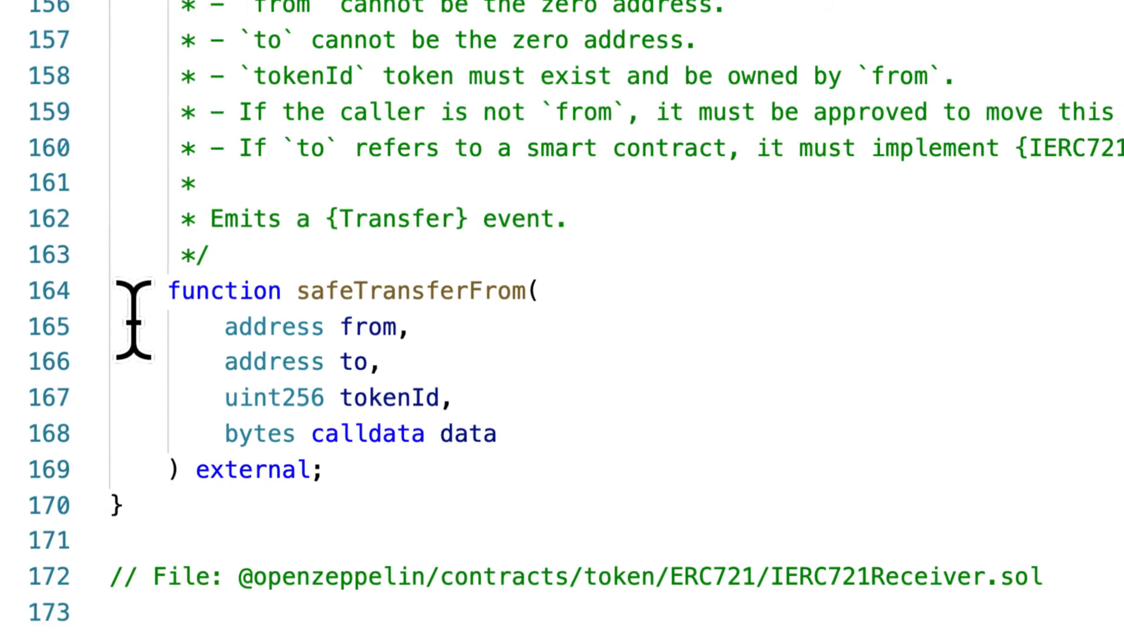
scroll(down, 3)
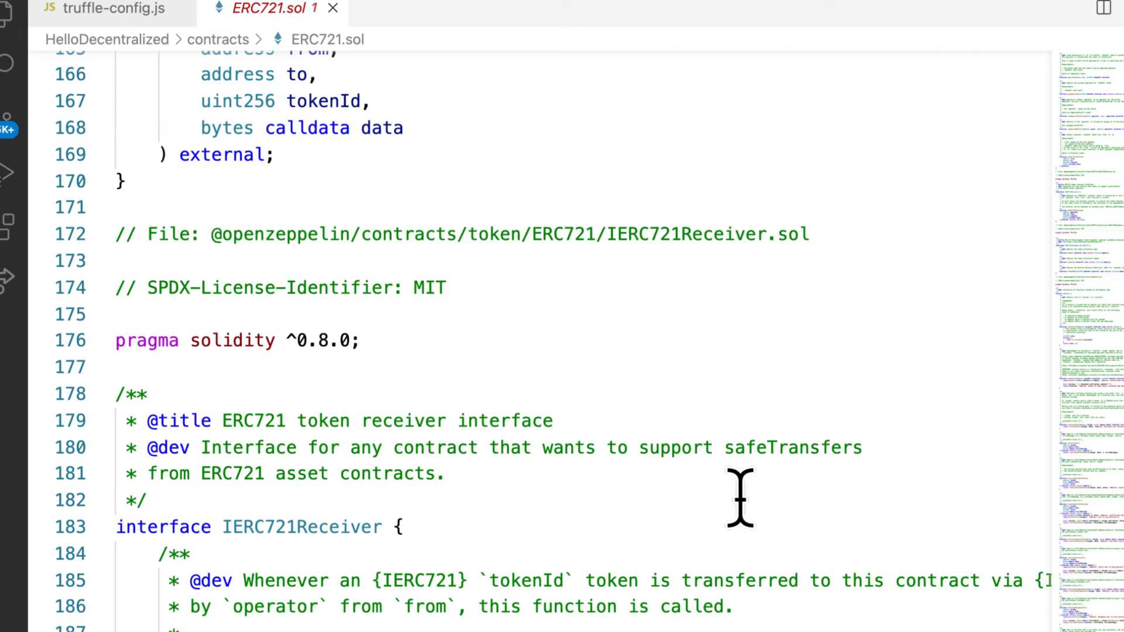
scroll(down, 3)
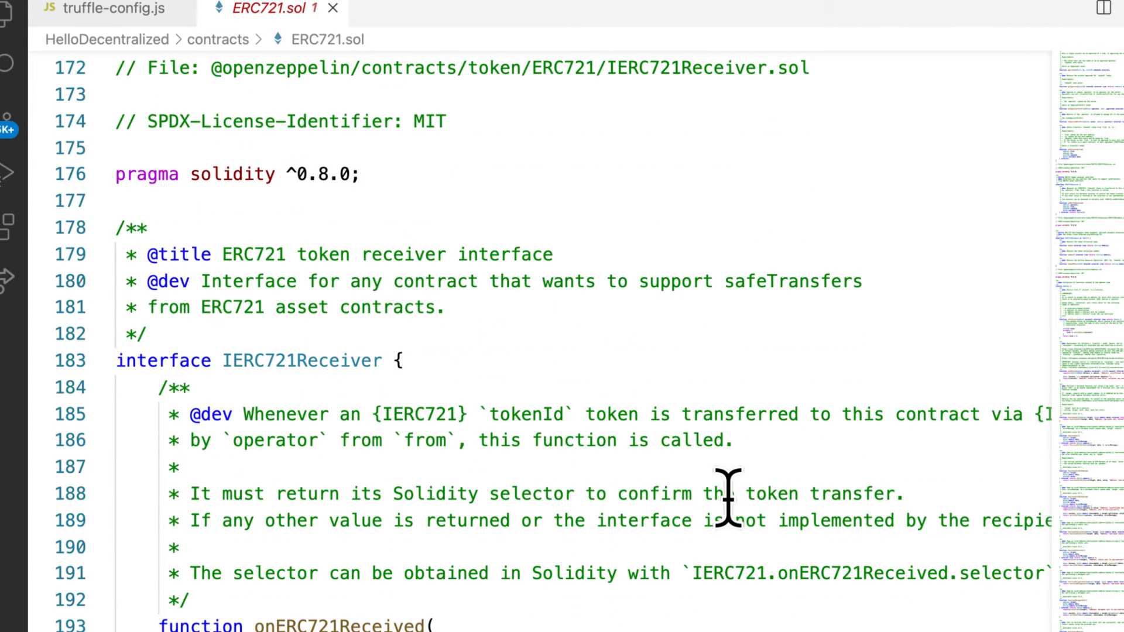
mouse_move(269, 259)
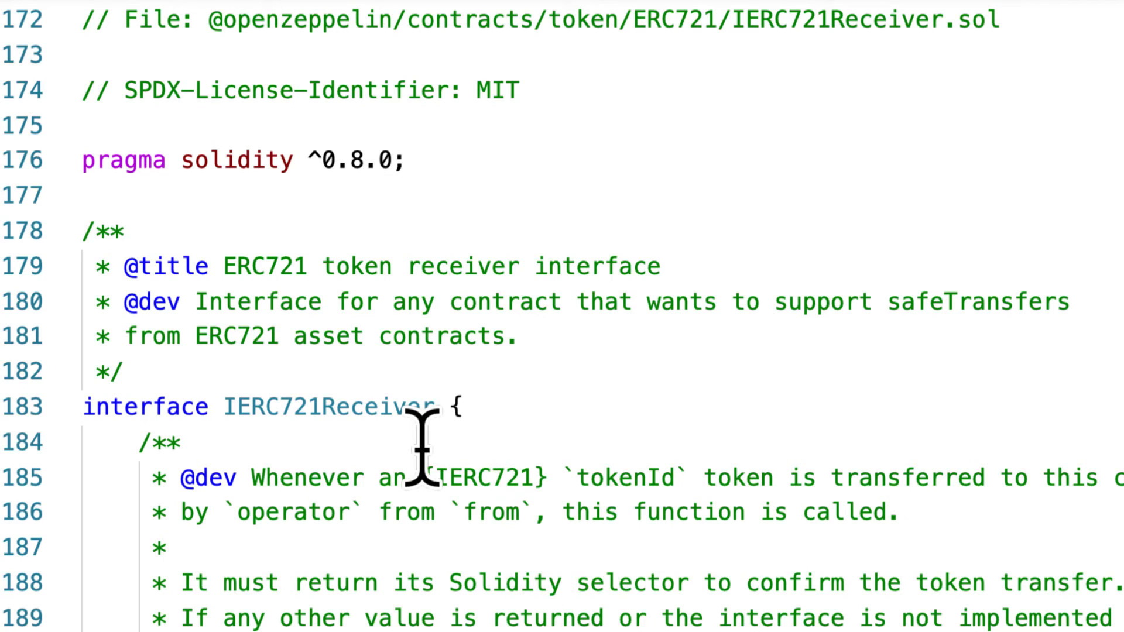
- Keep scrolling down to the 'contract ERC721 is Context, ERC165…' declaration
scroll(down, 3)
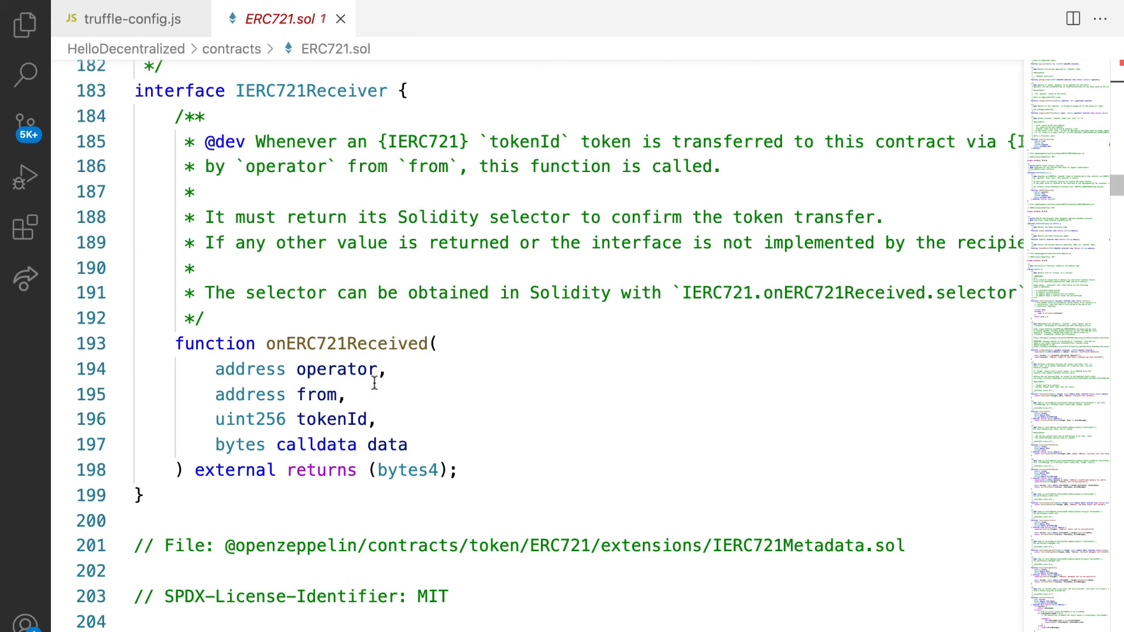
scroll(down, 3)
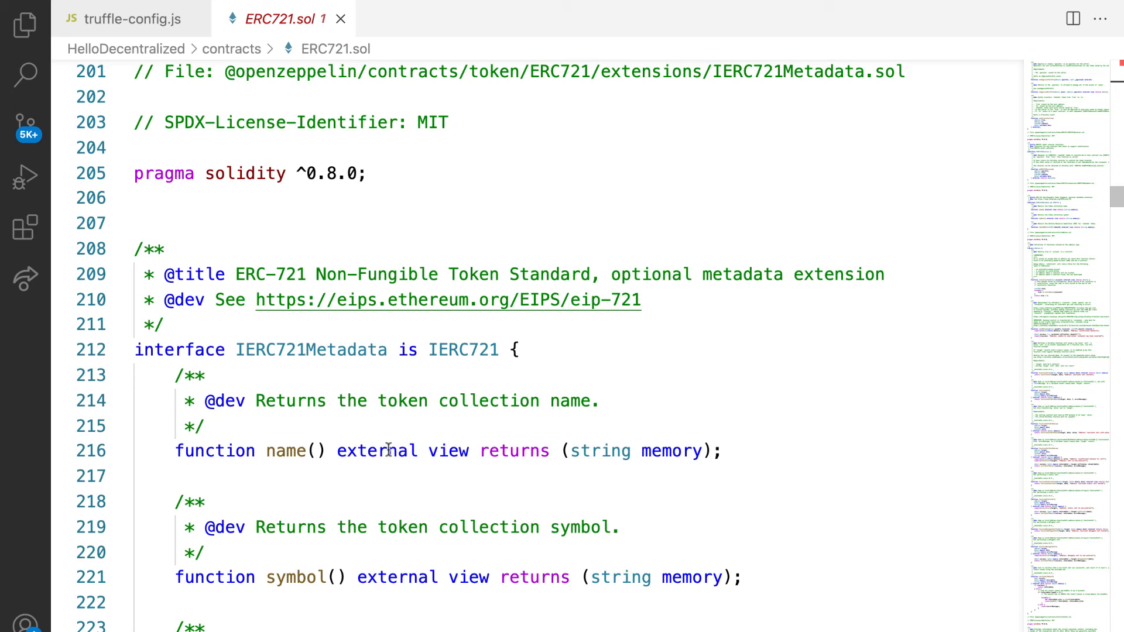
scroll(down, 3)
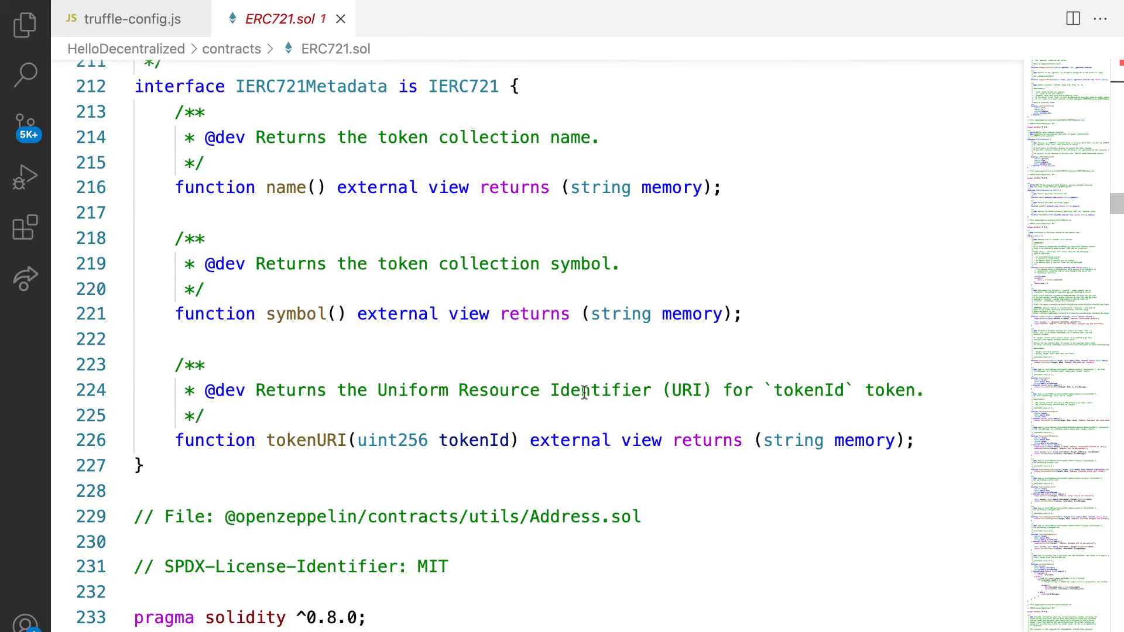
scroll(down, 3)
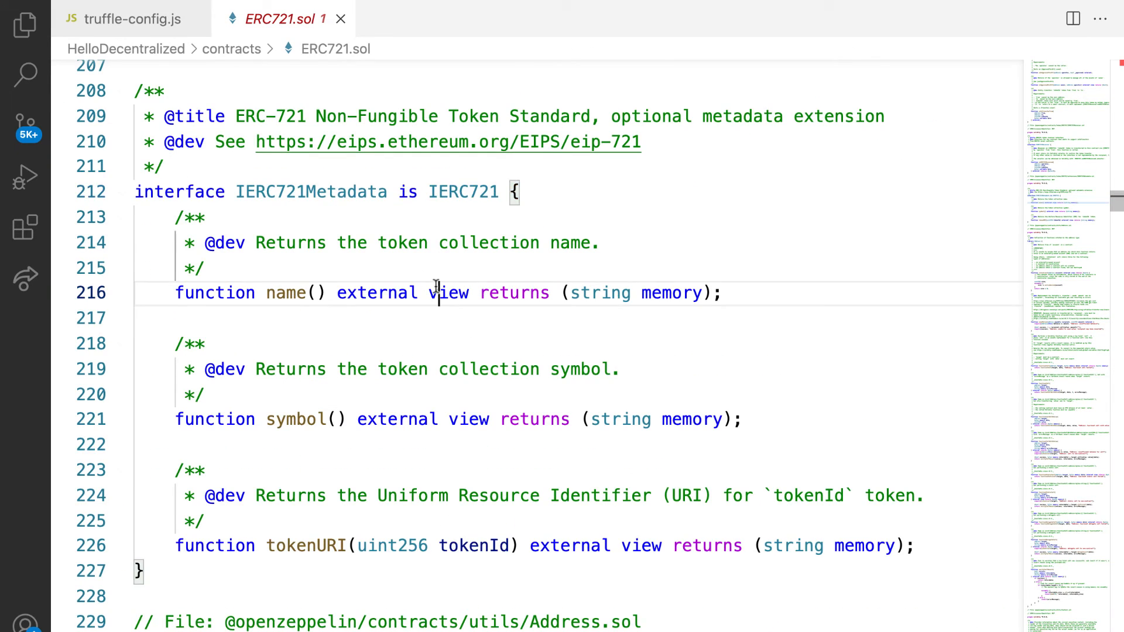
scroll(down, 3)
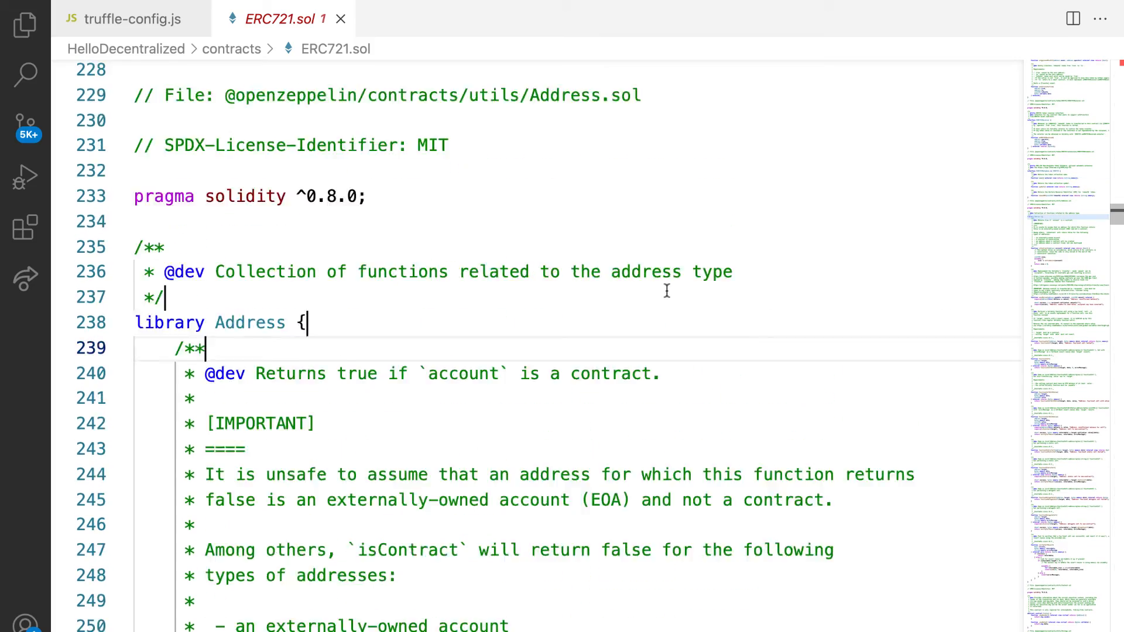
scroll(down, 3)
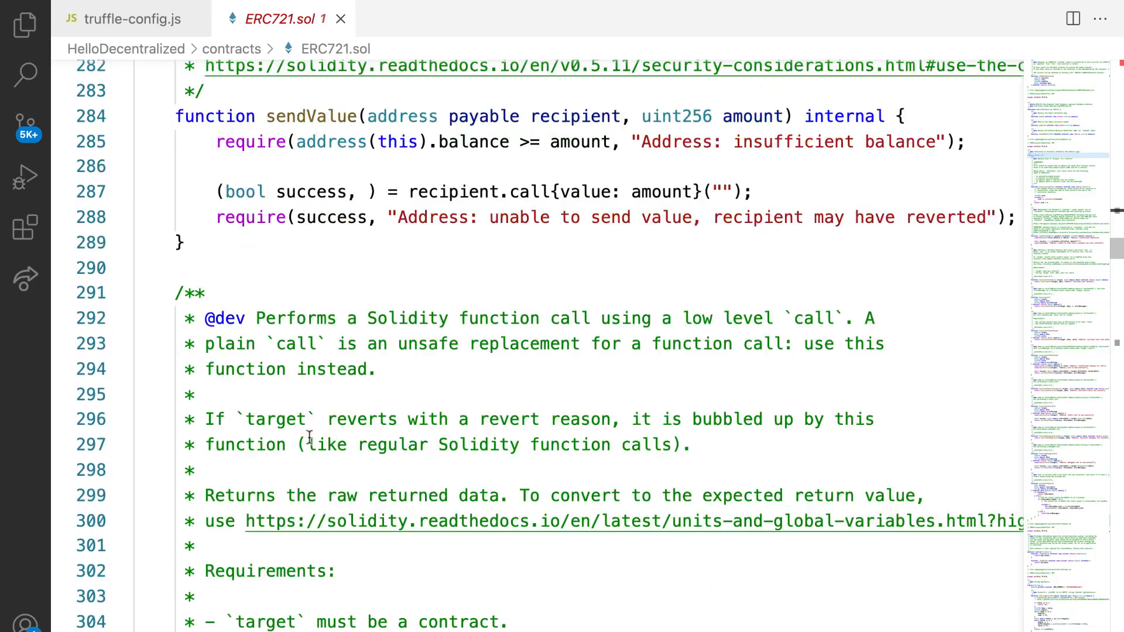
scroll(down, 3)
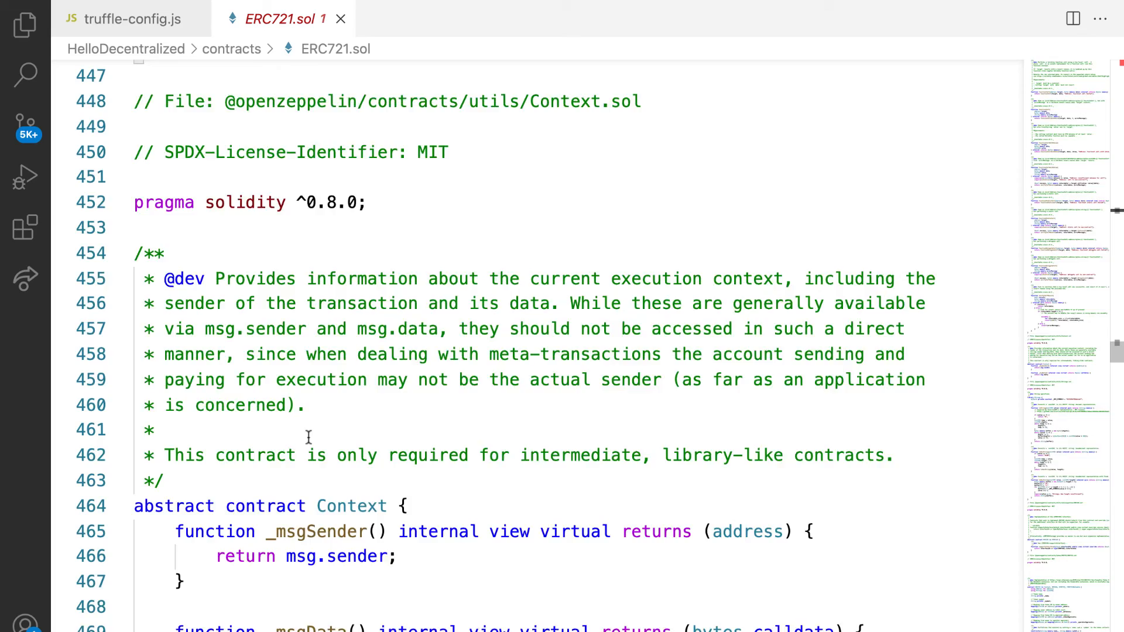
scroll(down, 3)
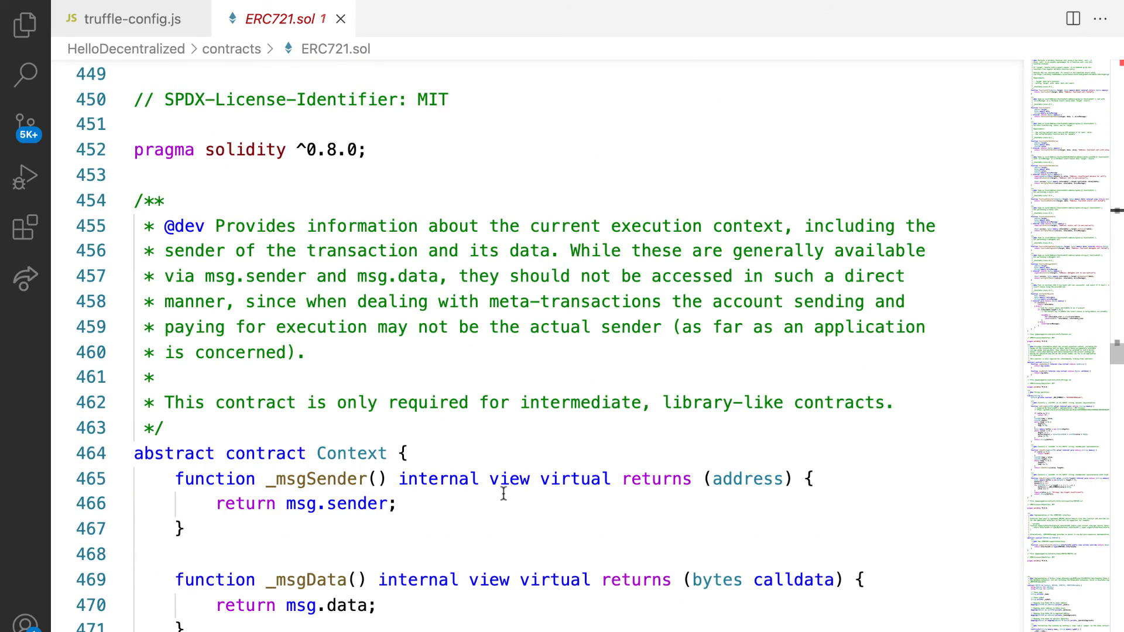
scroll(down, 3)
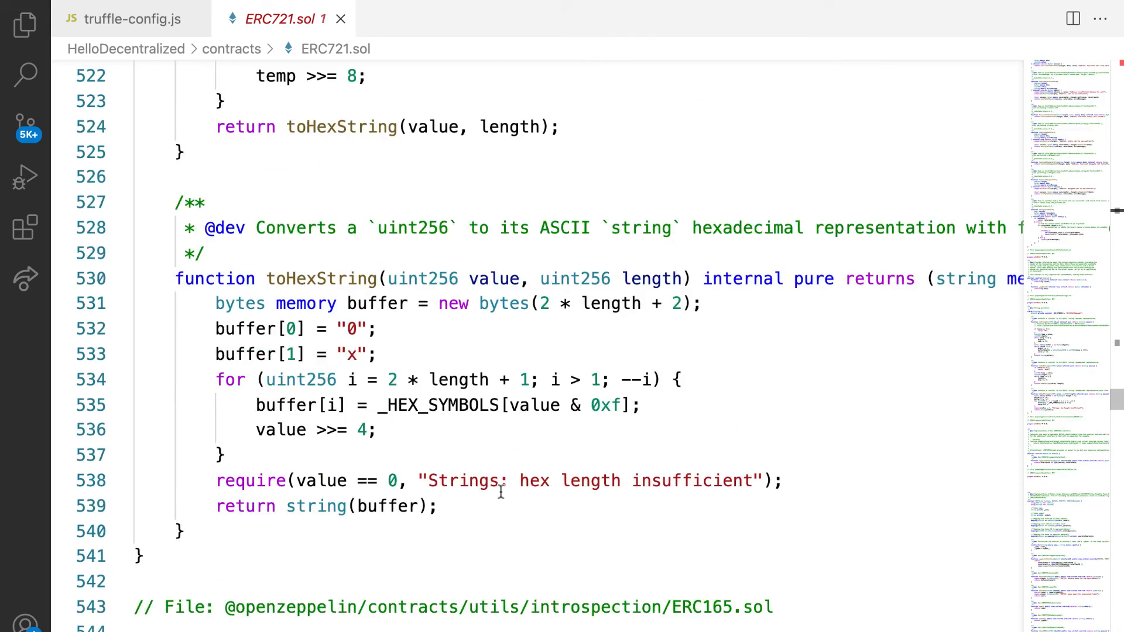
scroll(down, 3)
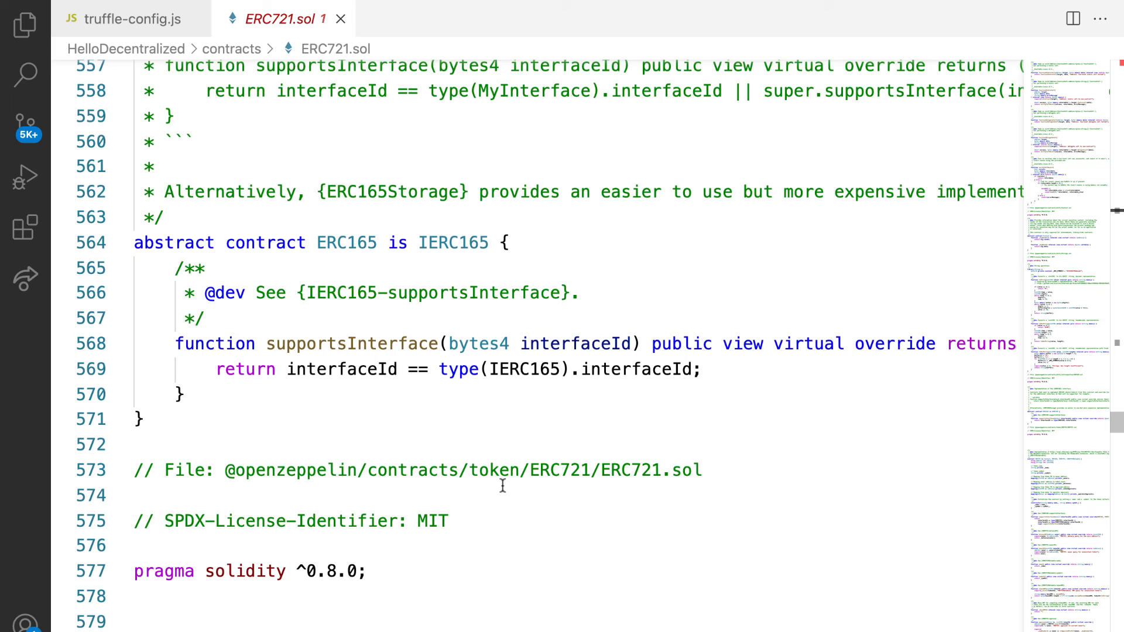
scroll(up, 3)
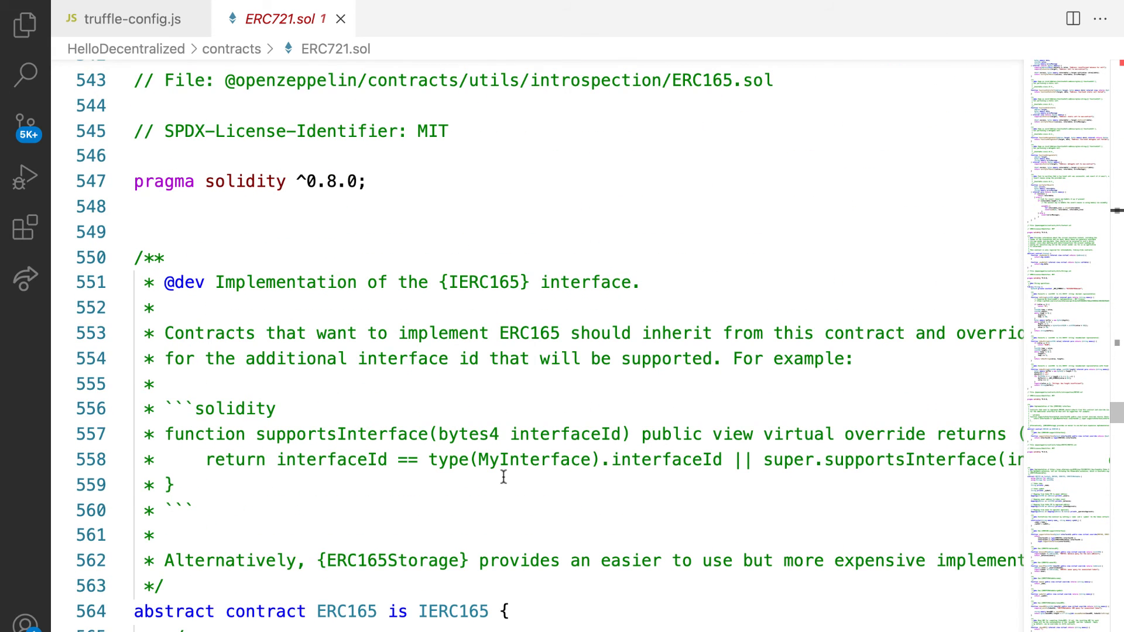
scroll(down, 3)
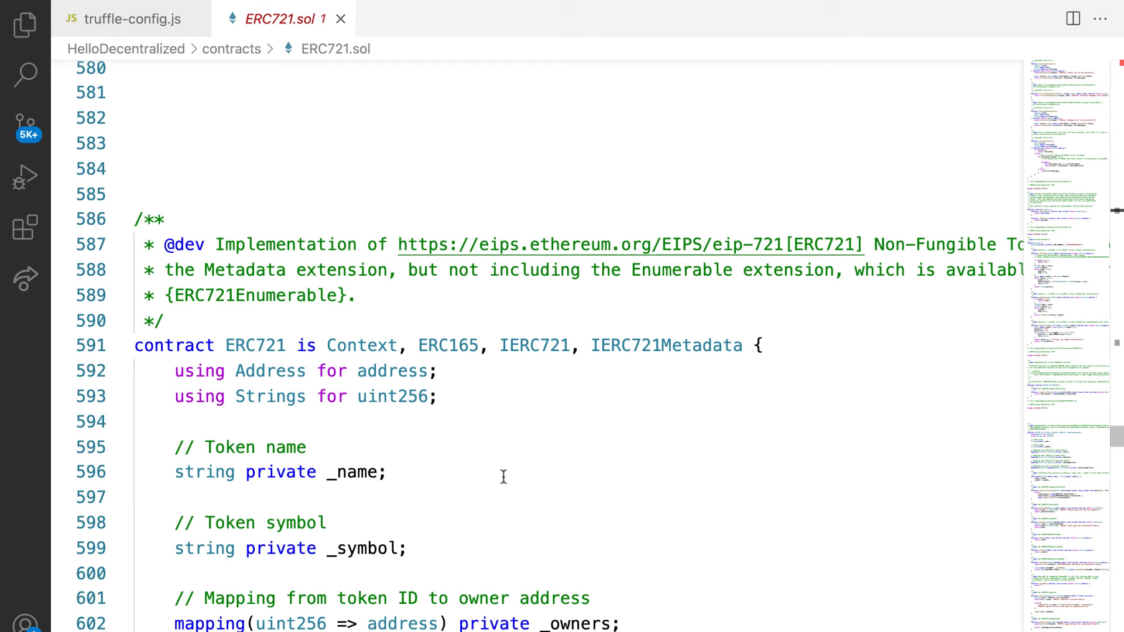
mouse_move(553, 451)
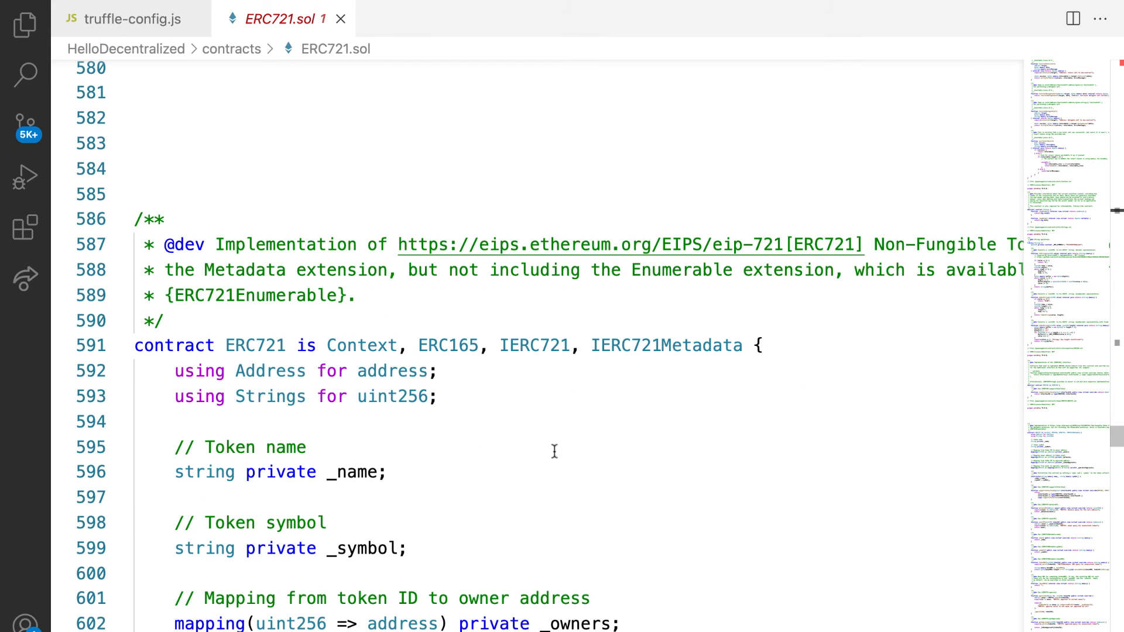
- Read ERC721's constructor, balanceOf, ownerOf, tokenURI and approve, down to transferFrom
scroll(up, 3)
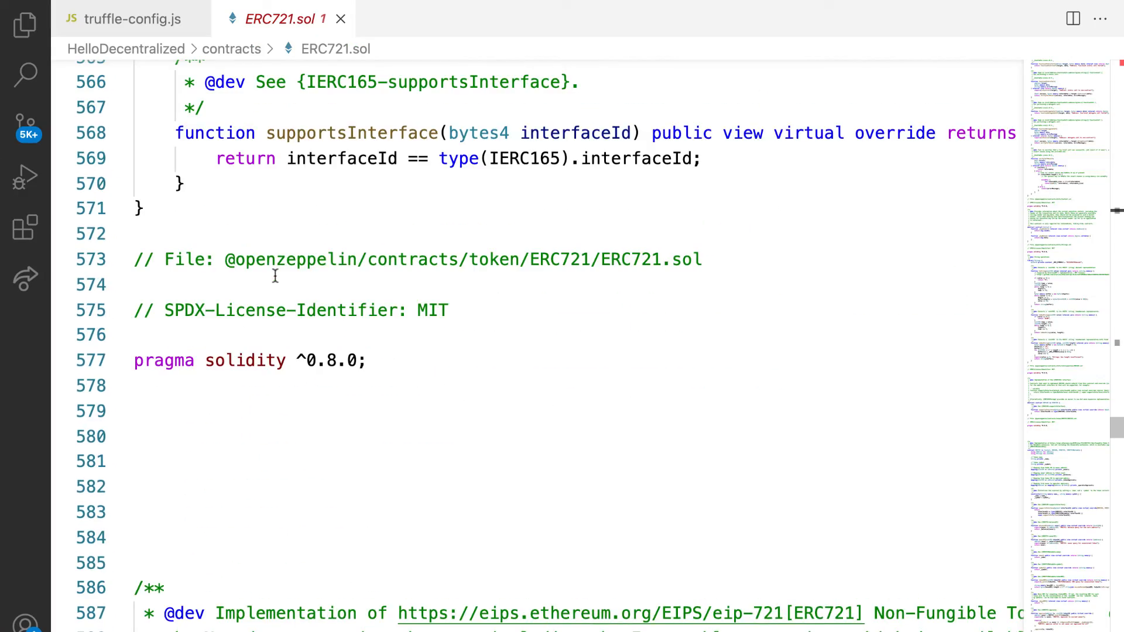
scroll(down, 3)
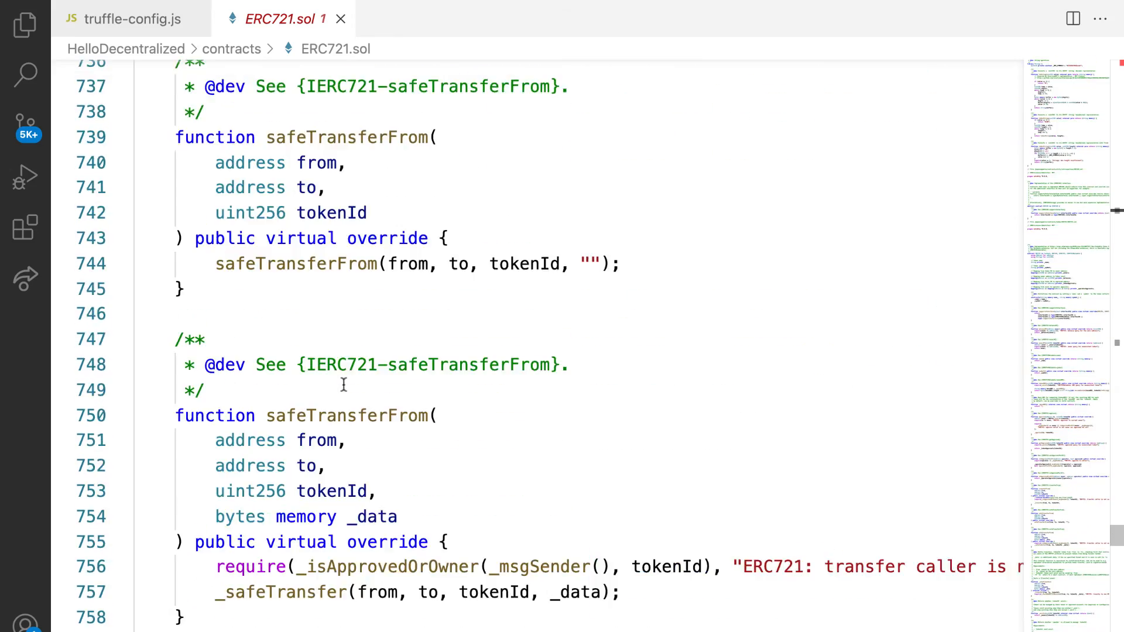
scroll(down, 3)
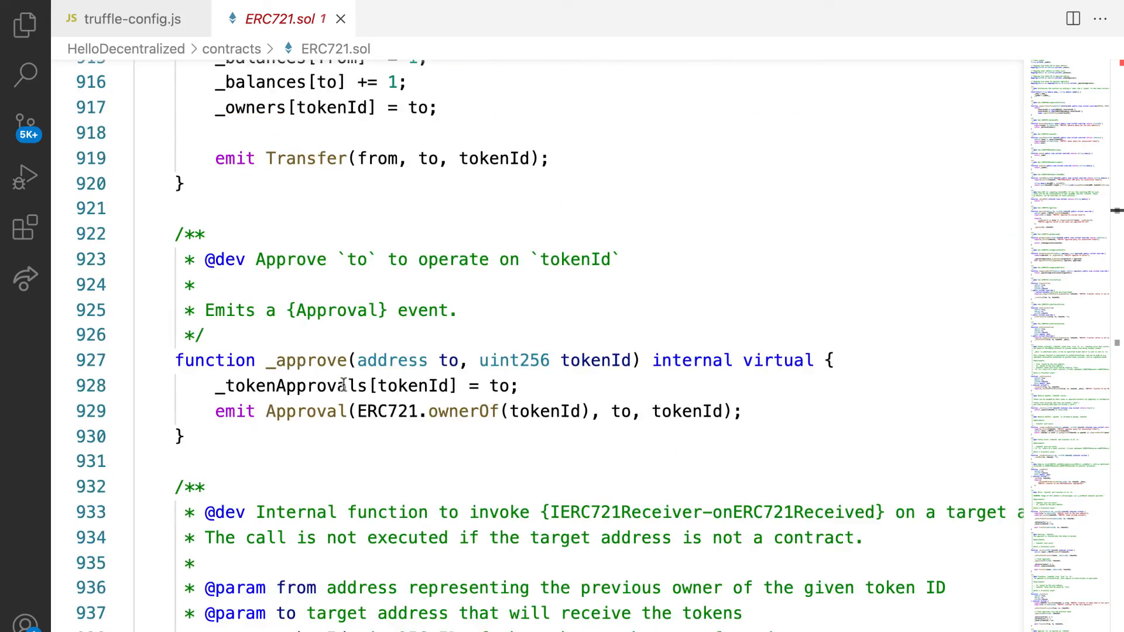
scroll(up, 3)
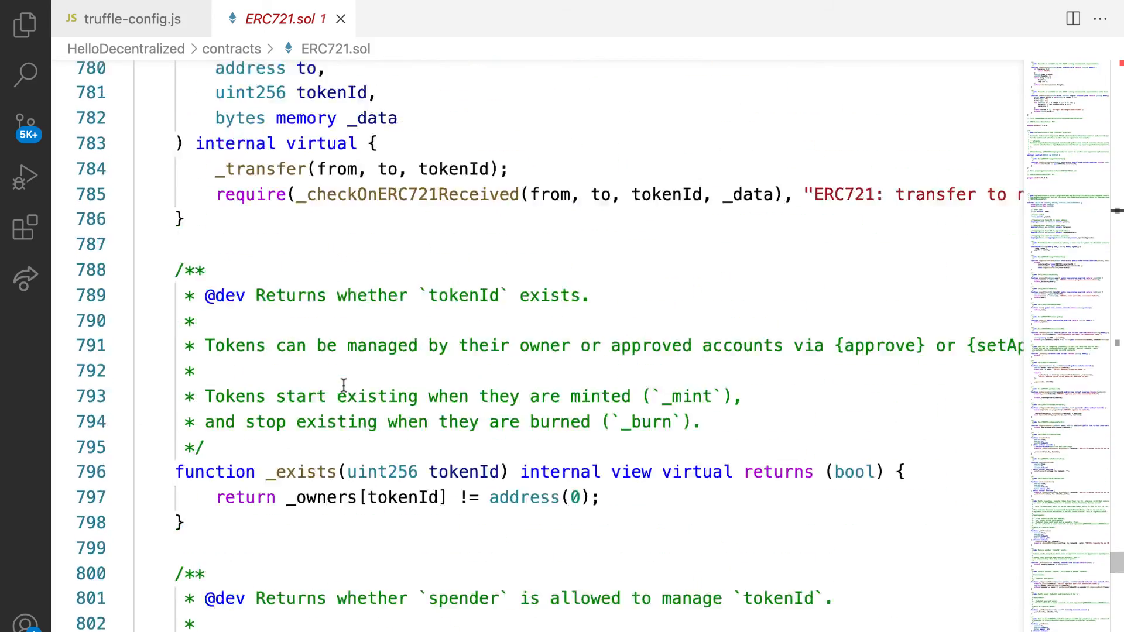
scroll(up, 3)
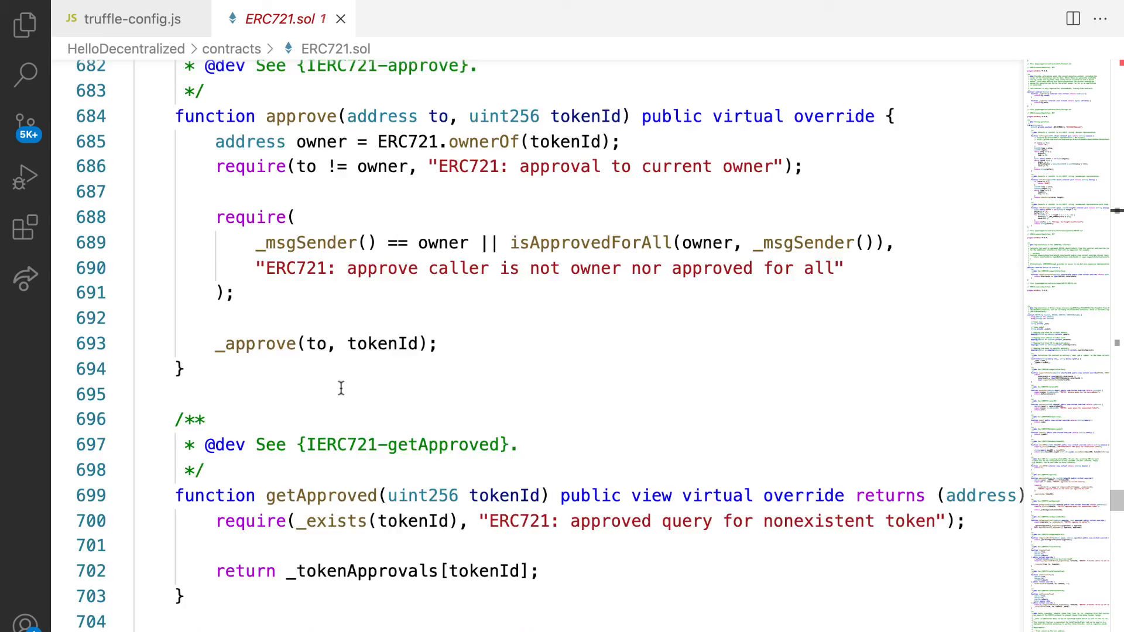
scroll(up, 3)
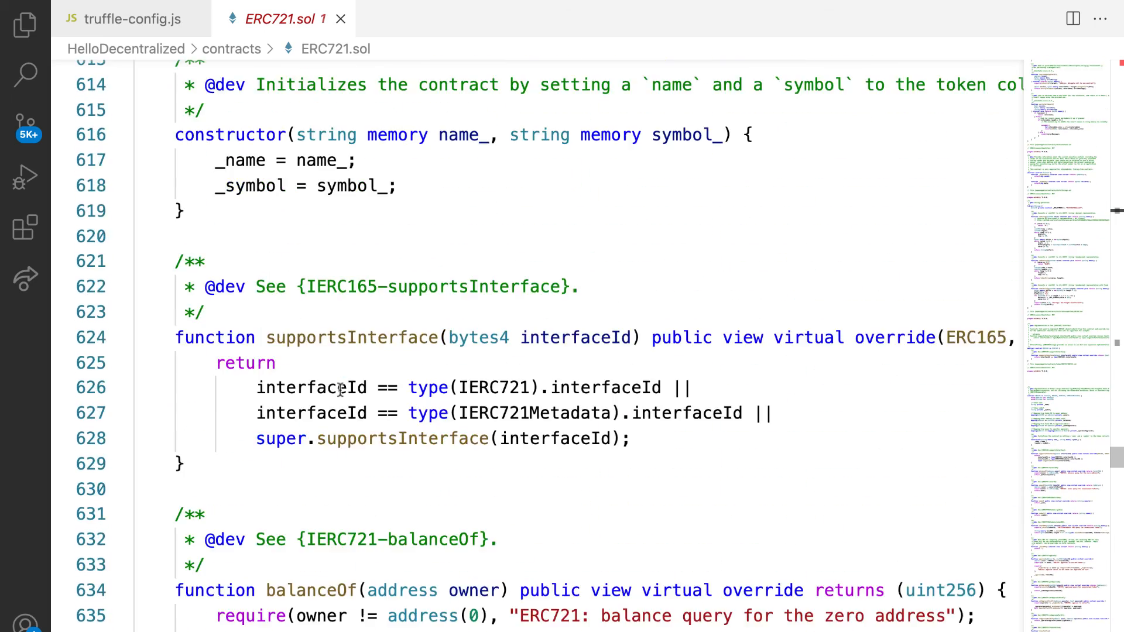
scroll(down, 3)
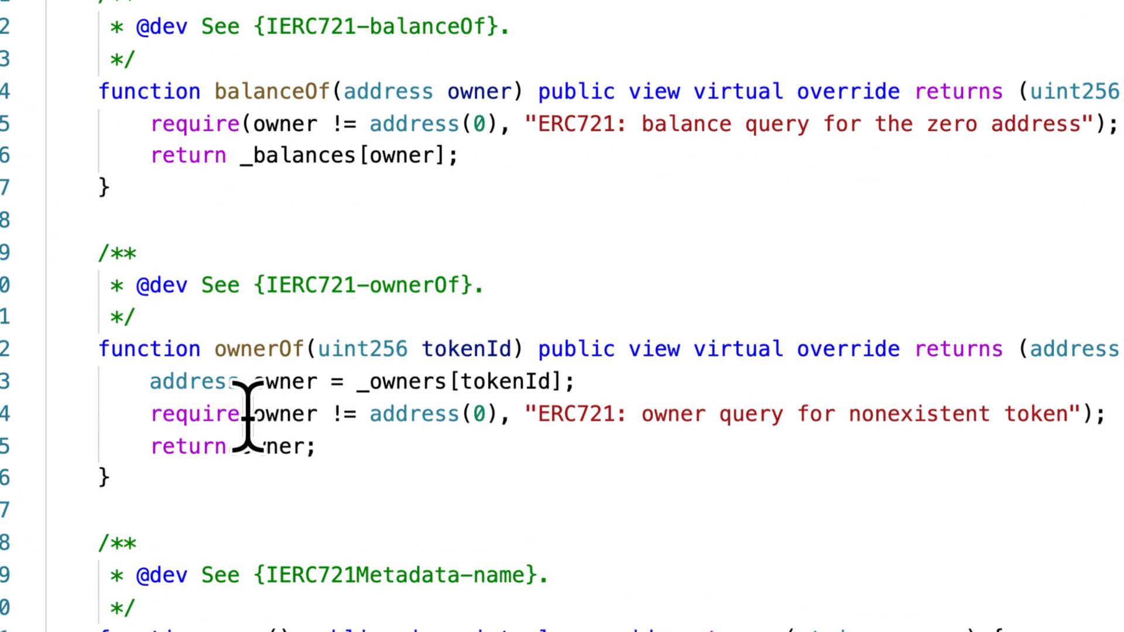
scroll(down, 3)
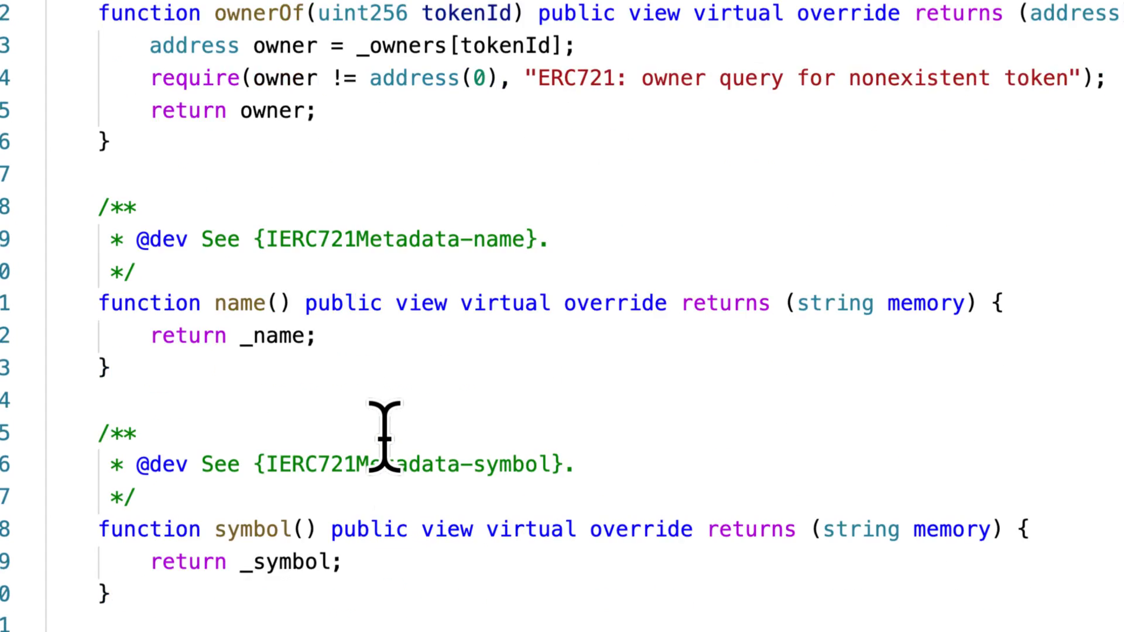
scroll(down, 3)
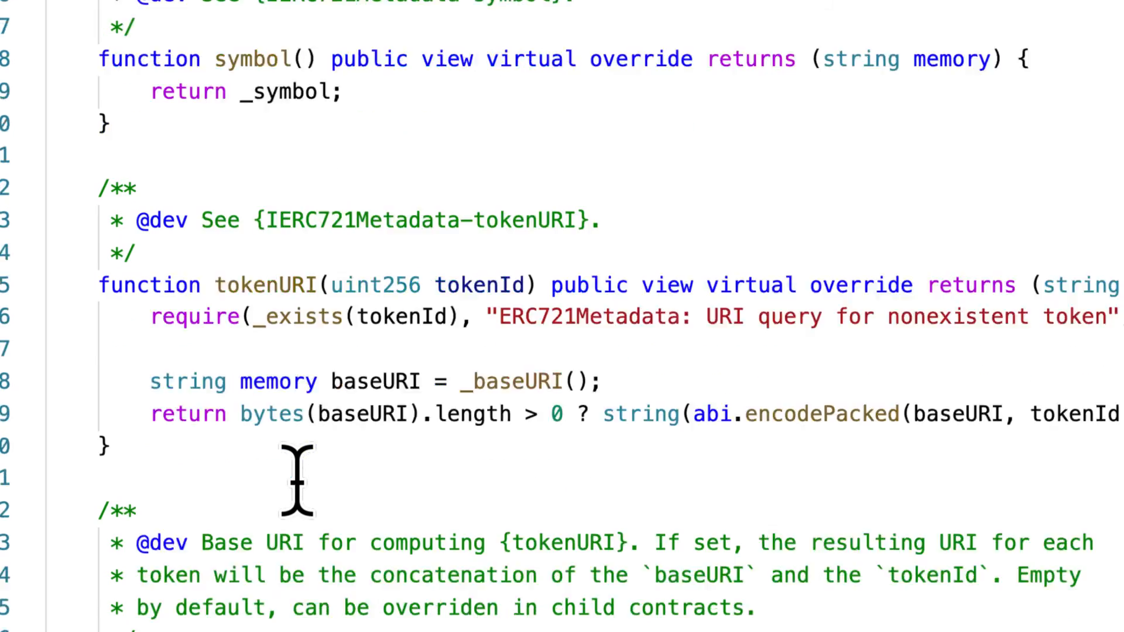
scroll(down, 3)
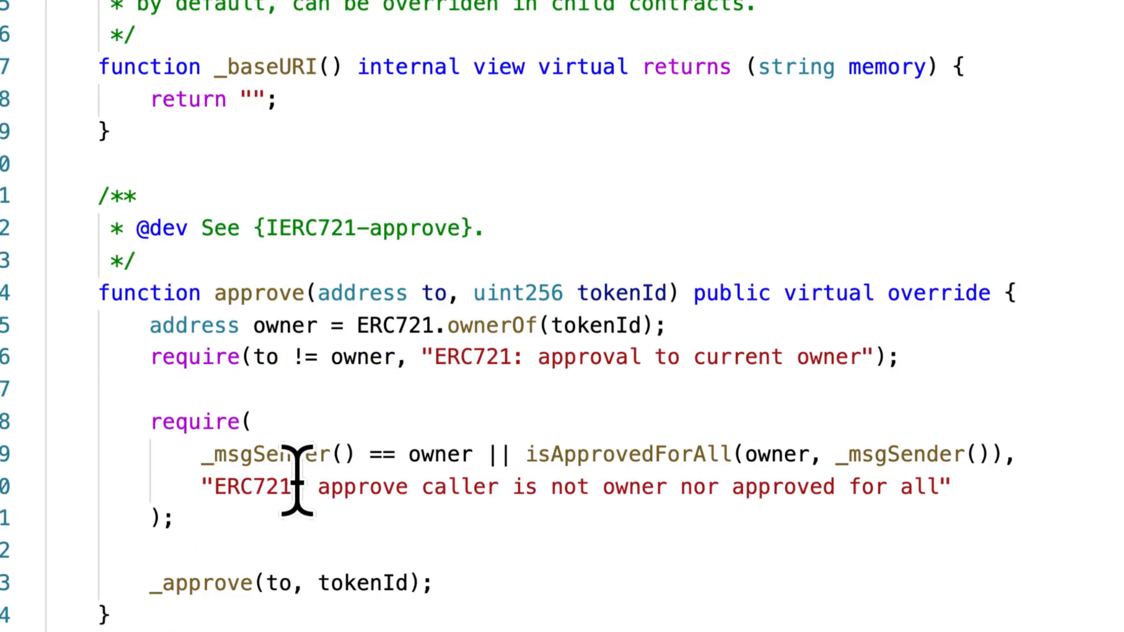
scroll(down, 3)
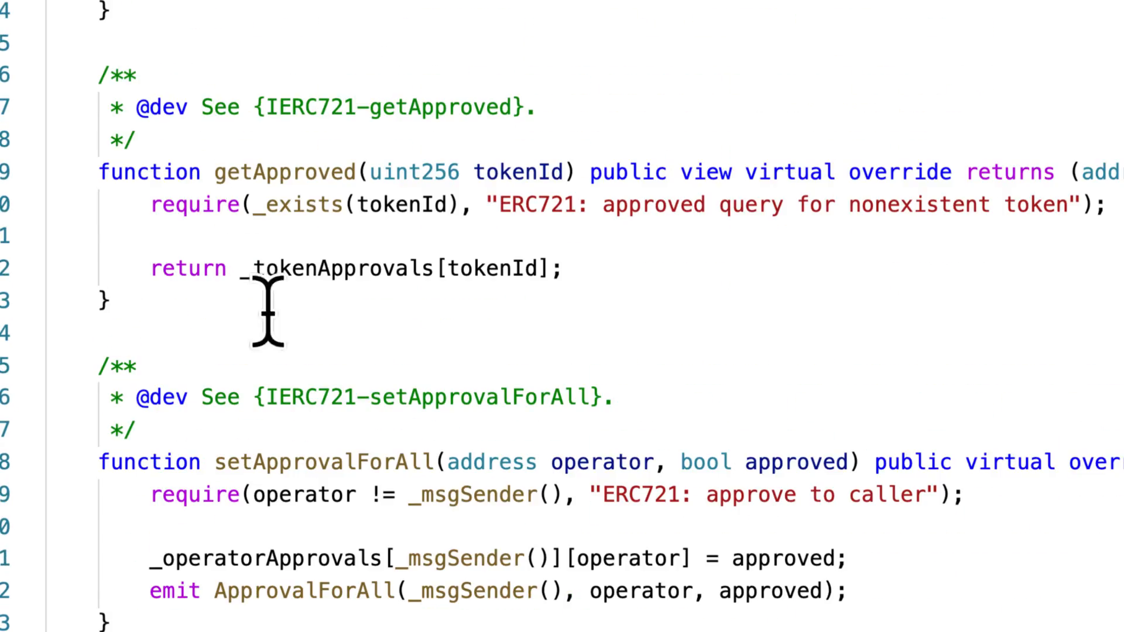
scroll(down, 3)
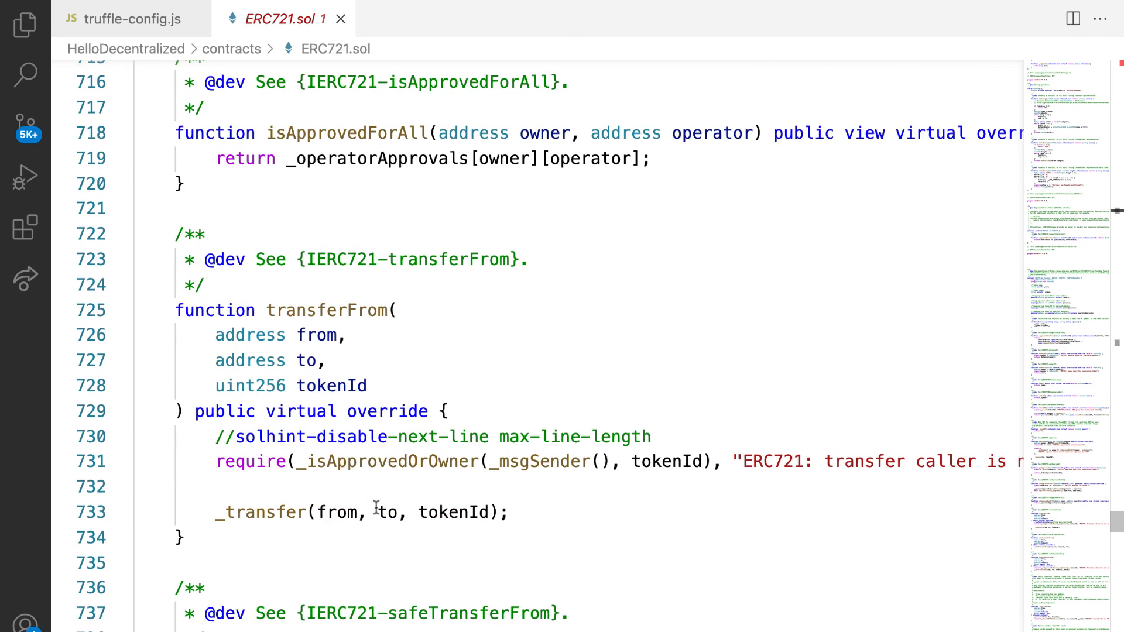
scroll(down, 3)
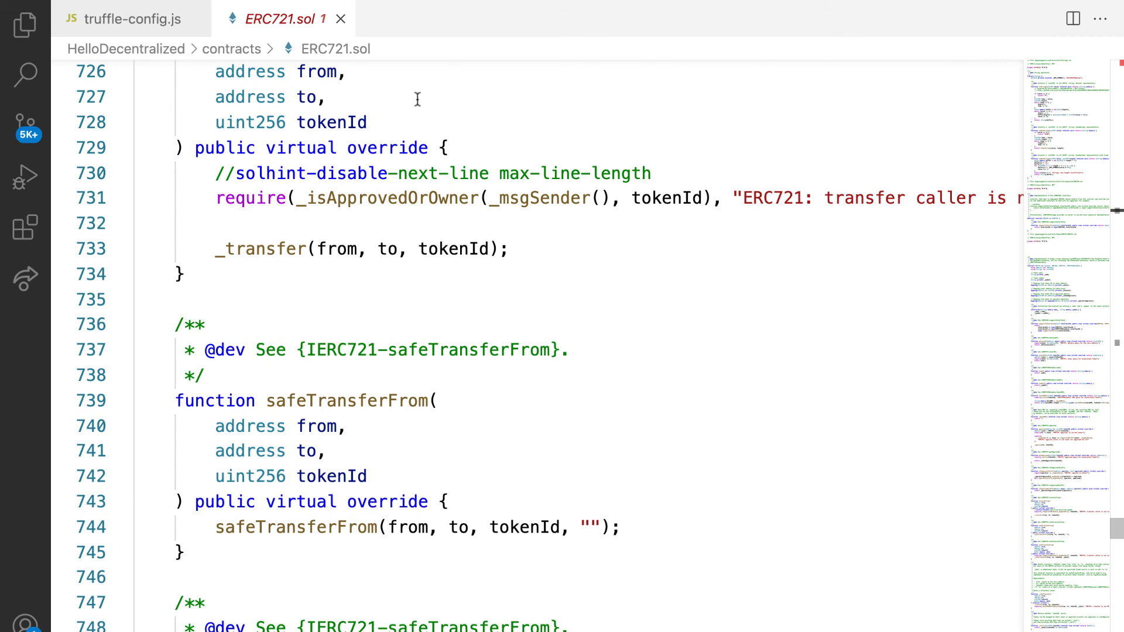
mouse_move(584, 313)
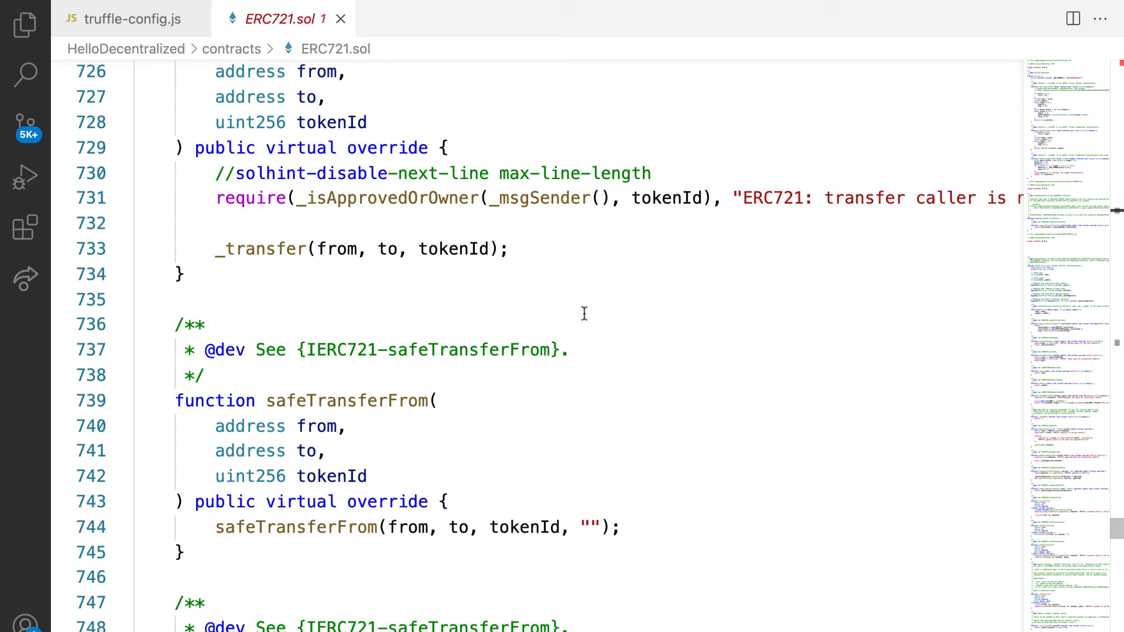
mouse_move(619, 386)
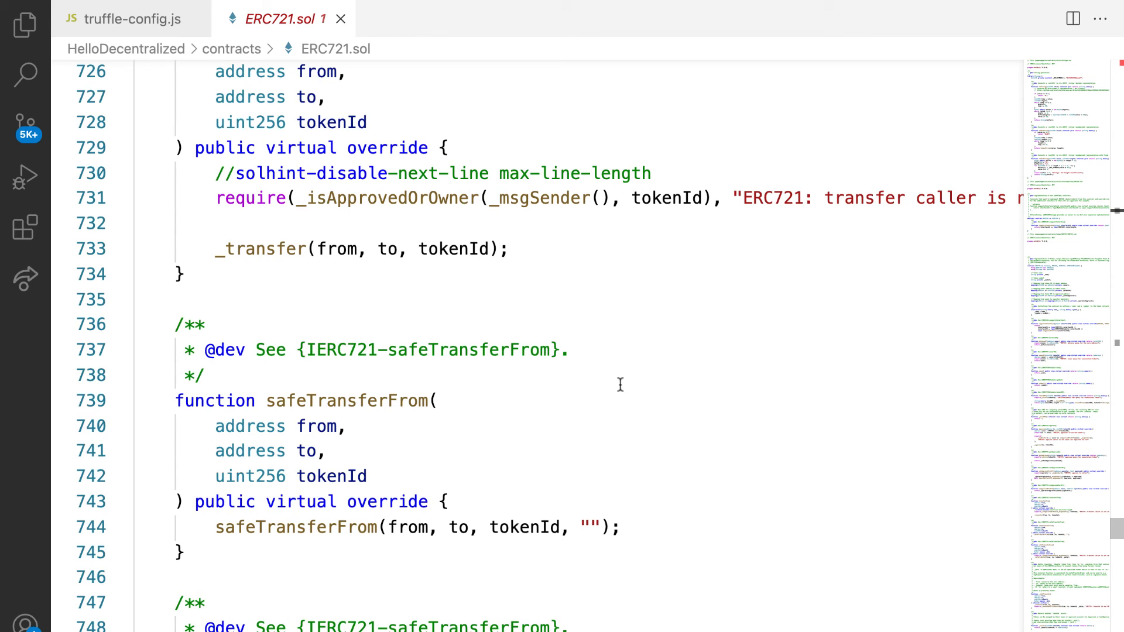
mouse_move(436, 249)
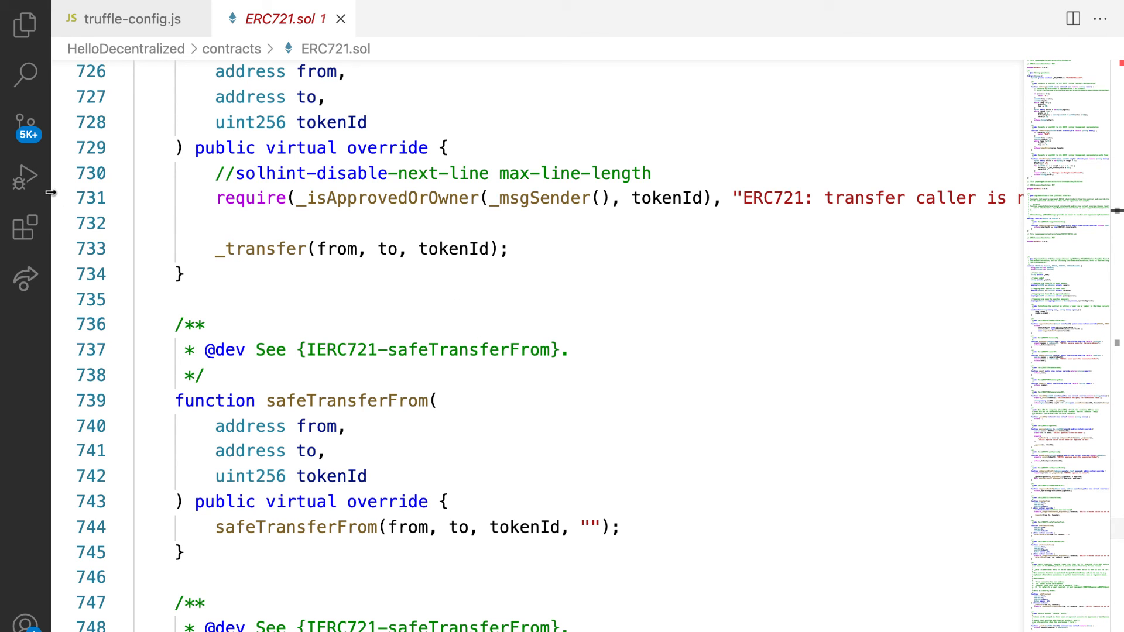
- Reveal the Explorer tree showing ERC721.sol and Migrations.sol under contracts
click(25, 26)
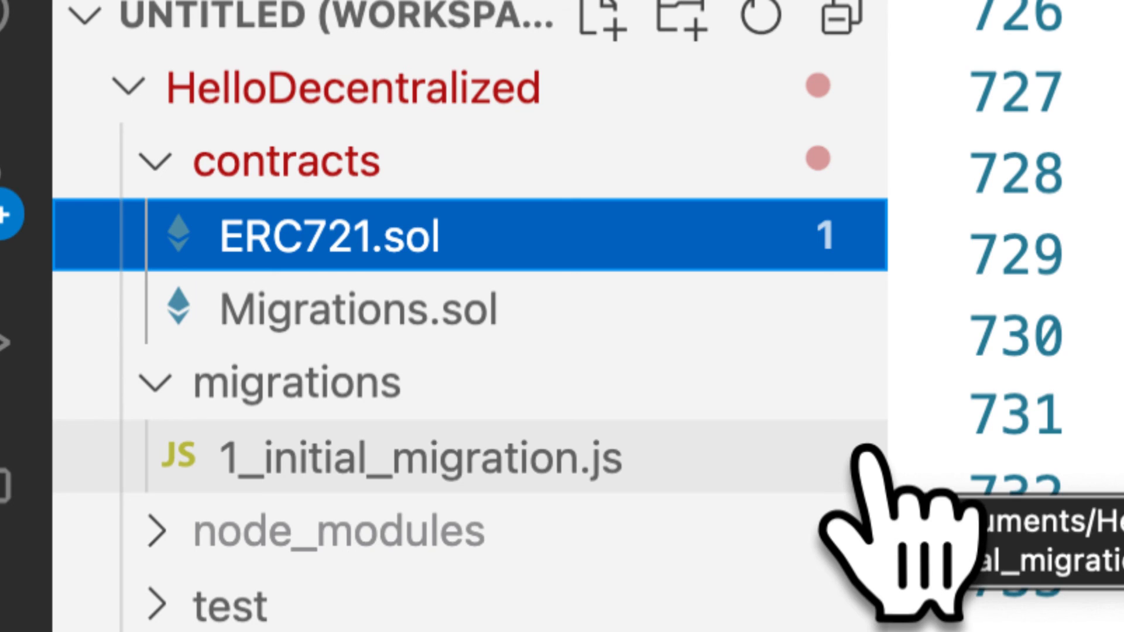
mouse_move(237, 237)
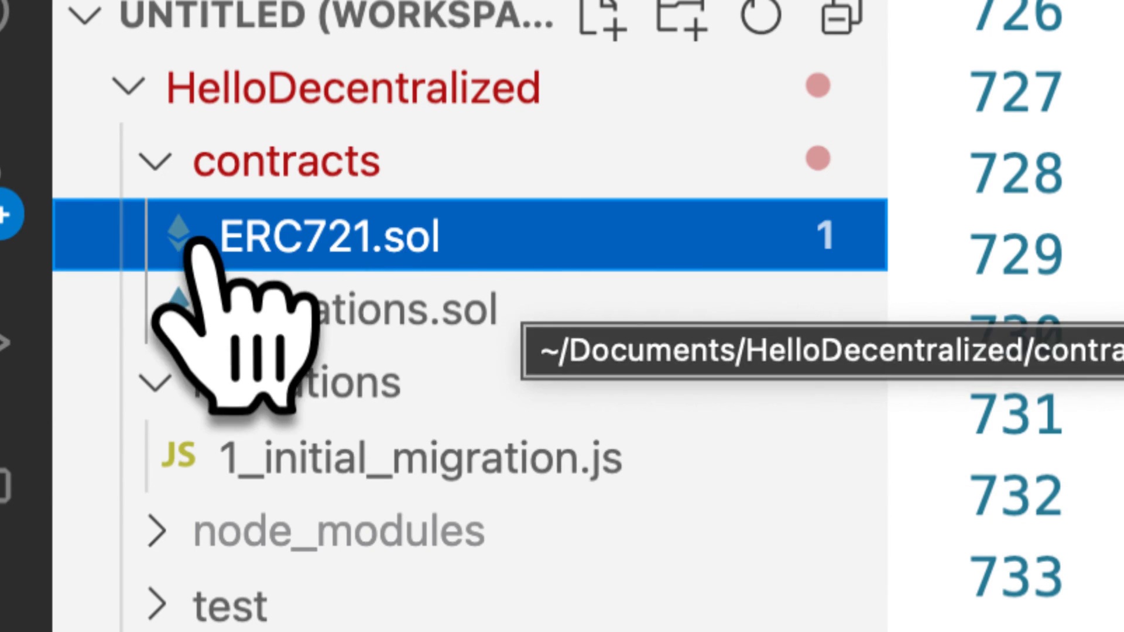
mouse_move(731, 373)
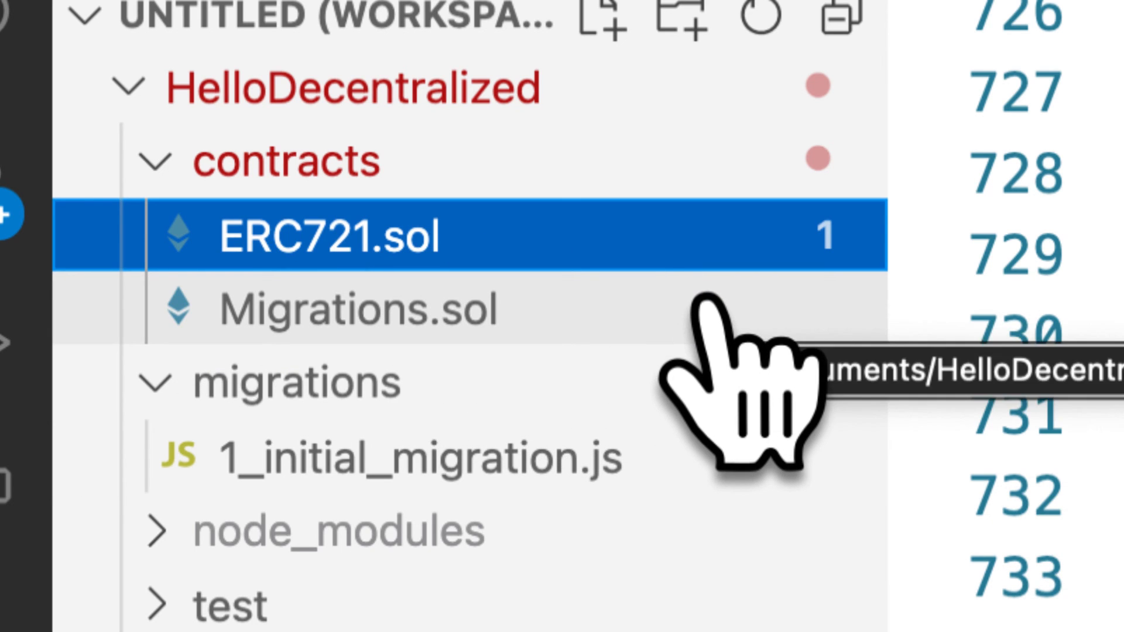